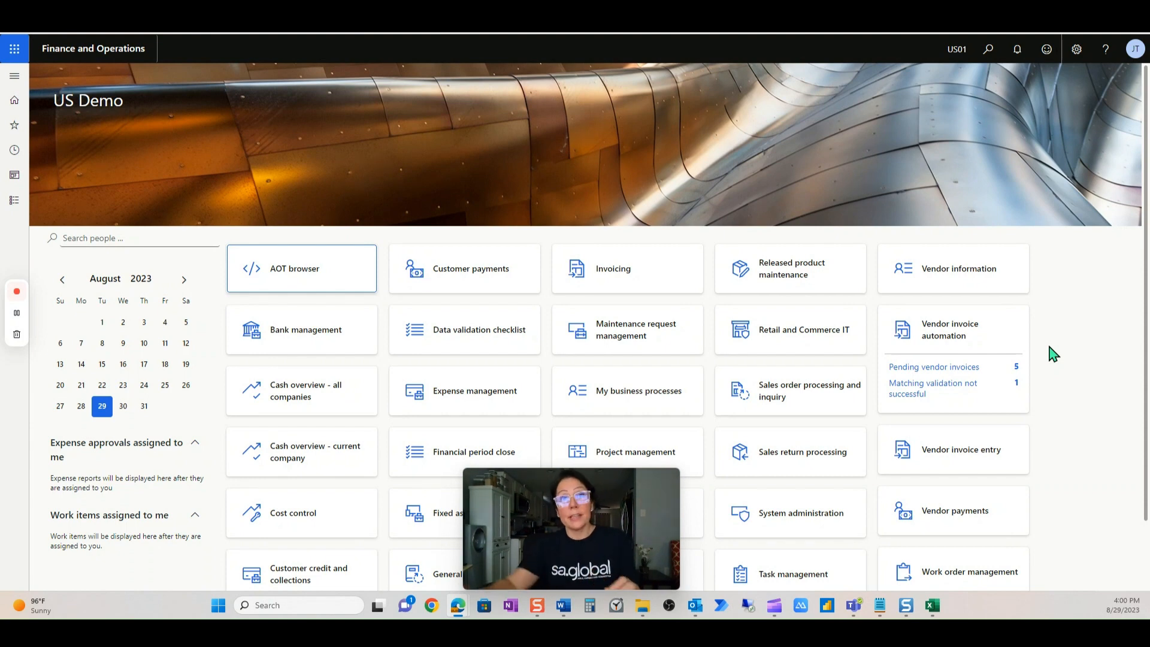
mouse_move(594, 138)
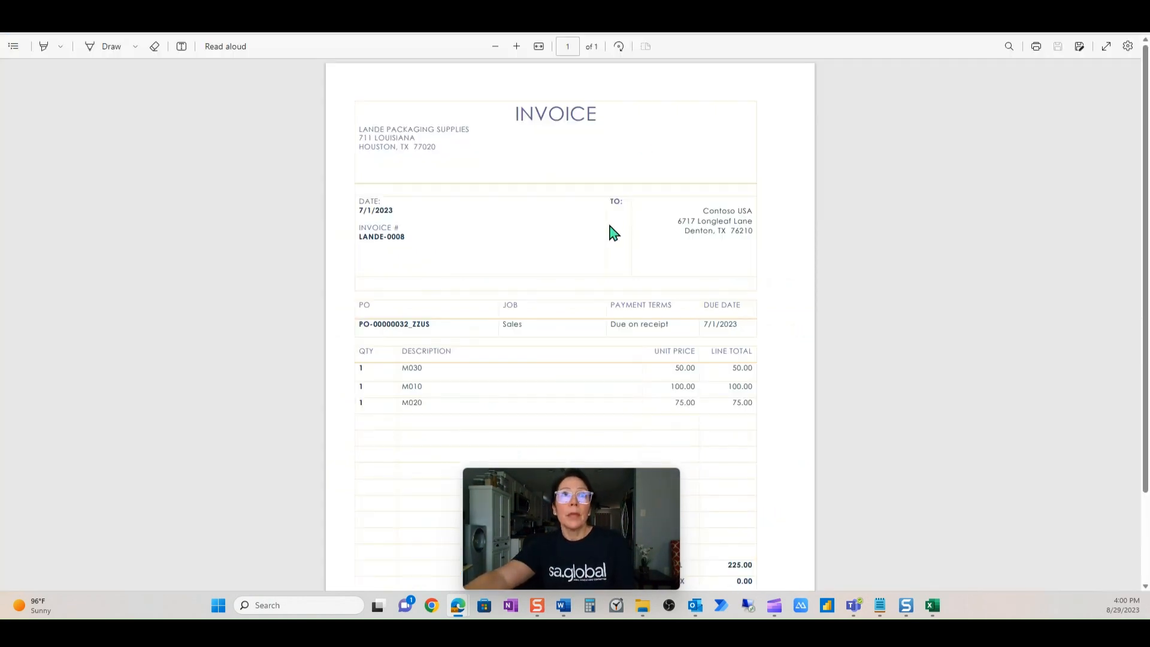
mouse_move(394, 270)
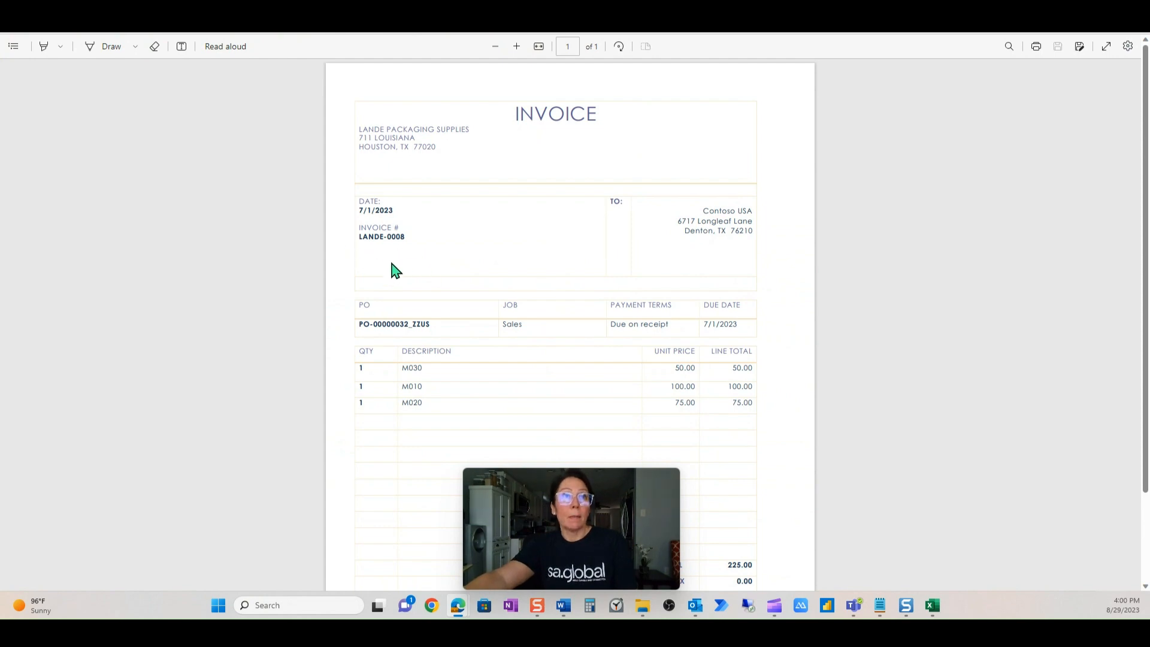
mouse_move(407, 343)
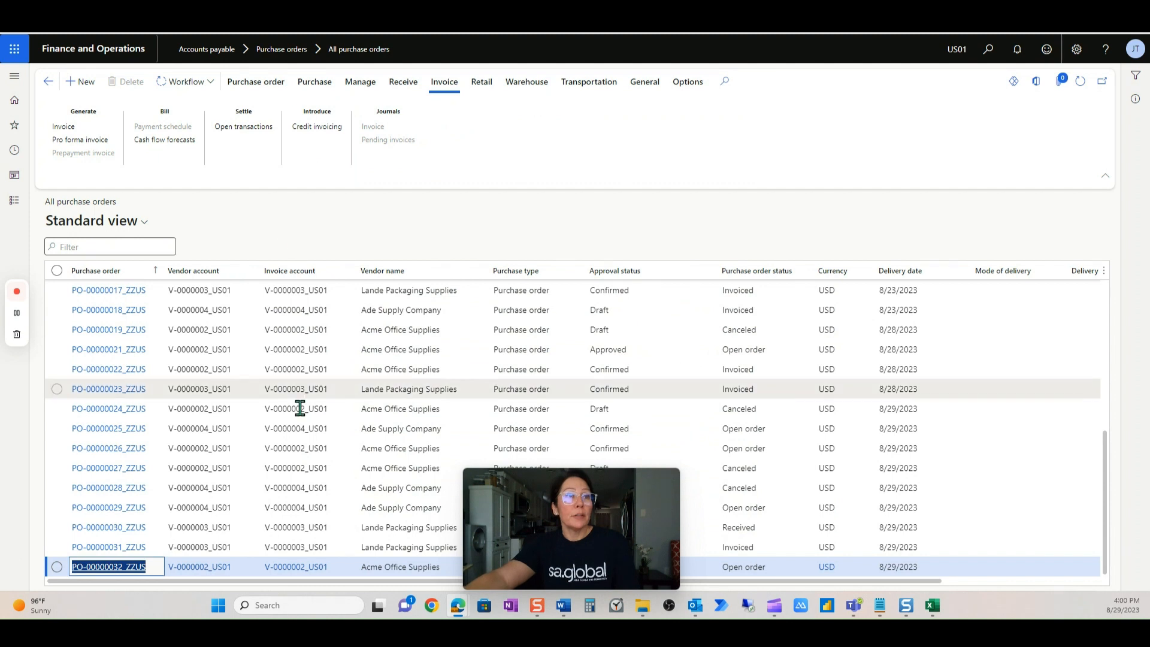
mouse_move(108, 566)
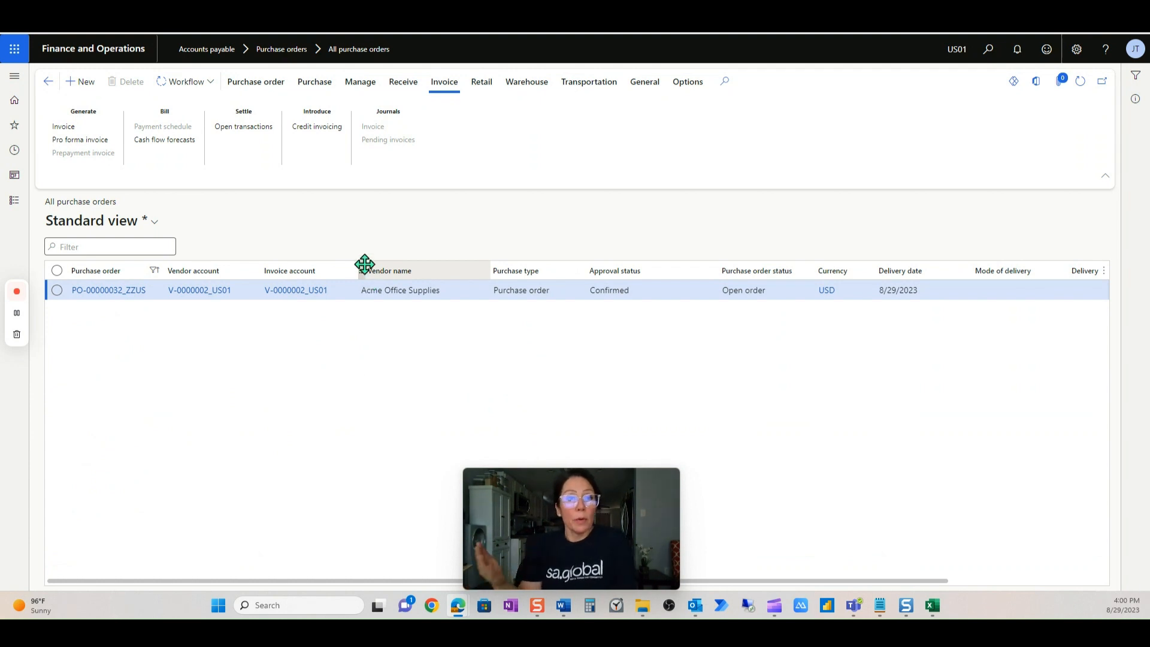
mouse_move(376, 239)
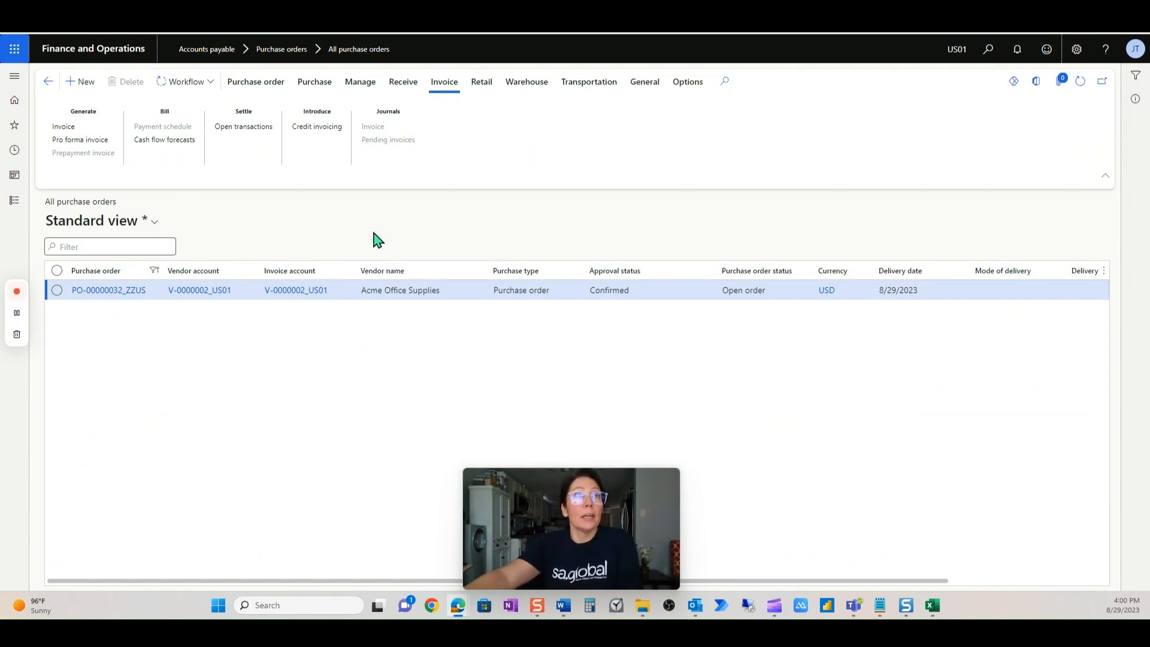
mouse_move(407, 258)
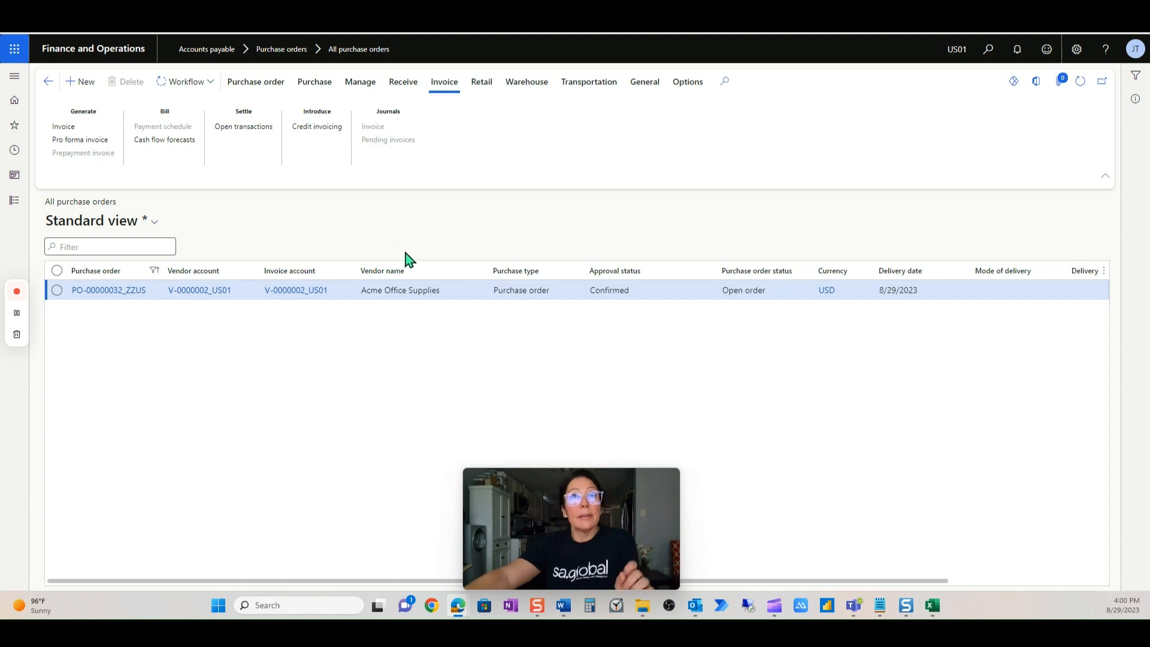
- Go back to the home dashboard and open the Vendor invoice automation workspace
left_click(13, 99)
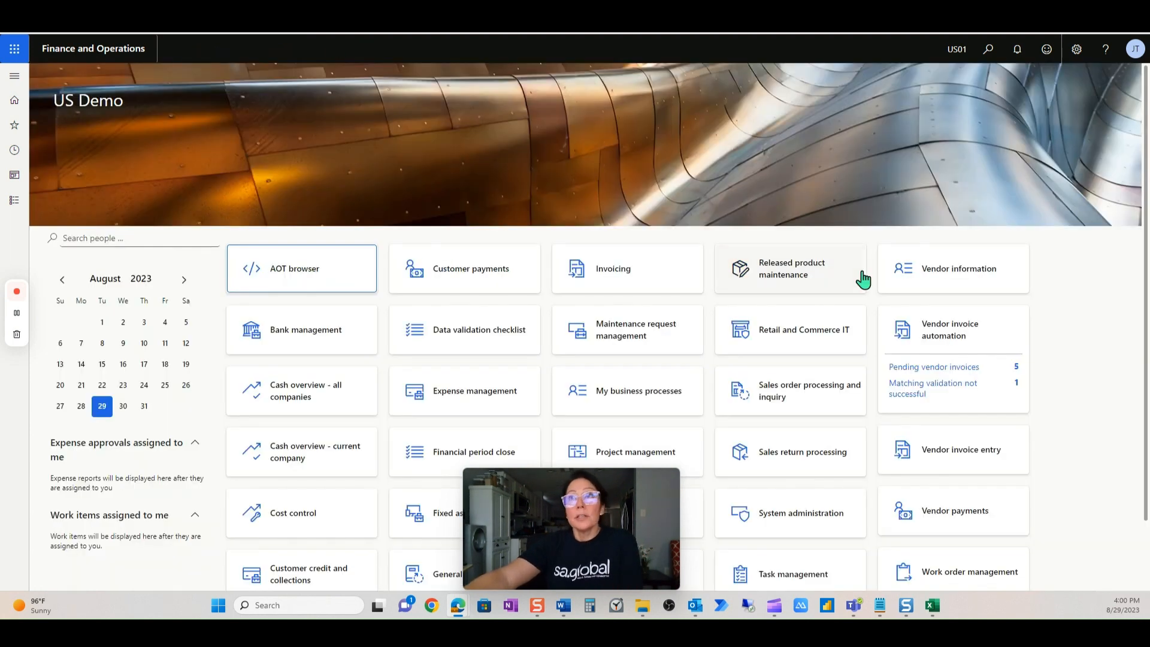
mouse_move(951, 349)
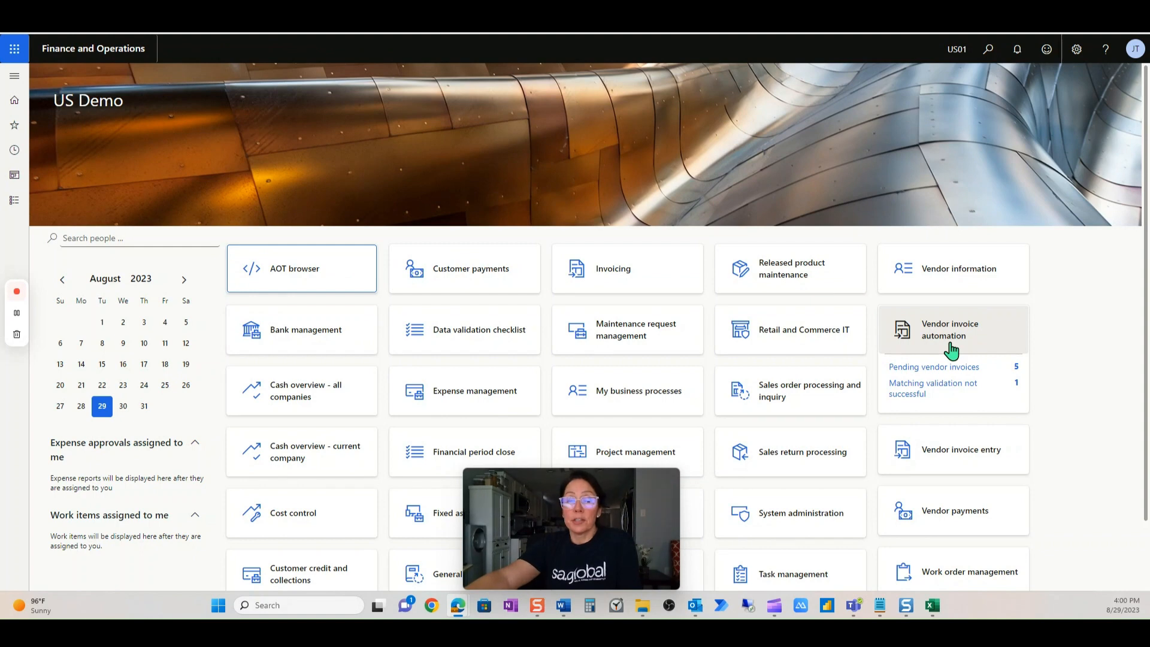
left_click(948, 329)
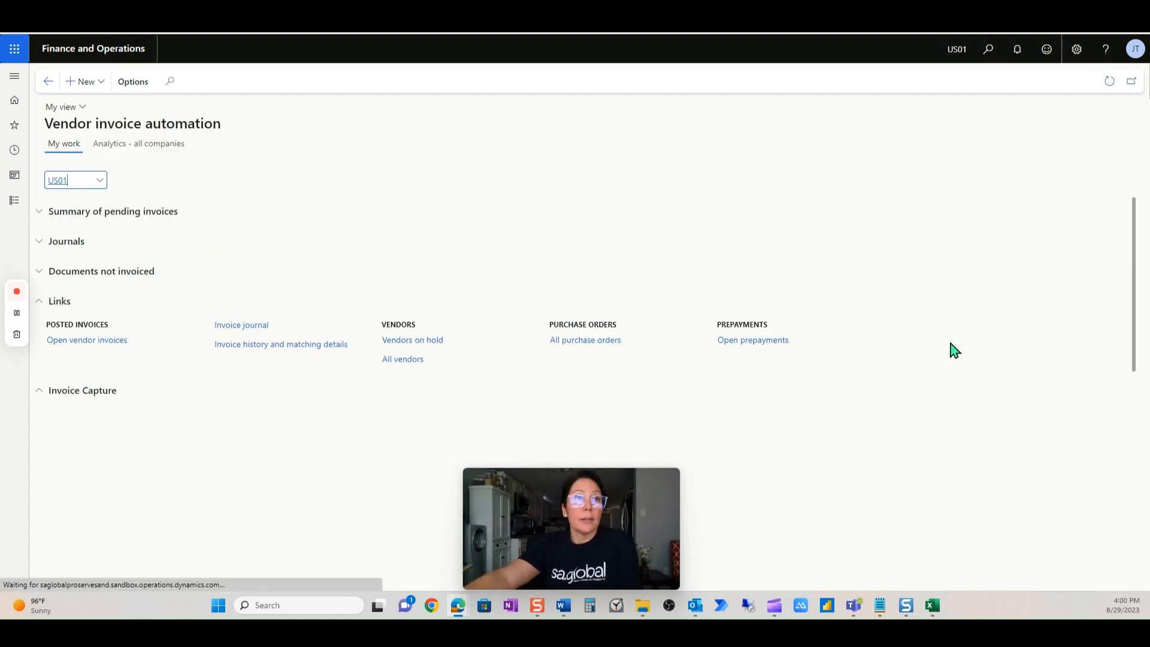
mouse_move(891, 415)
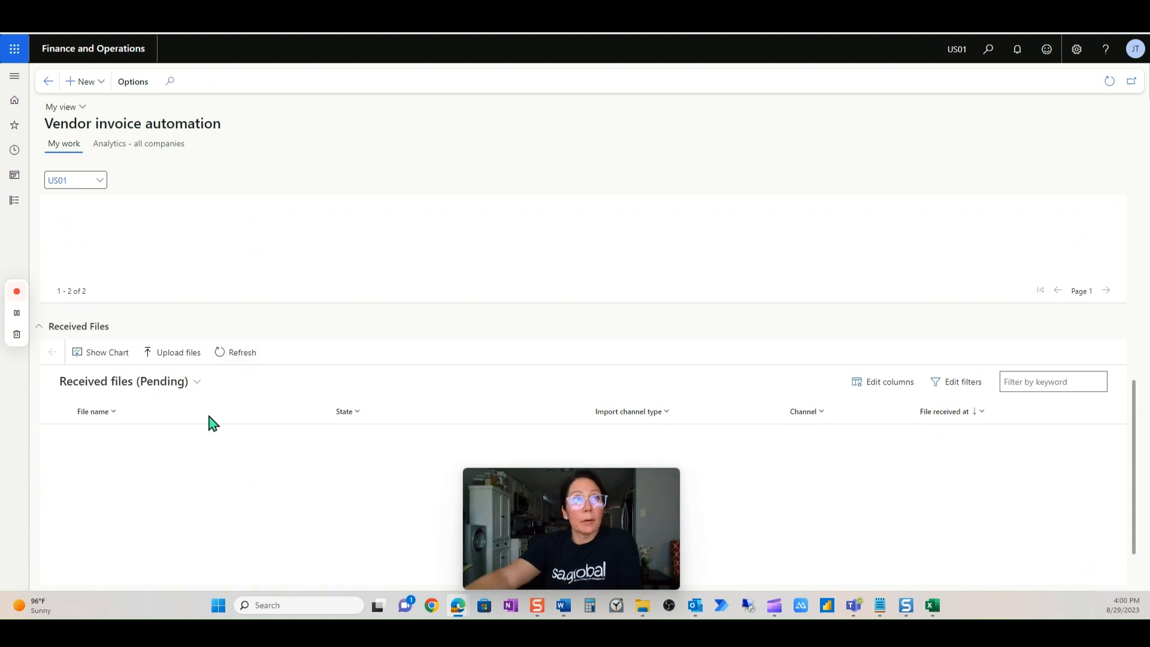
mouse_move(224, 321)
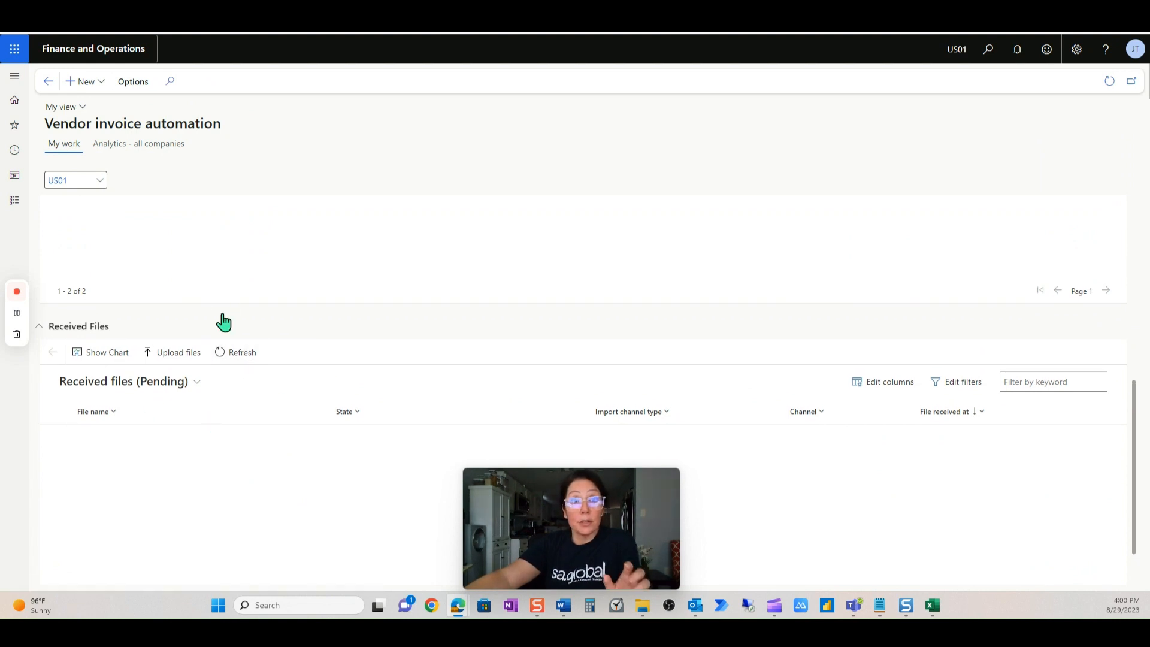
mouse_move(179, 352)
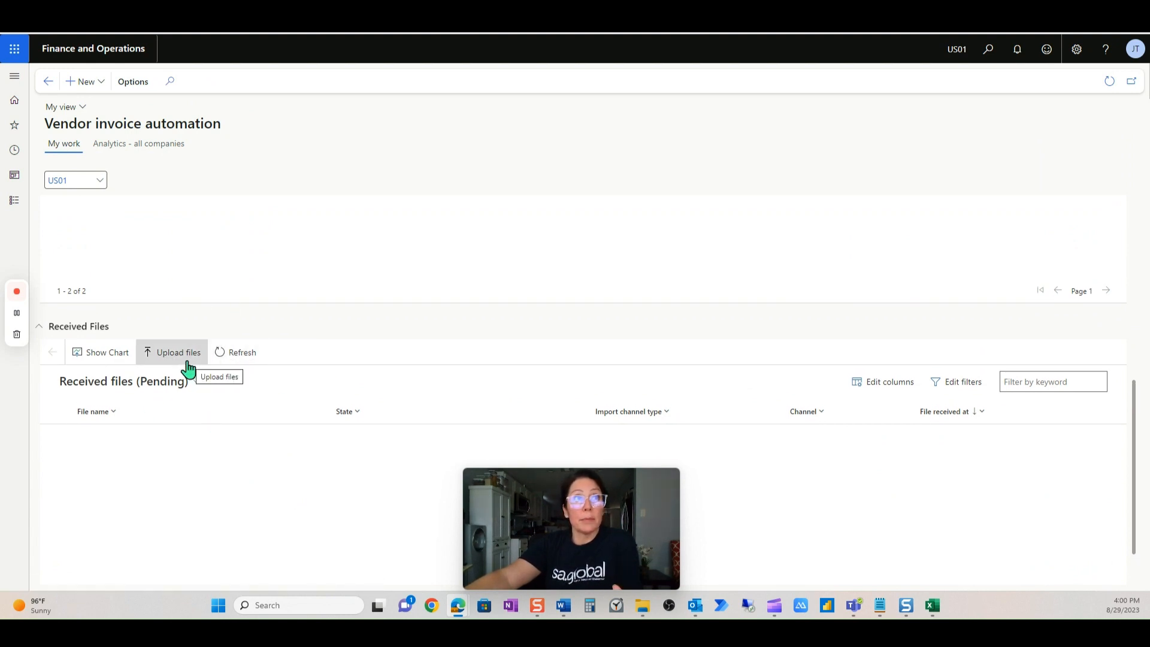
- Upload LANDE-00008.pdf through the Upload files pane, then close the pane
left_click(179, 352)
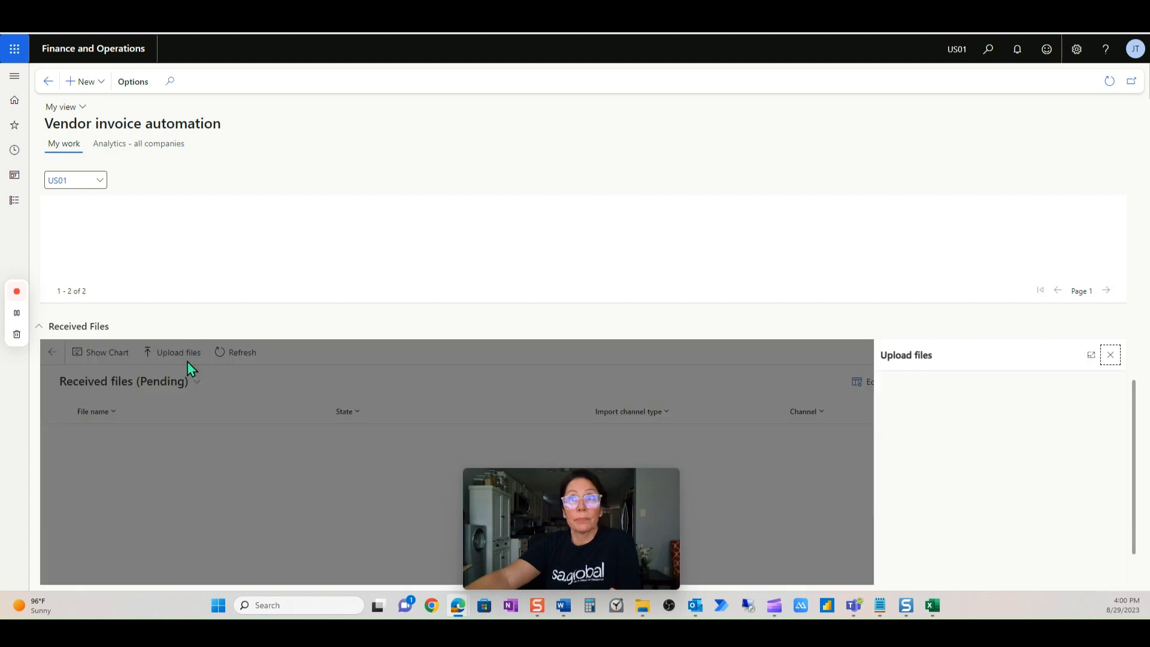
left_click(178, 352)
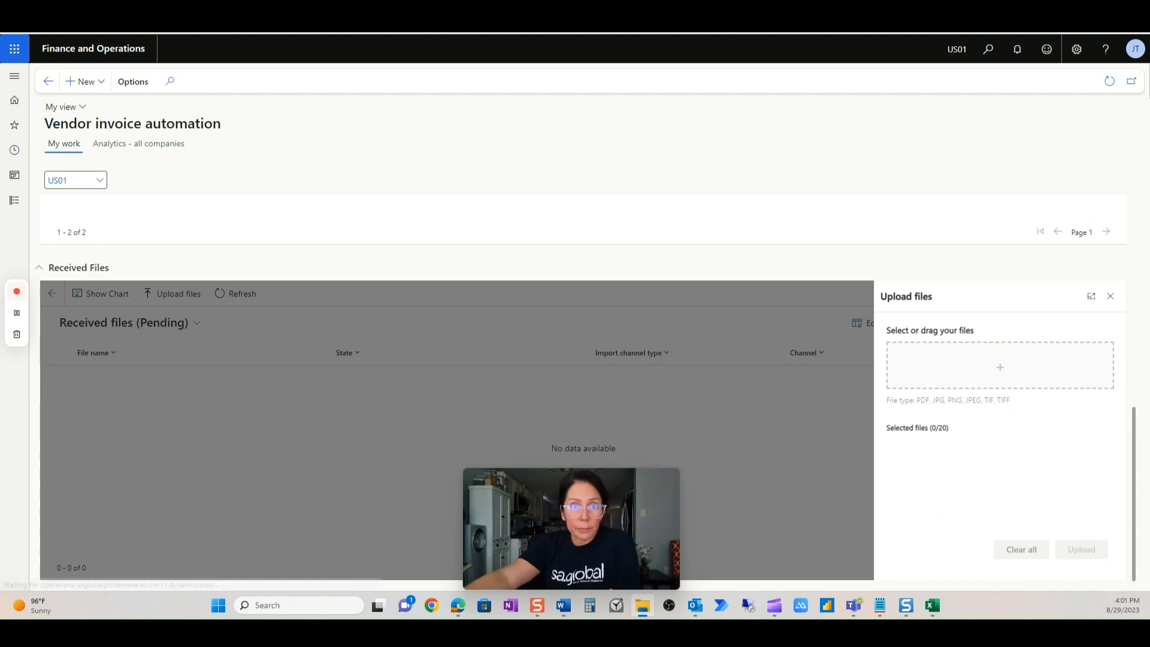
mouse_move(943, 350)
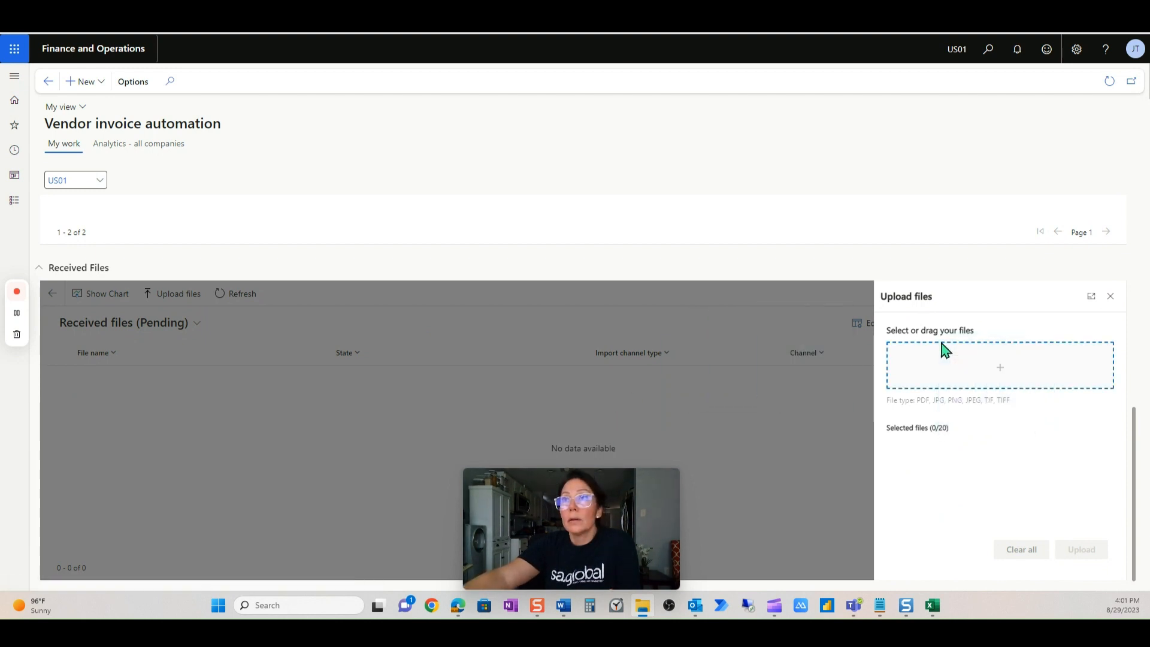
left_click(998, 367)
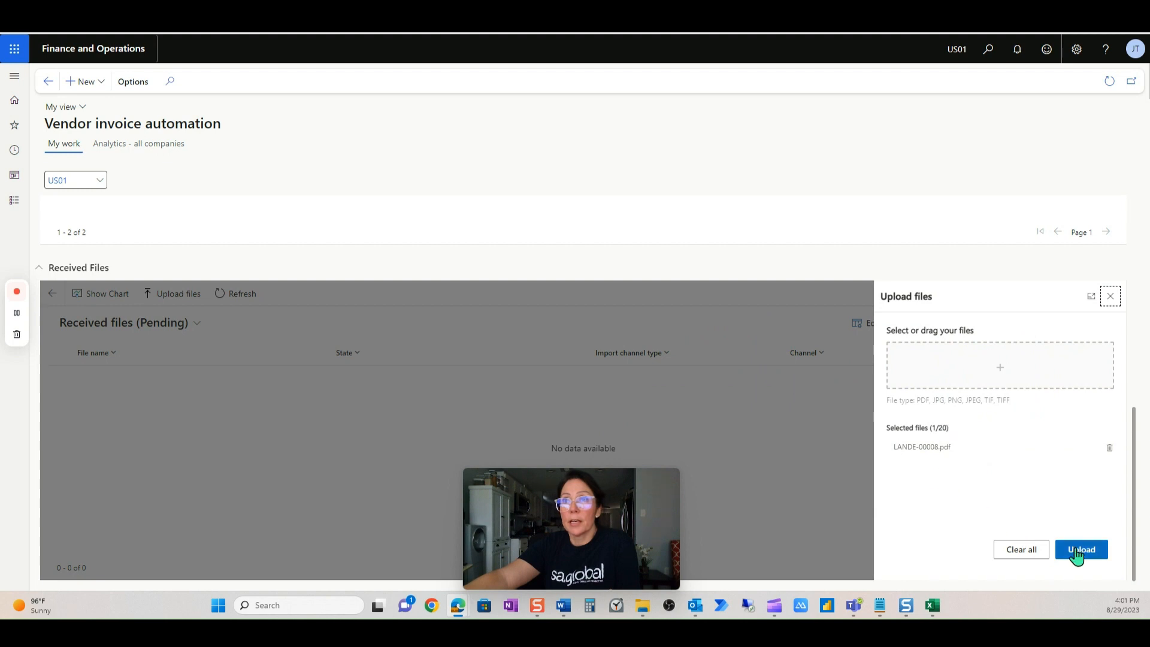
left_click(1080, 549)
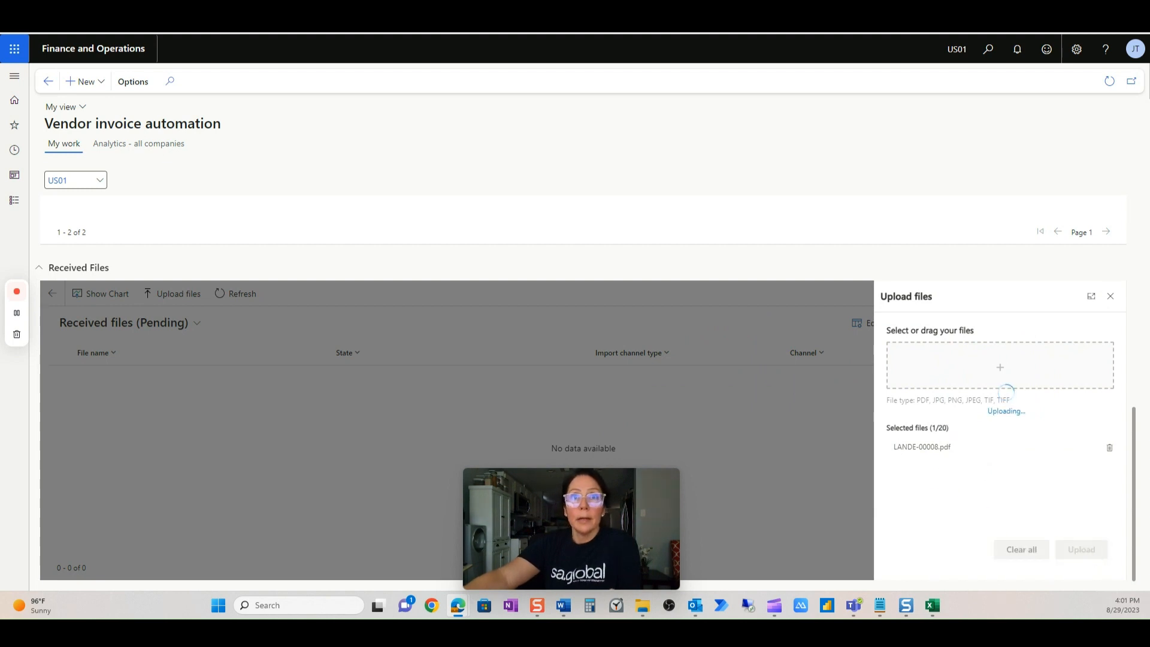
mouse_move(719, 605)
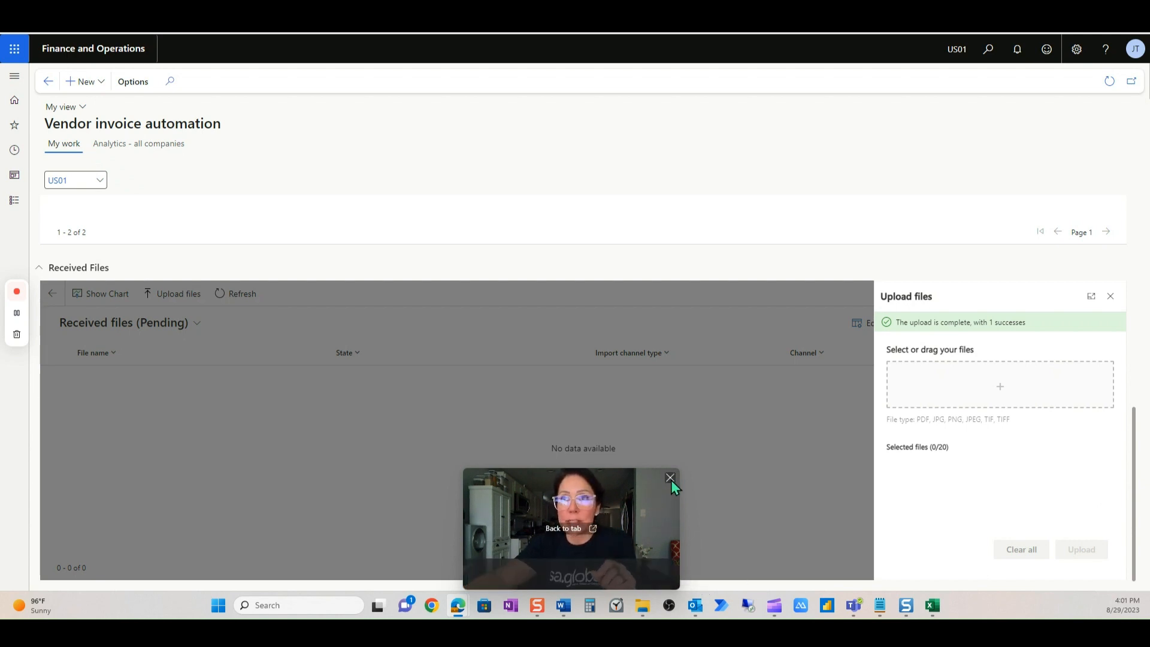
left_click(669, 478)
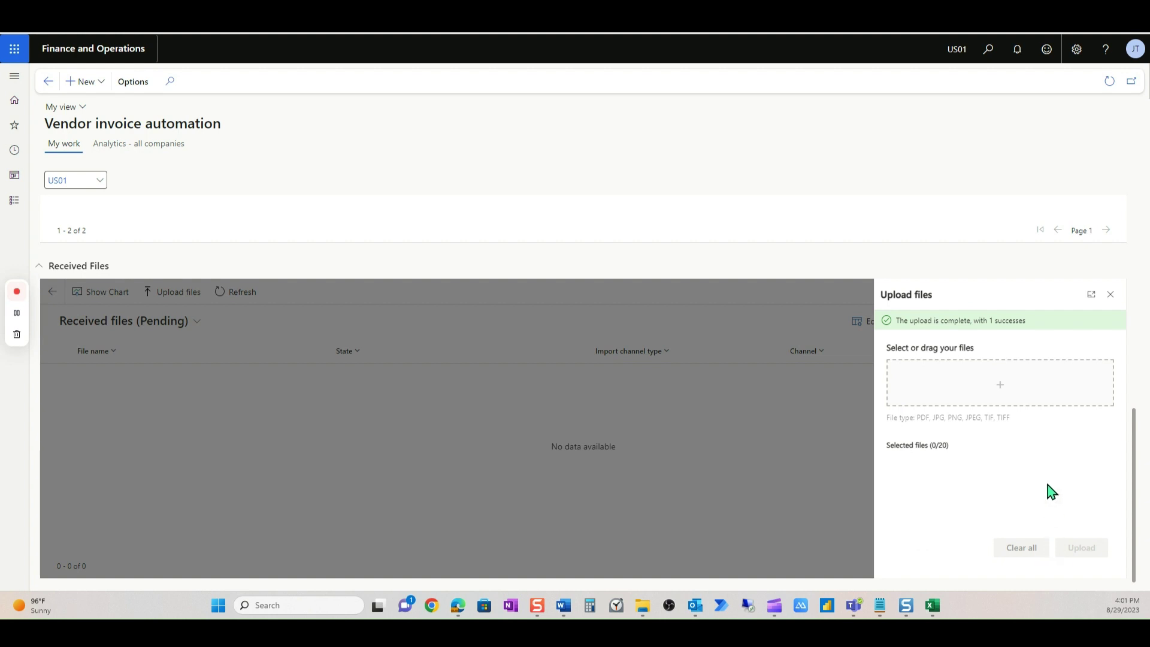
left_click(1111, 294)
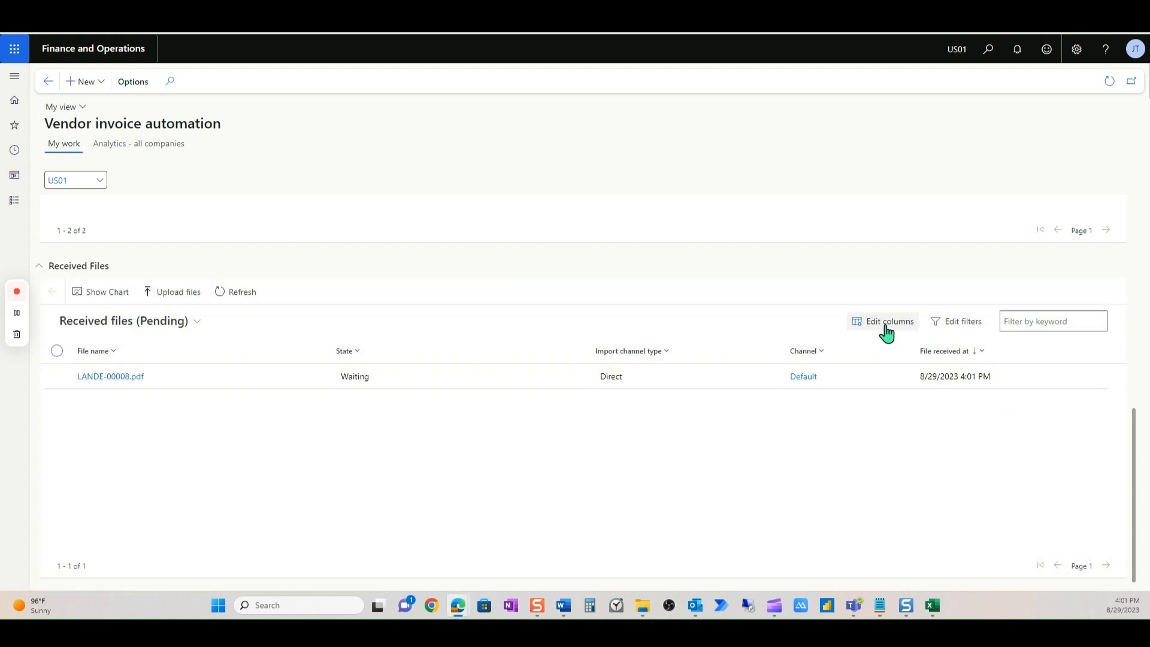
mouse_move(887, 326)
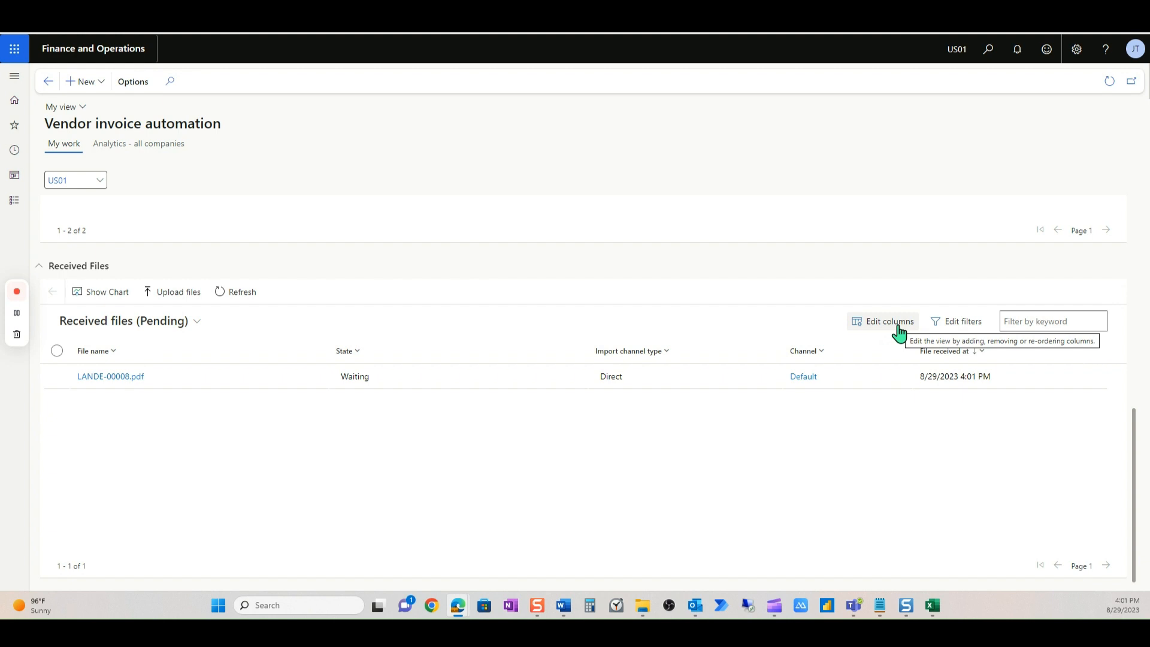
- Add the standard Created By, Created On and Modified By columns to the received files grid
left_click(889, 321)
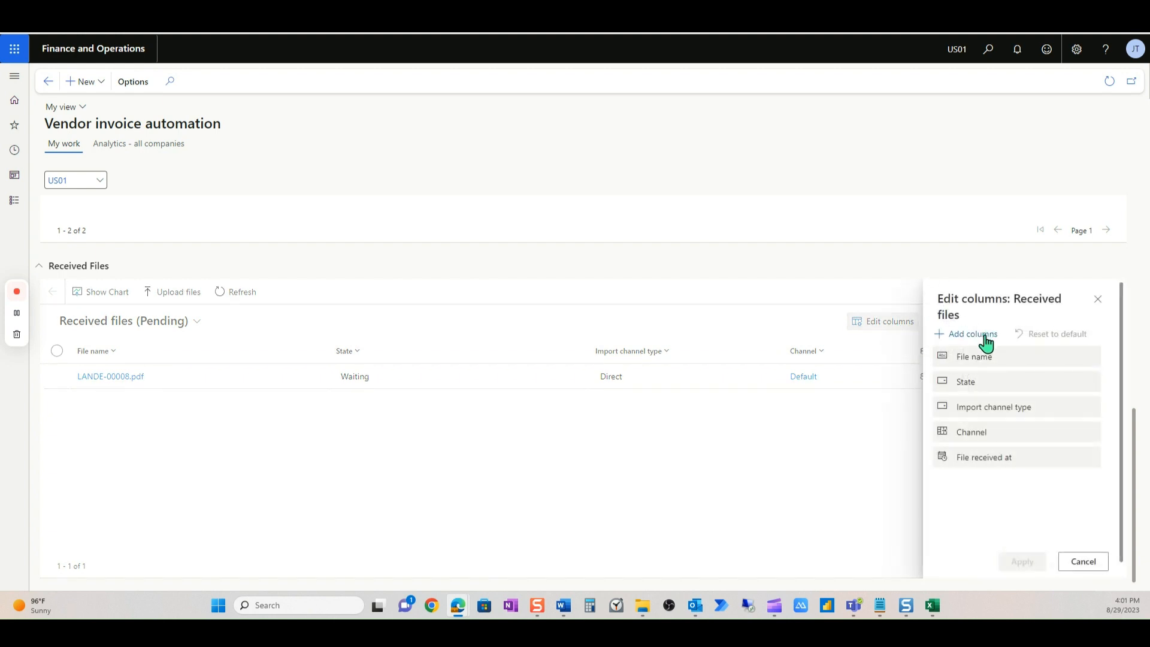
left_click(971, 334)
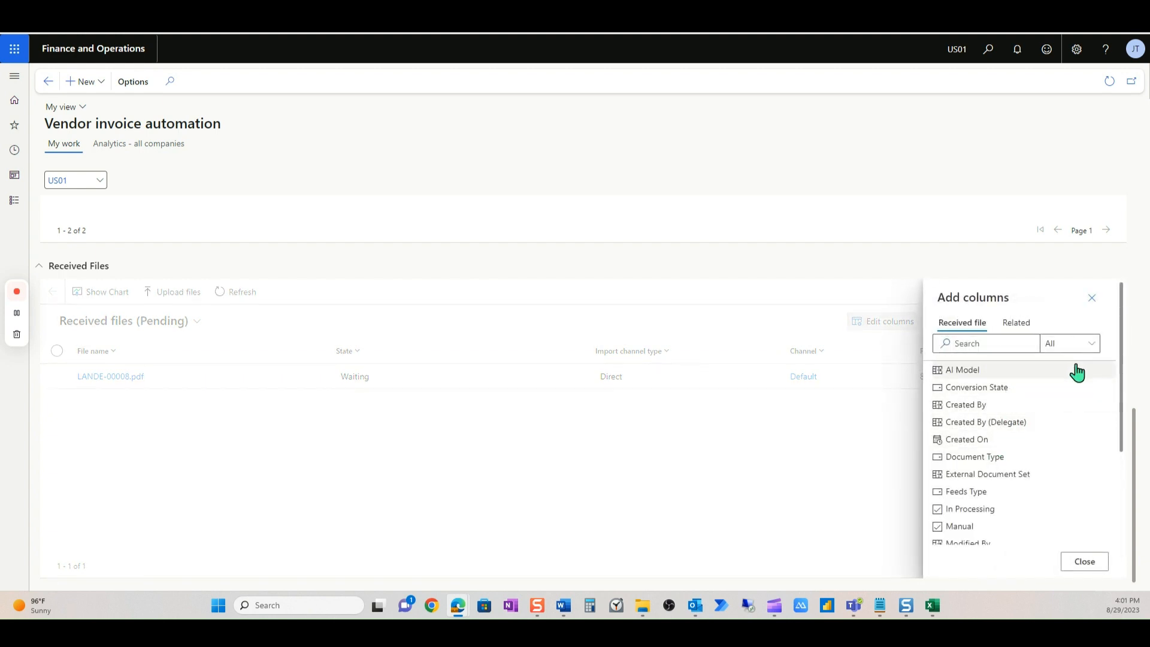
left_click(1068, 343)
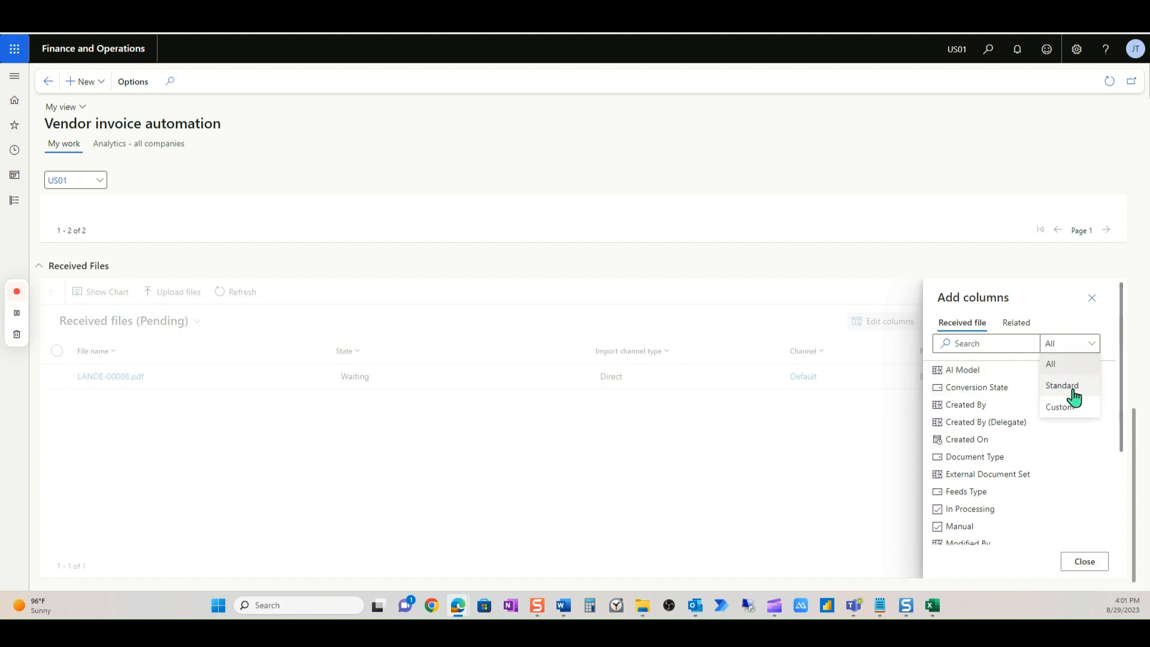
left_click(1061, 385)
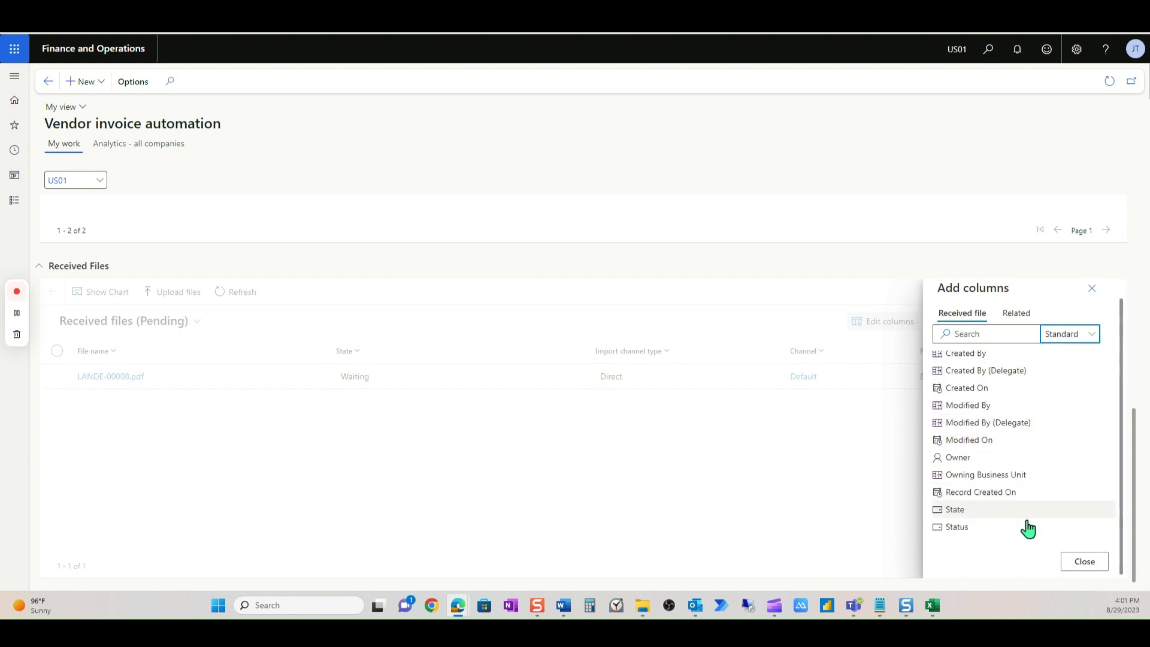
mouse_move(1026, 432)
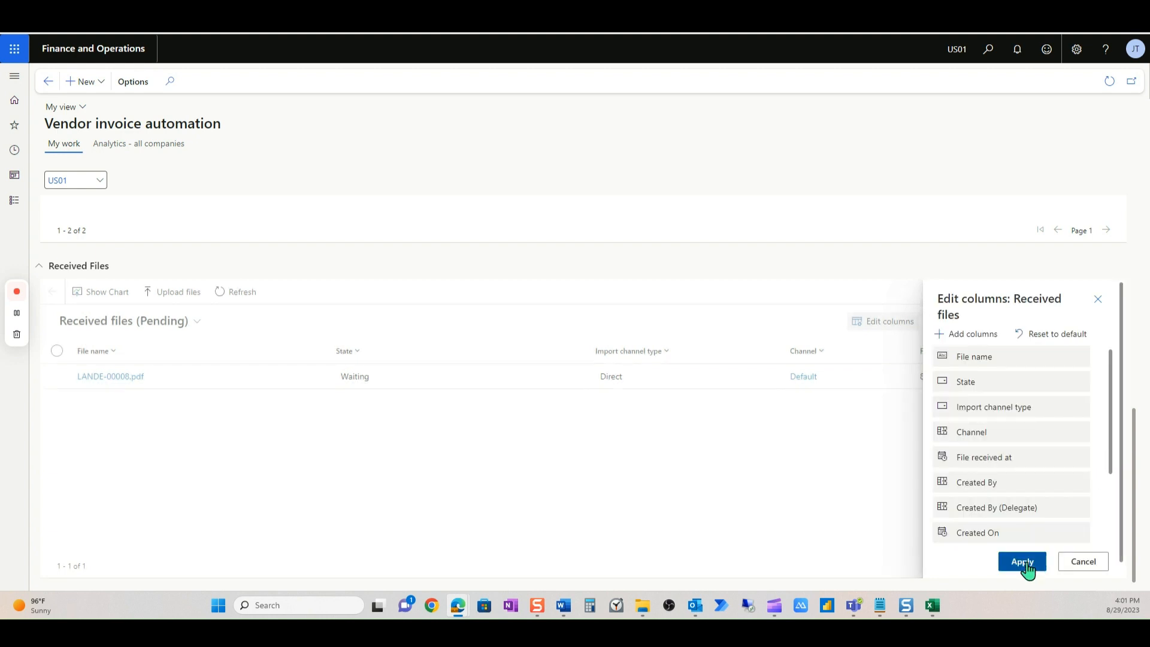
left_click(1020, 561)
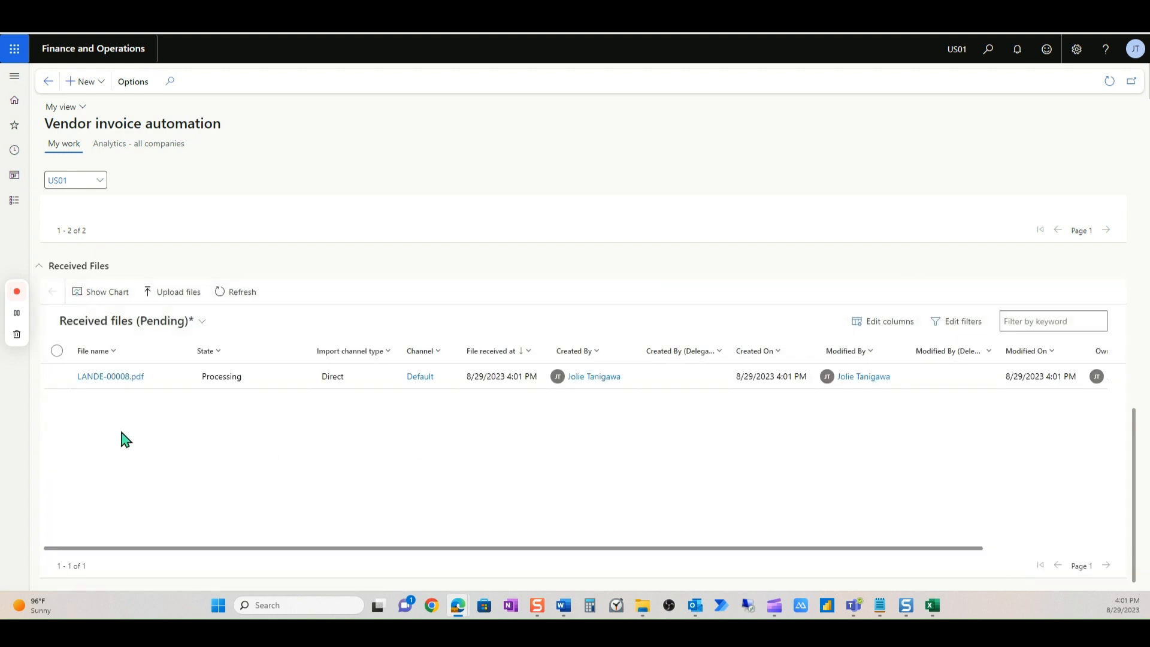
left_click(202, 323)
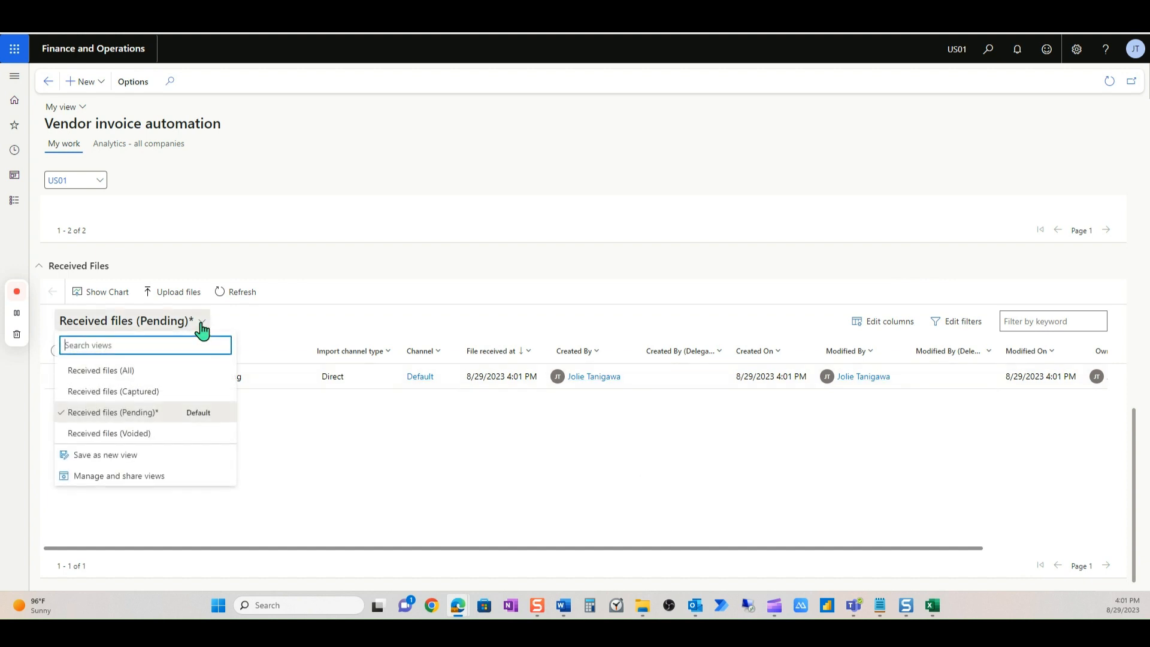
mouse_move(127, 454)
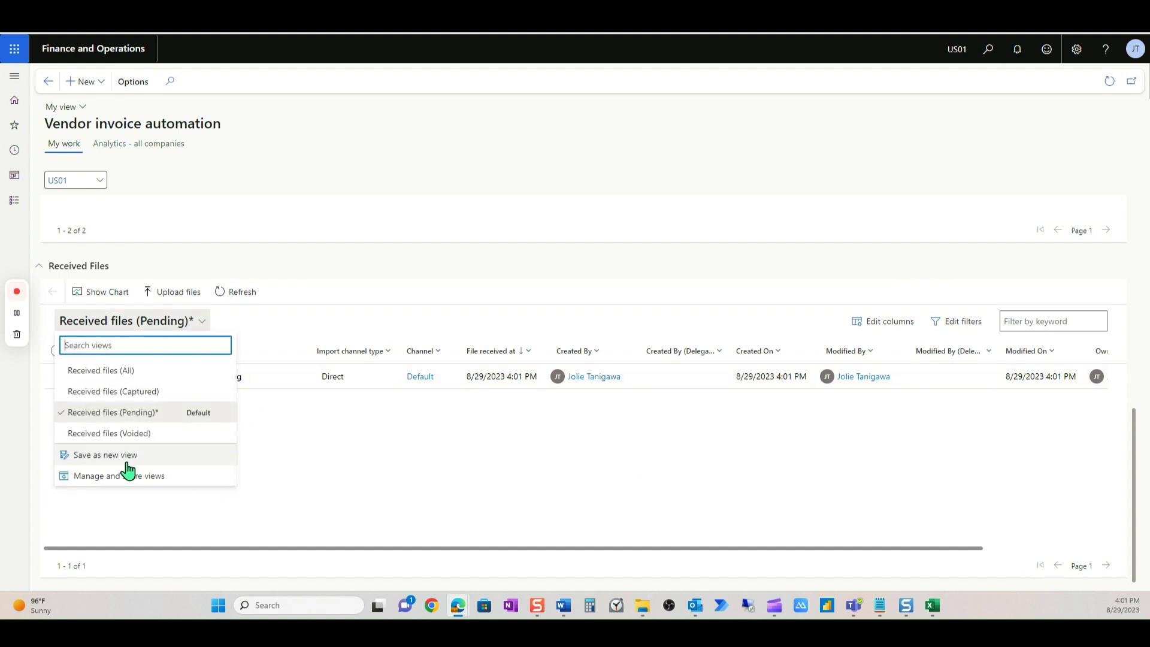
mouse_move(141, 470)
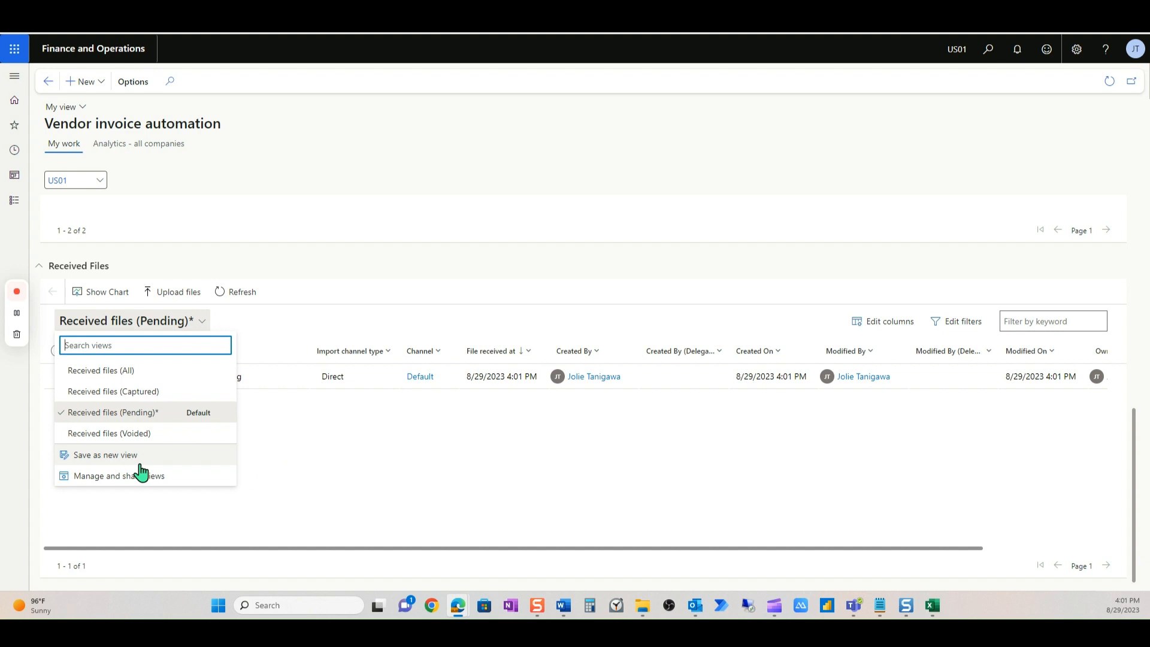
mouse_move(524, 515)
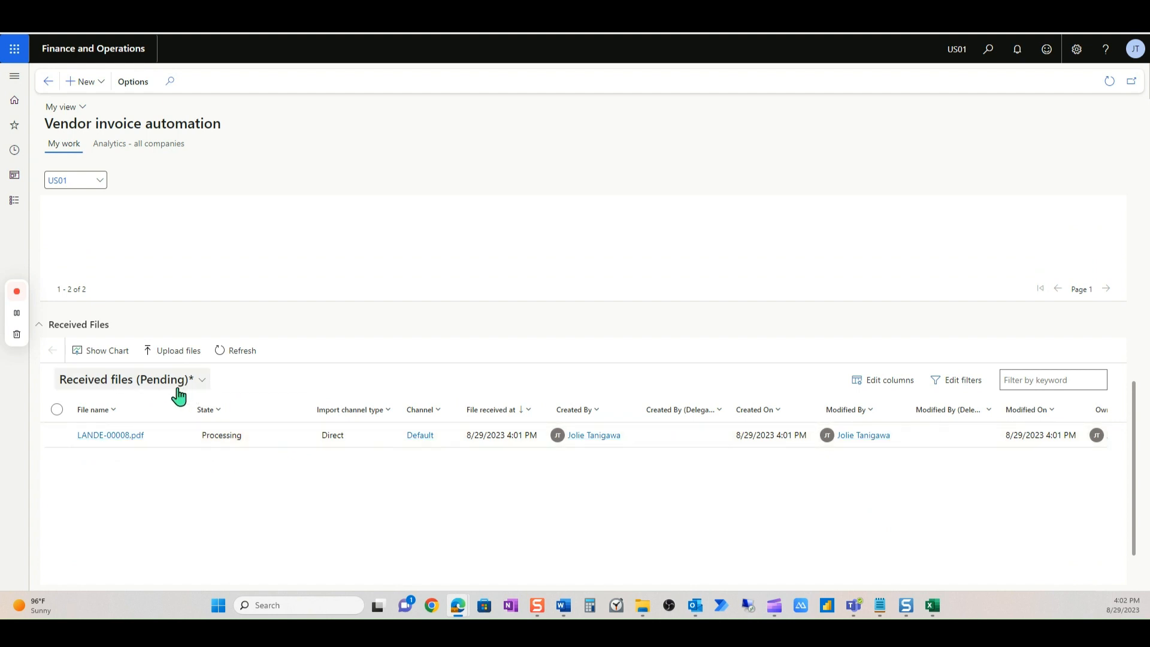
mouse_move(165, 386)
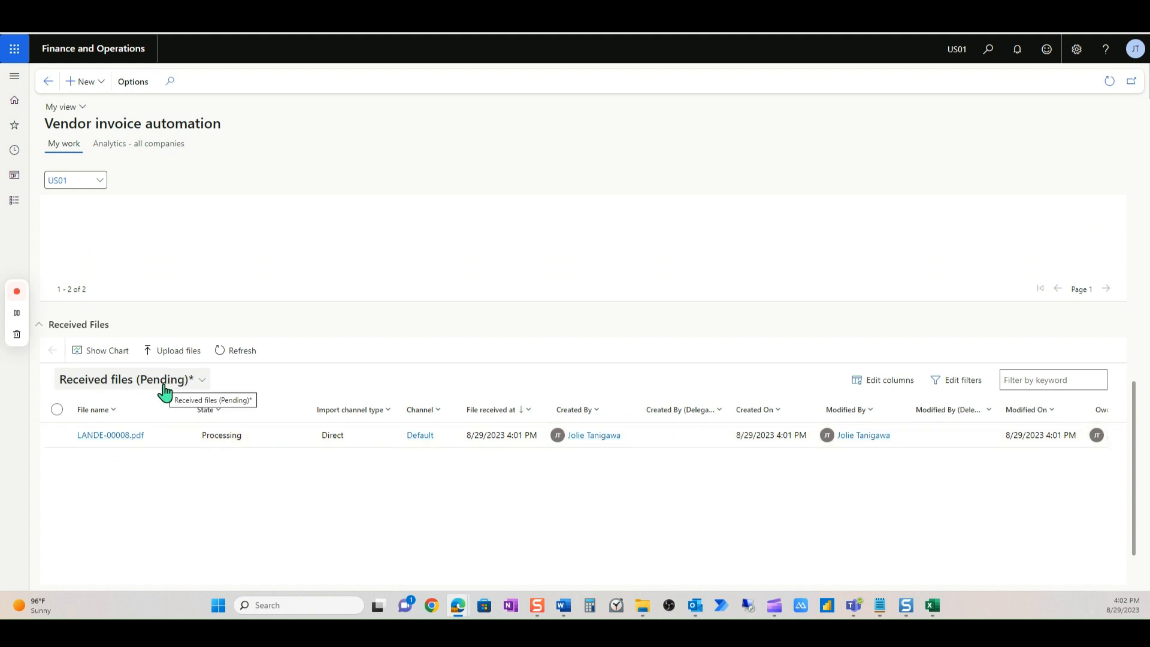
mouse_move(208, 455)
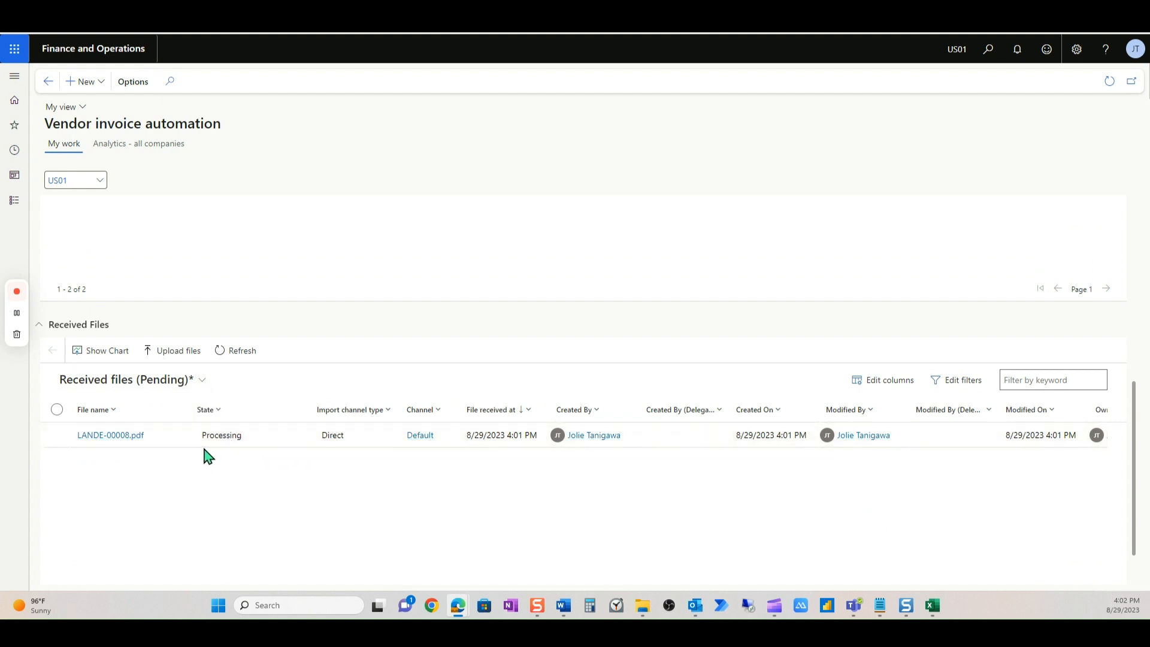
mouse_move(266, 467)
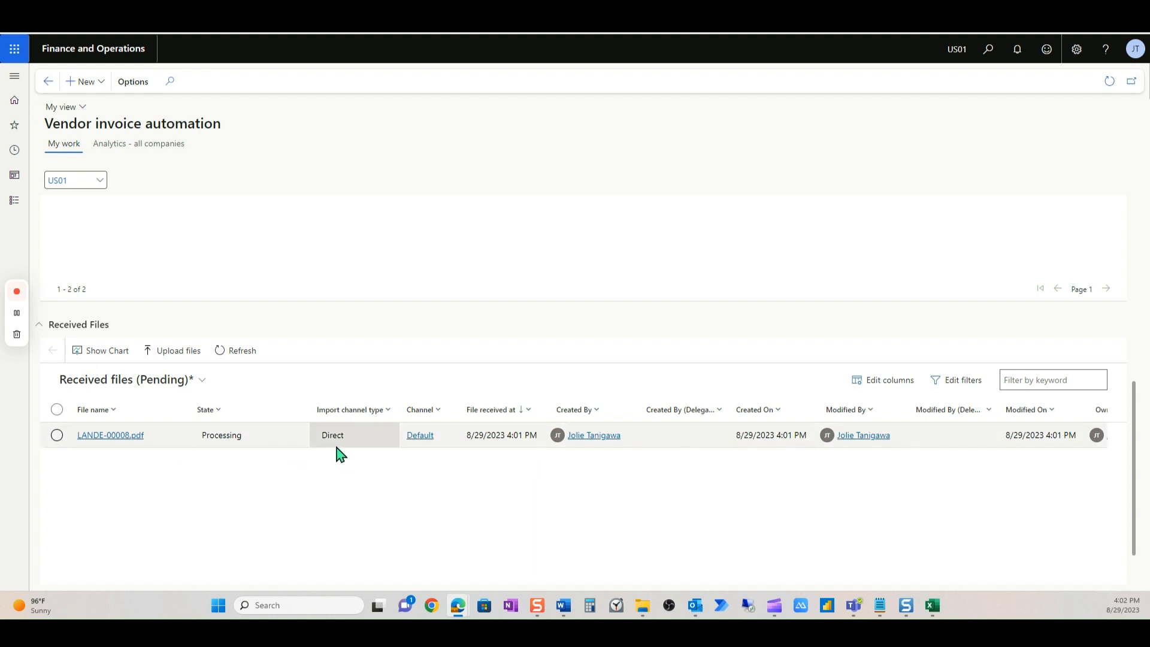
mouse_move(317, 441)
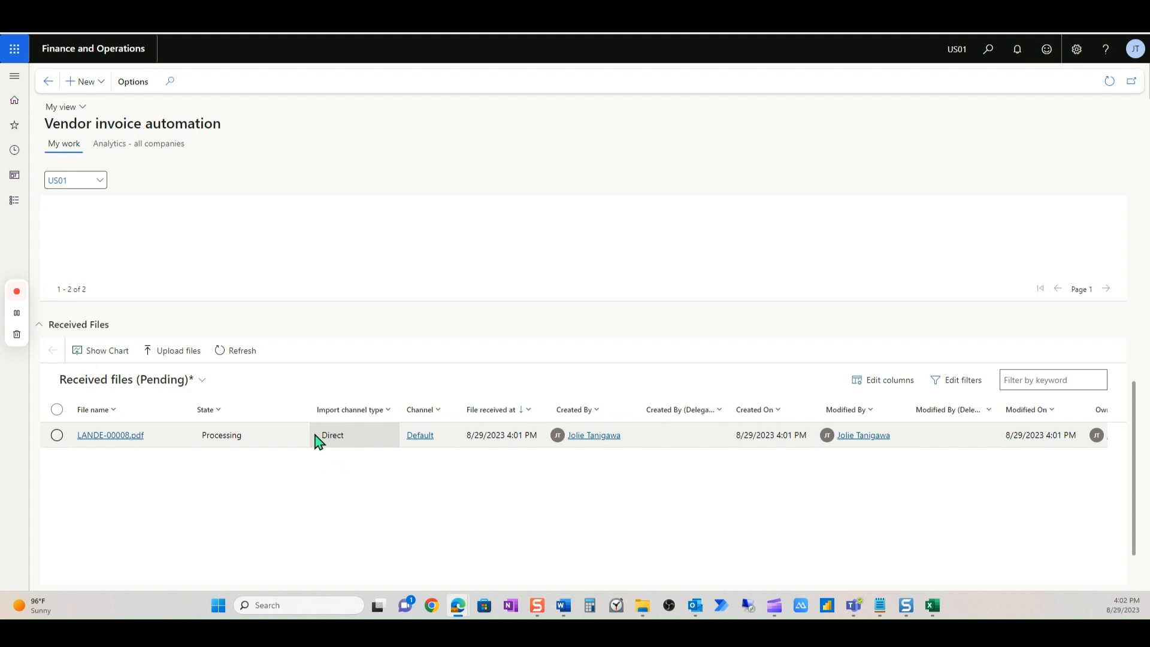
mouse_move(359, 450)
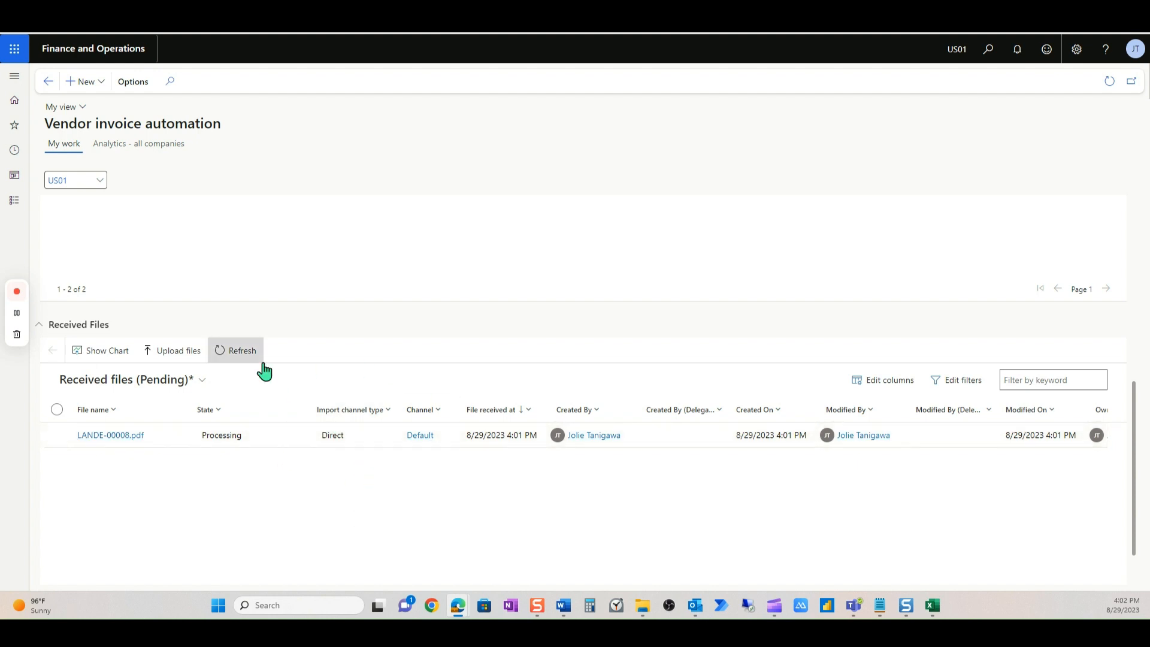
- Refresh received files and captured invoices until LANDE-0008 shows as Captured
left_click(242, 349)
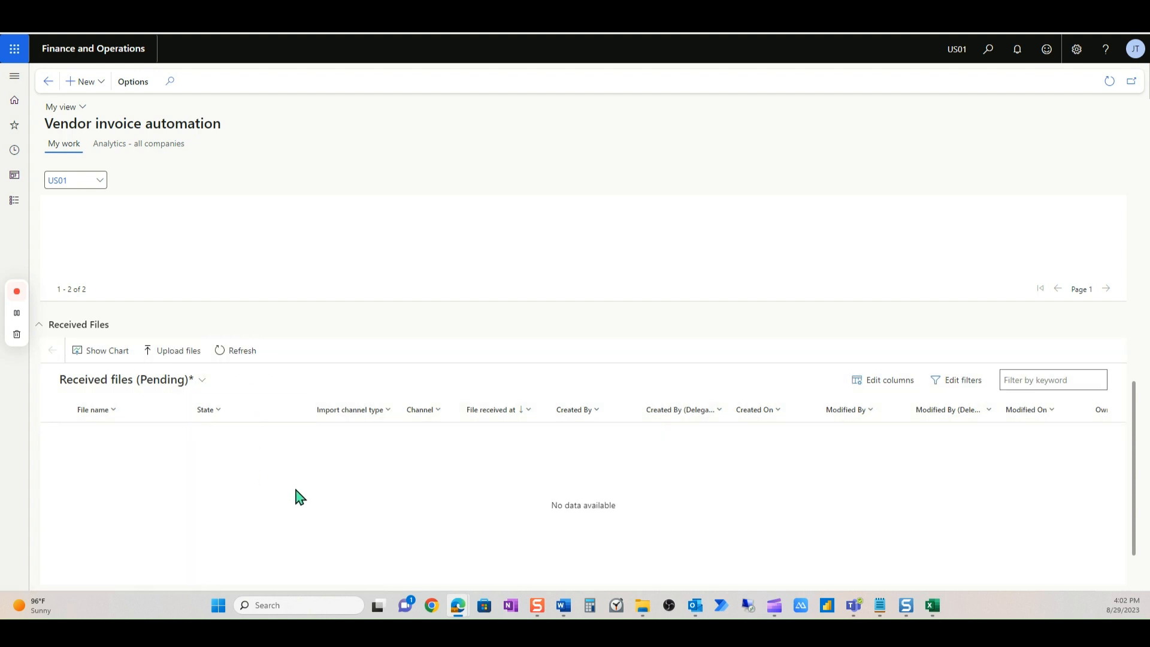
scroll("down", 3)
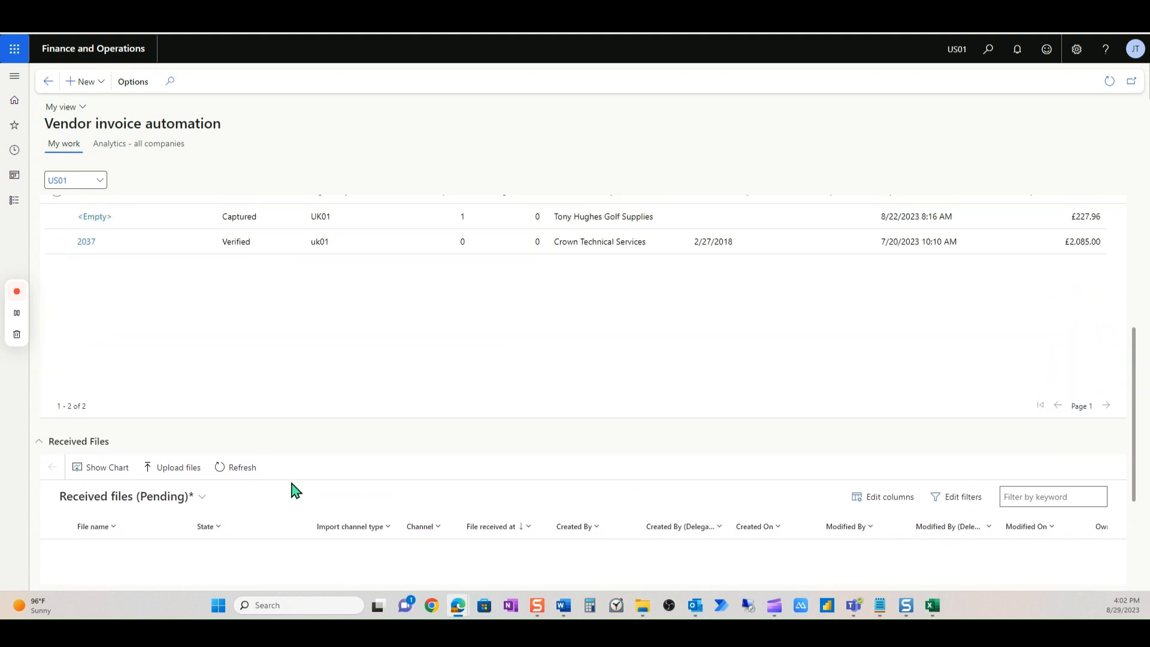
scroll("up", 3)
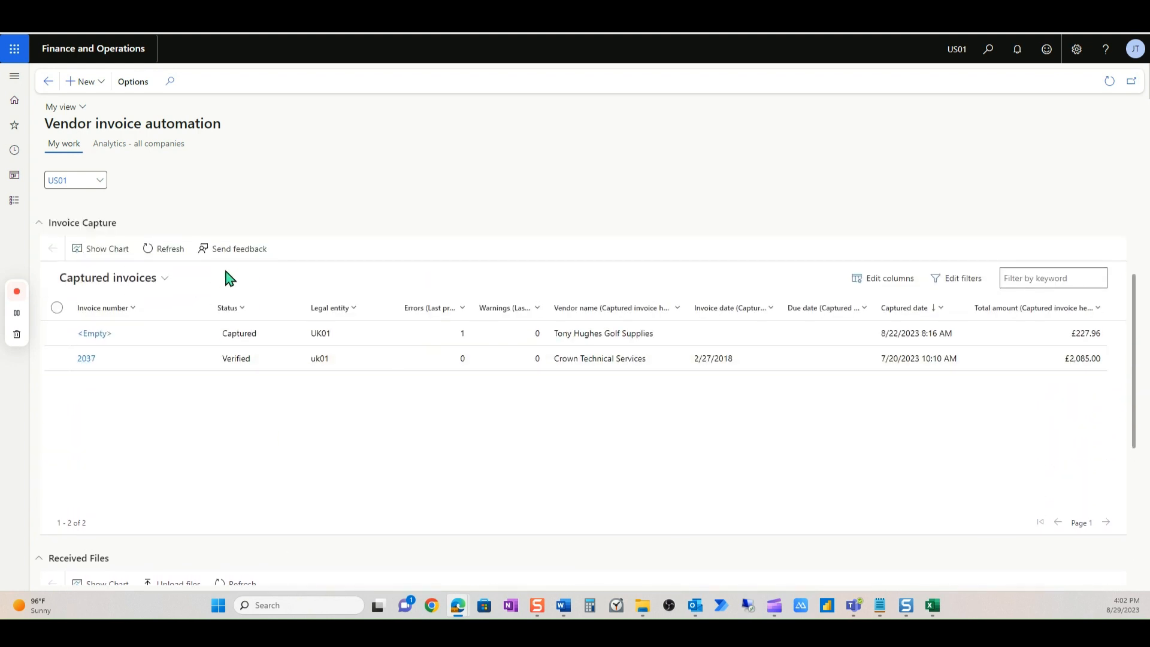
left_click(170, 248)
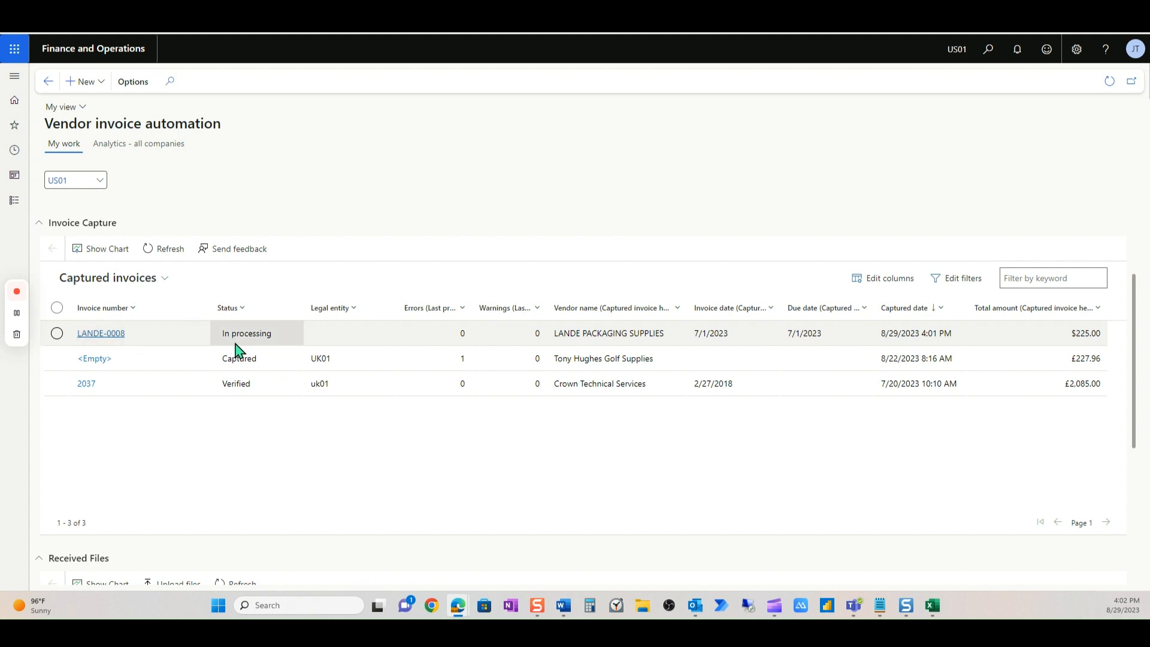
mouse_move(461, 337)
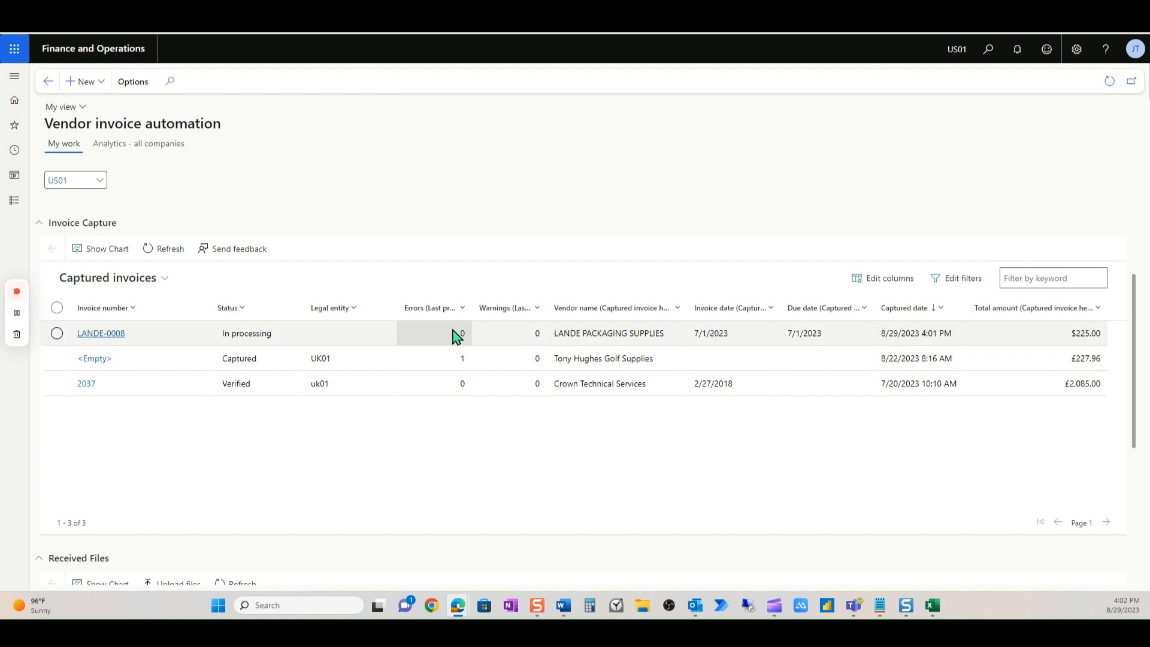
mouse_move(169, 248)
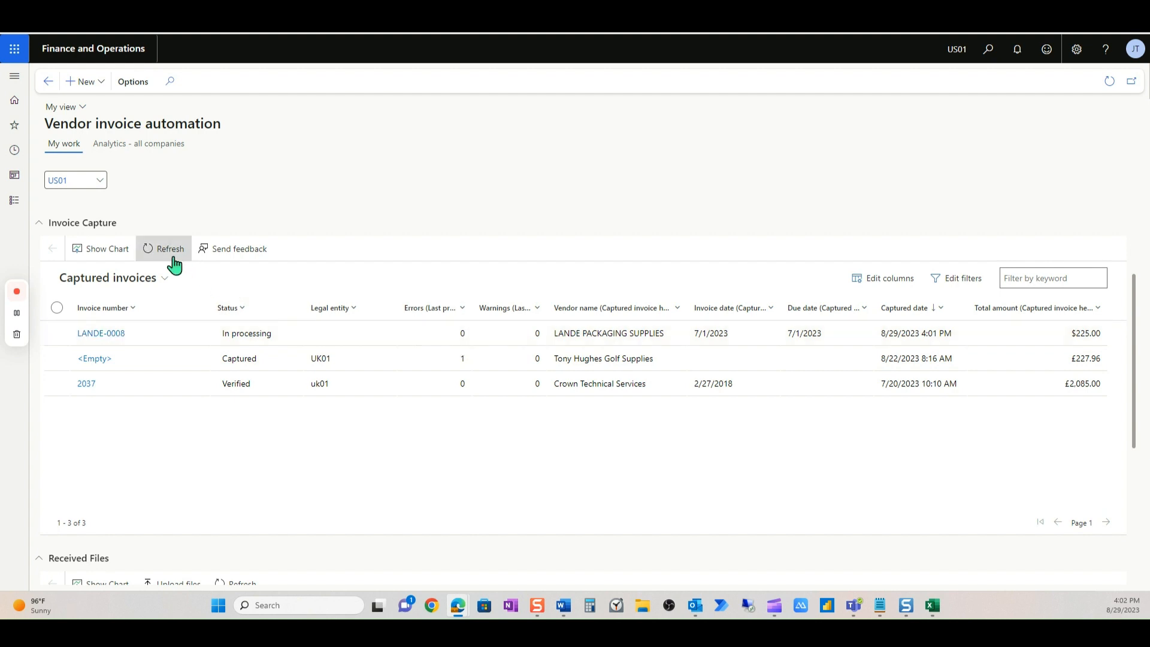
left_click(170, 248)
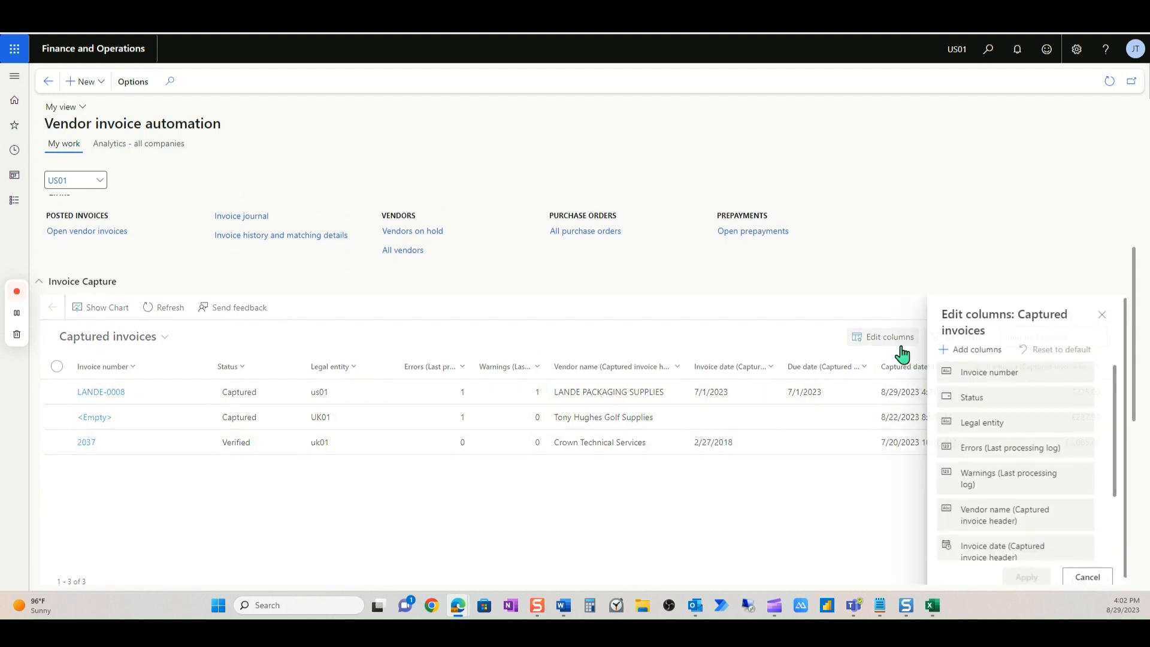
- Review the captured invoices column settings and cancel without changes
left_click(976, 349)
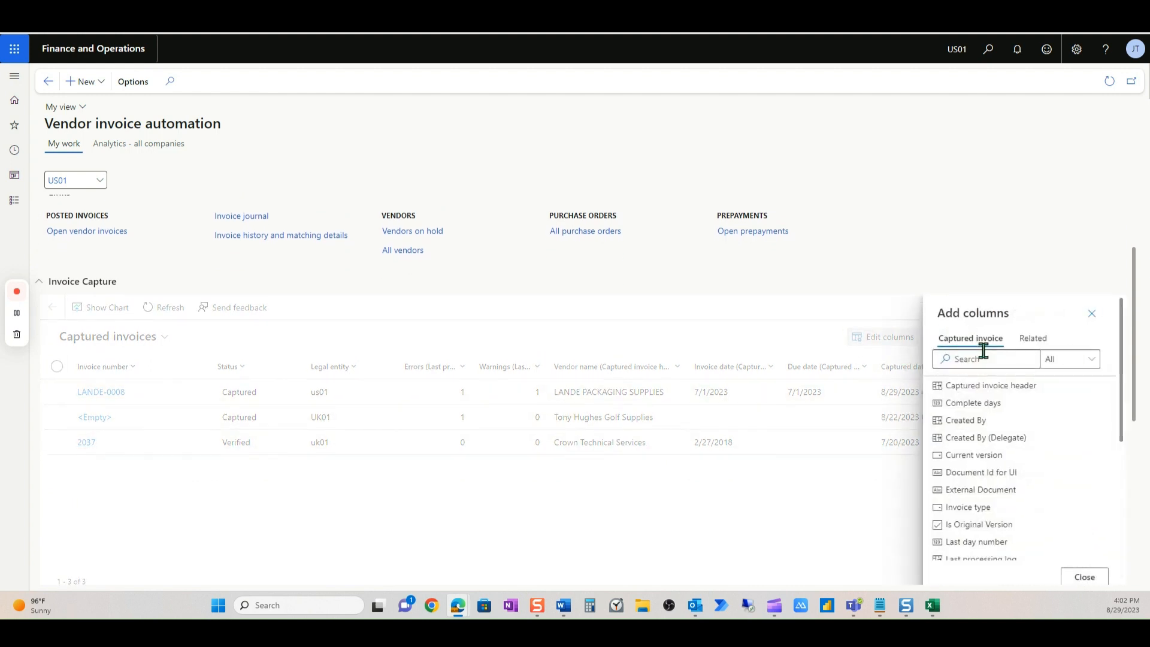
scroll("down", 3)
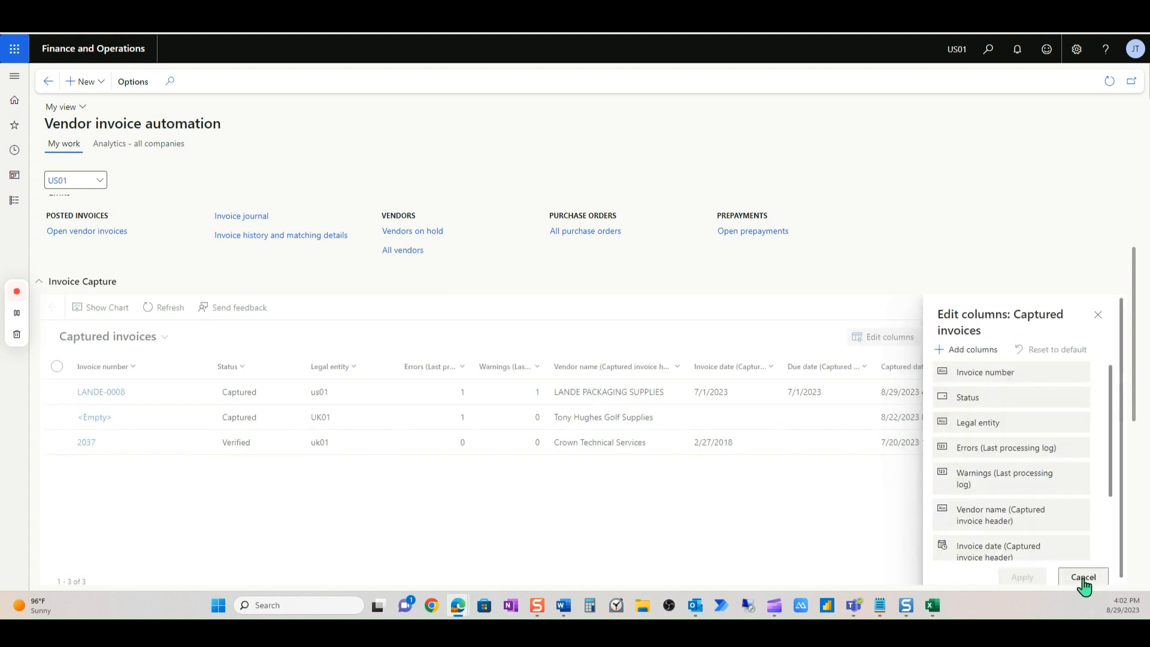
scroll("down", 3)
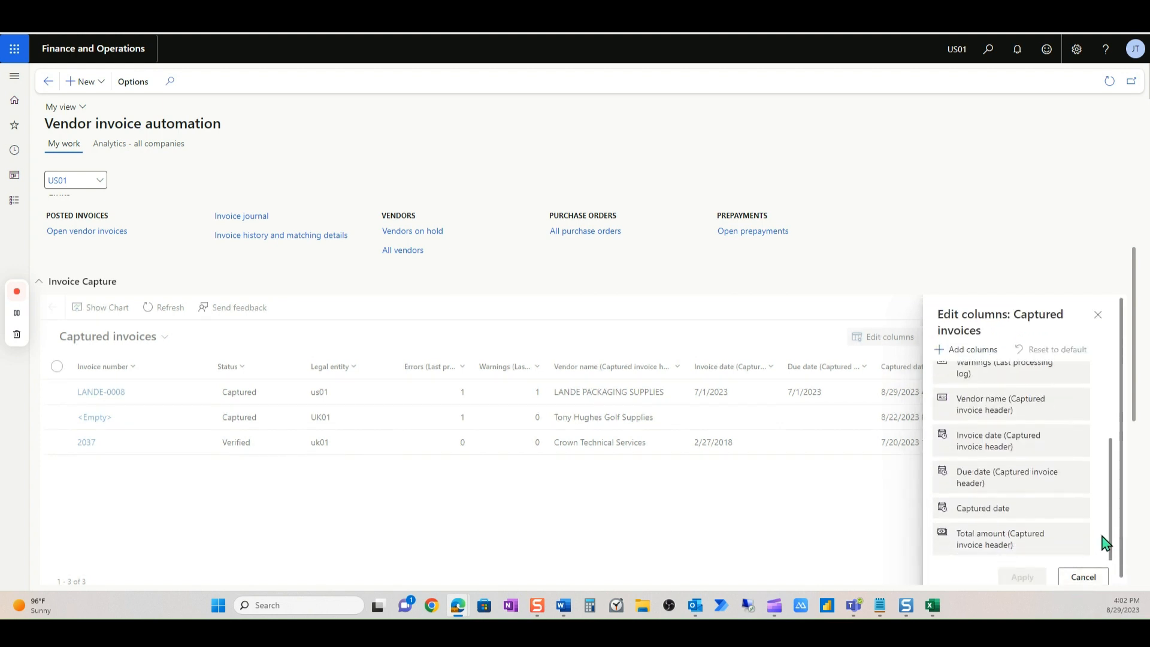
mouse_move(1083, 576)
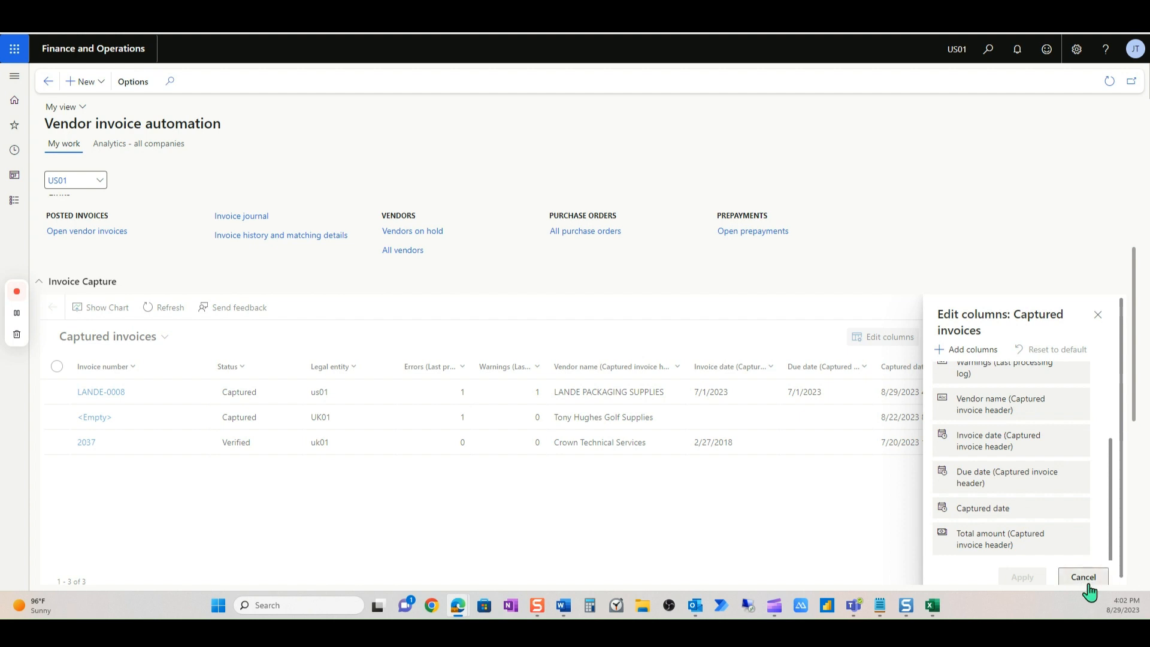
left_click(1083, 576)
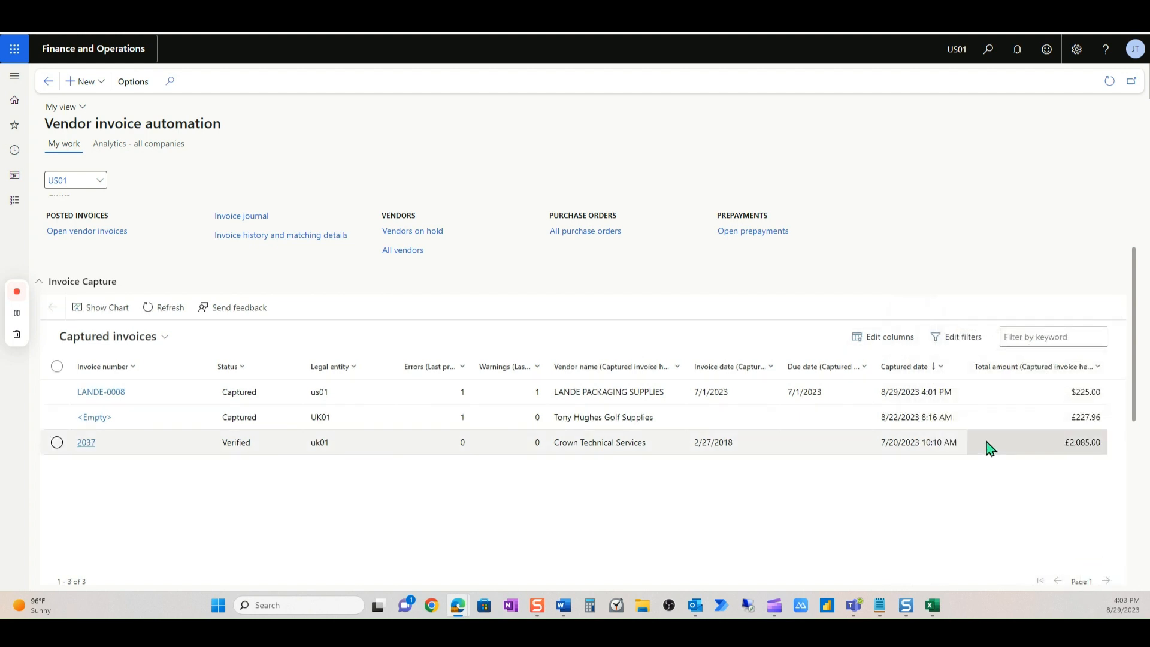
mouse_move(411, 347)
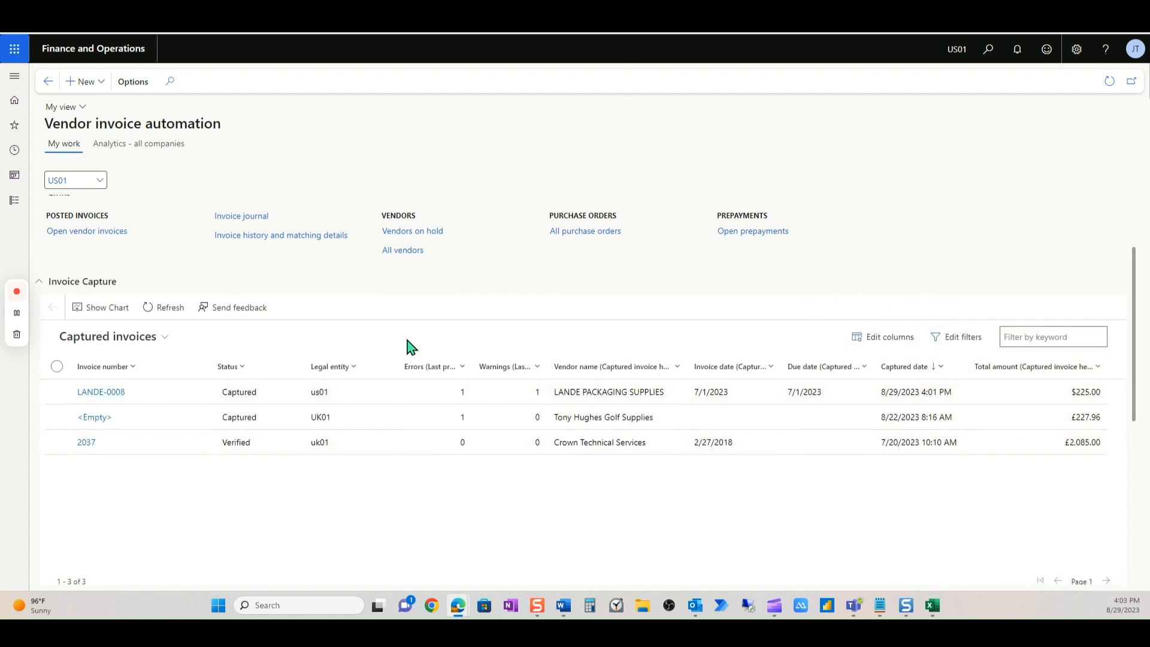
mouse_move(508, 366)
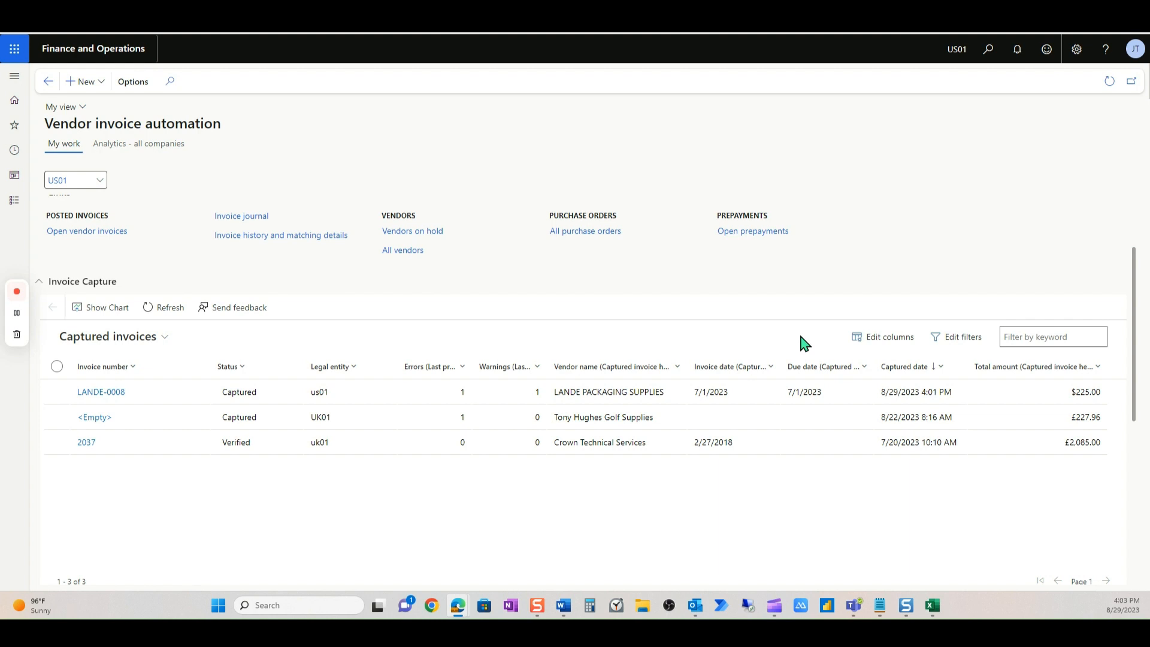
mouse_move(813, 320)
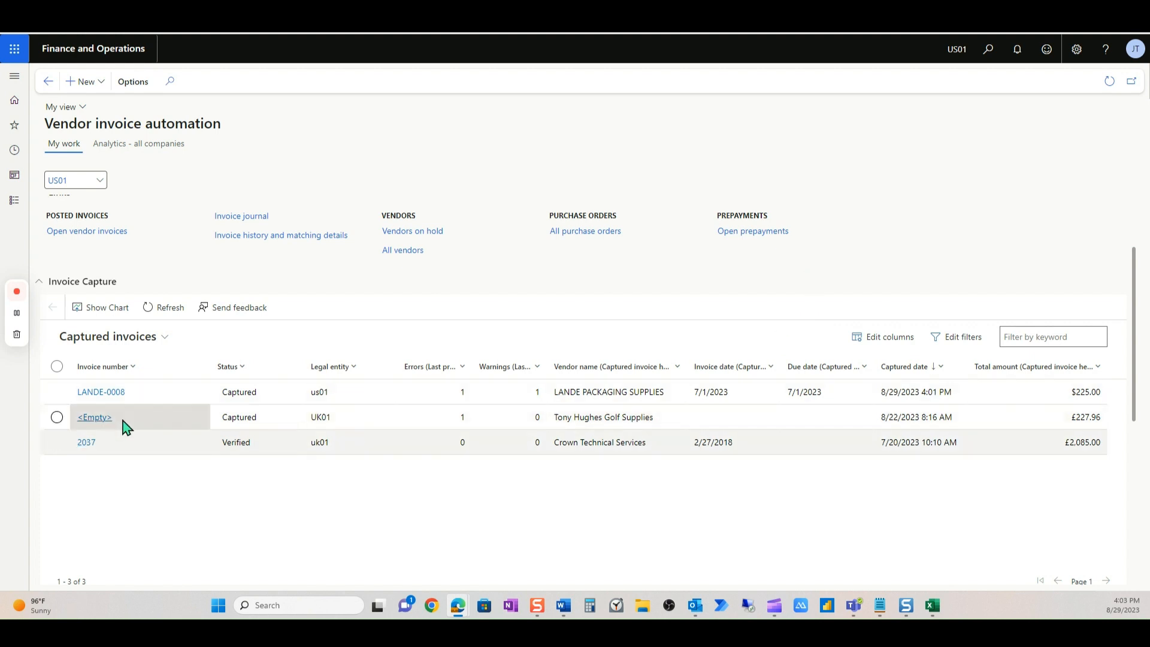
- Open captured invoice LANDE-0008 and zoom its scanned image in and back out
left_click(101, 391)
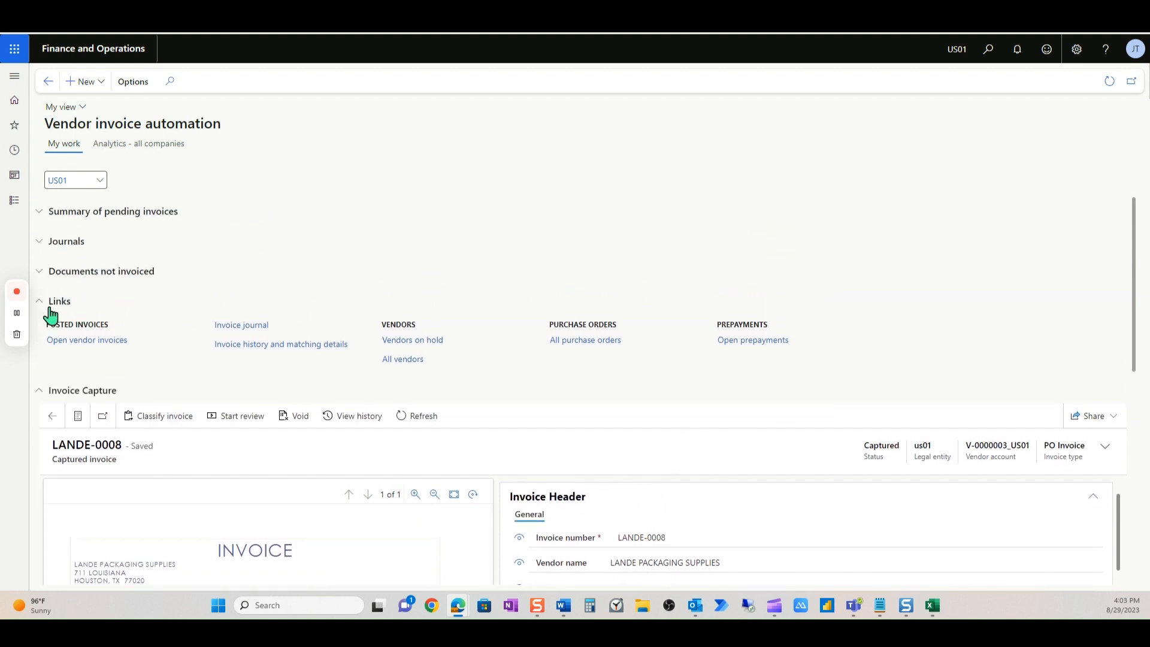
scroll("down", 3)
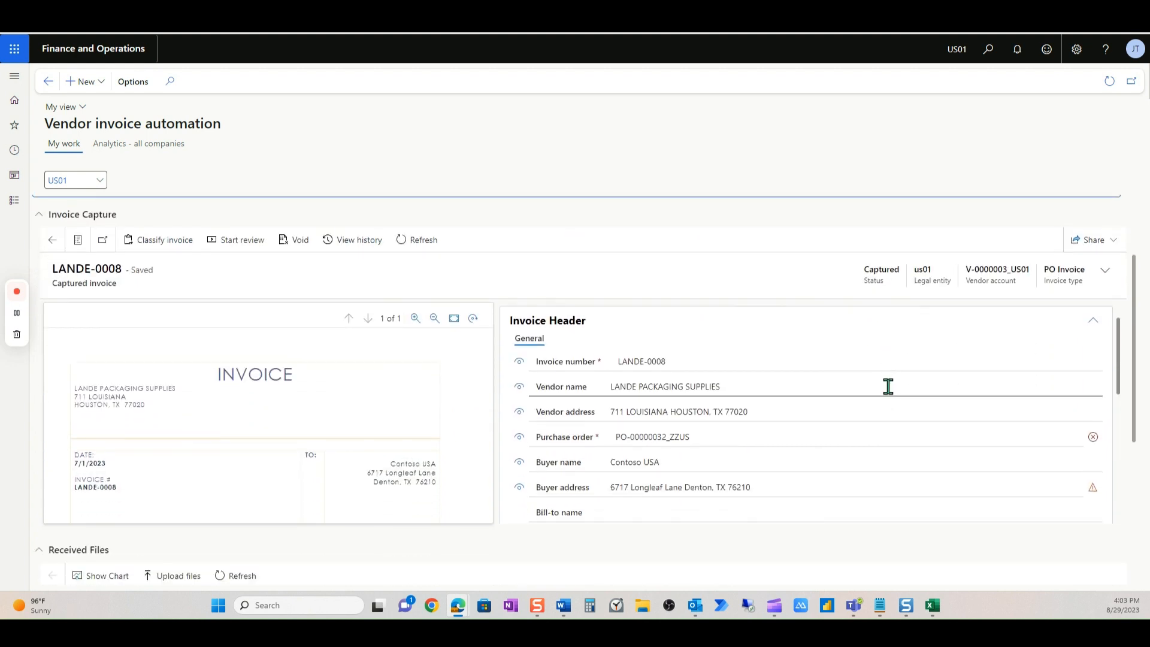
left_click(78, 490)
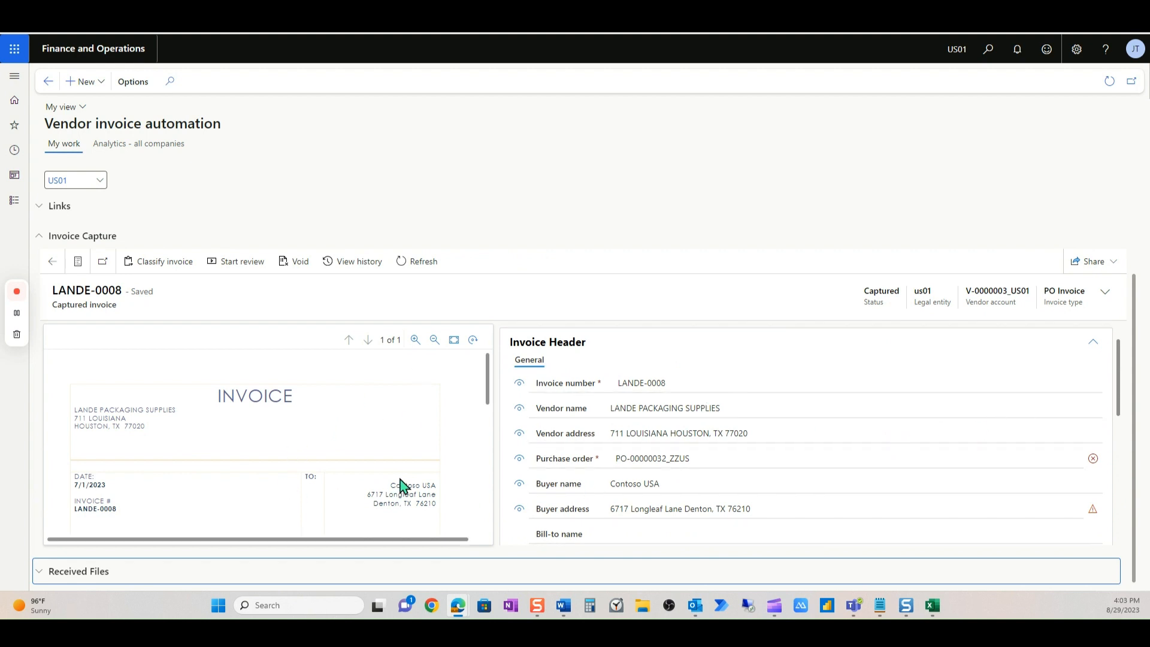
mouse_move(415, 339)
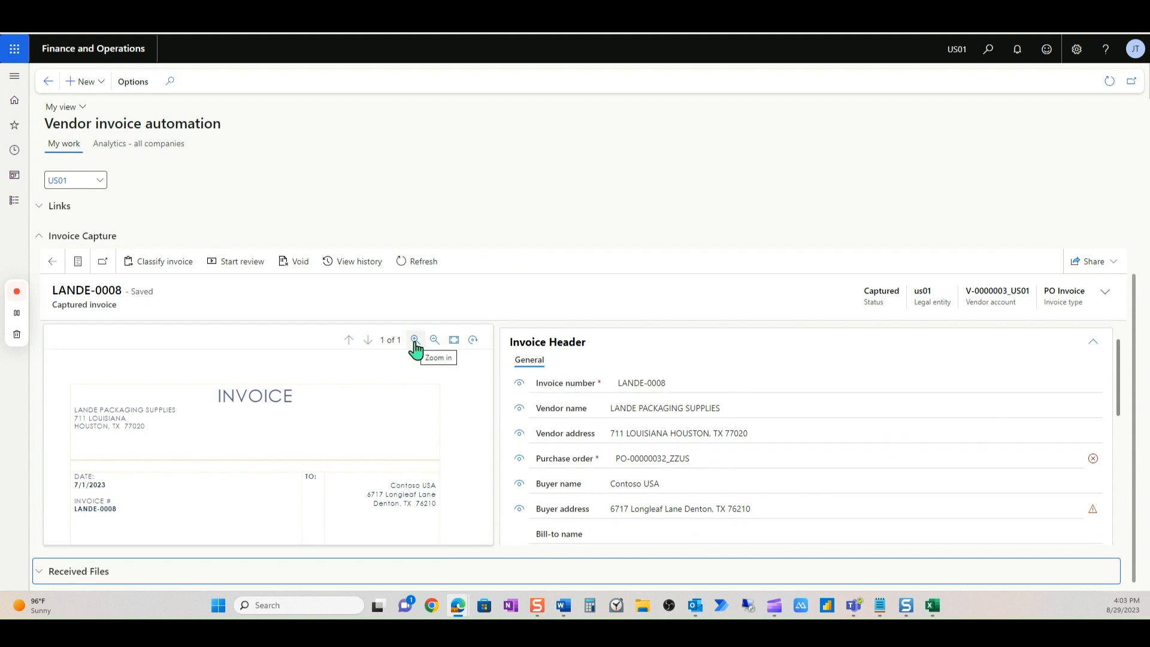
left_click(414, 339)
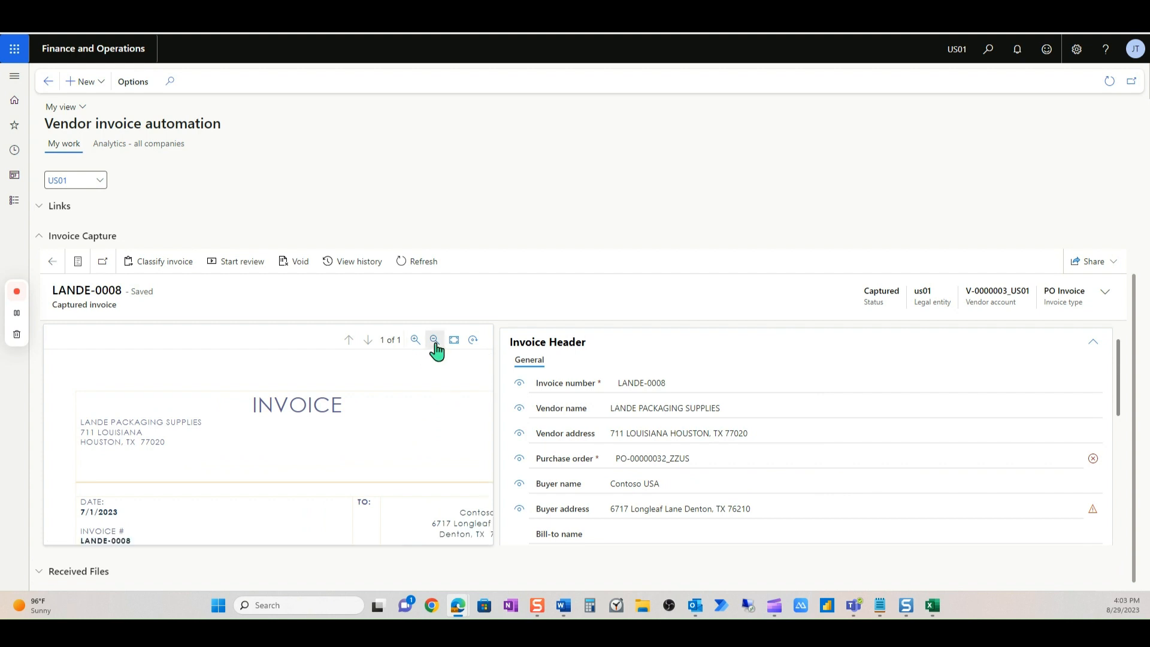
left_click(453, 339)
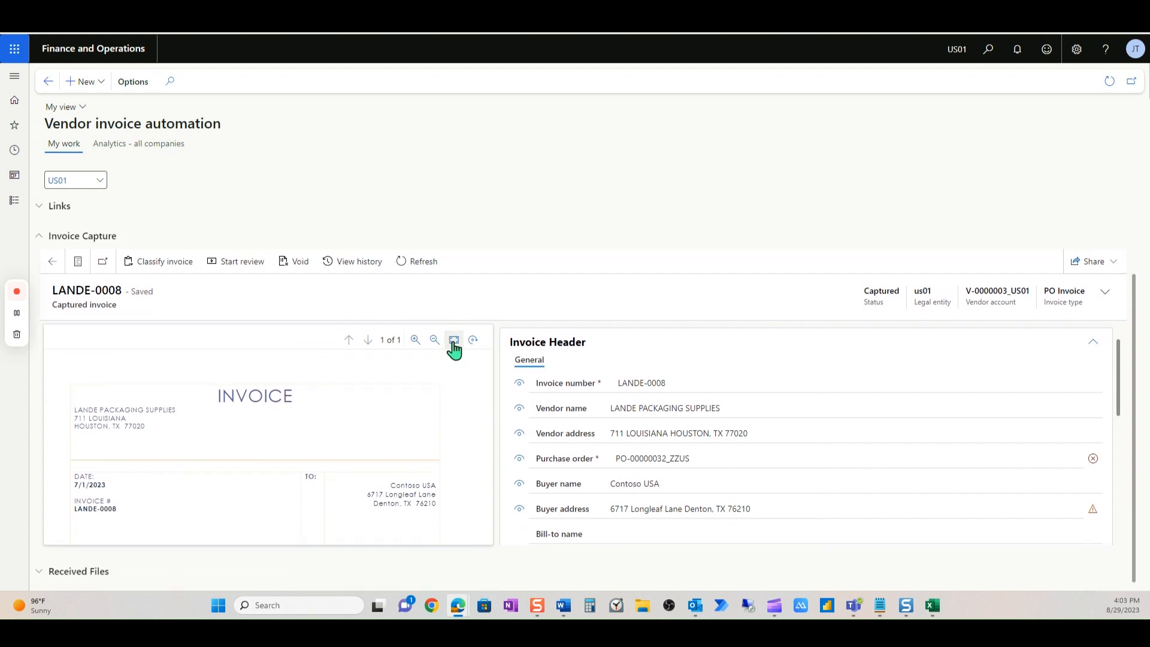
- Rotate the invoice image upright and check the header's purchase order field
left_click(472, 338)
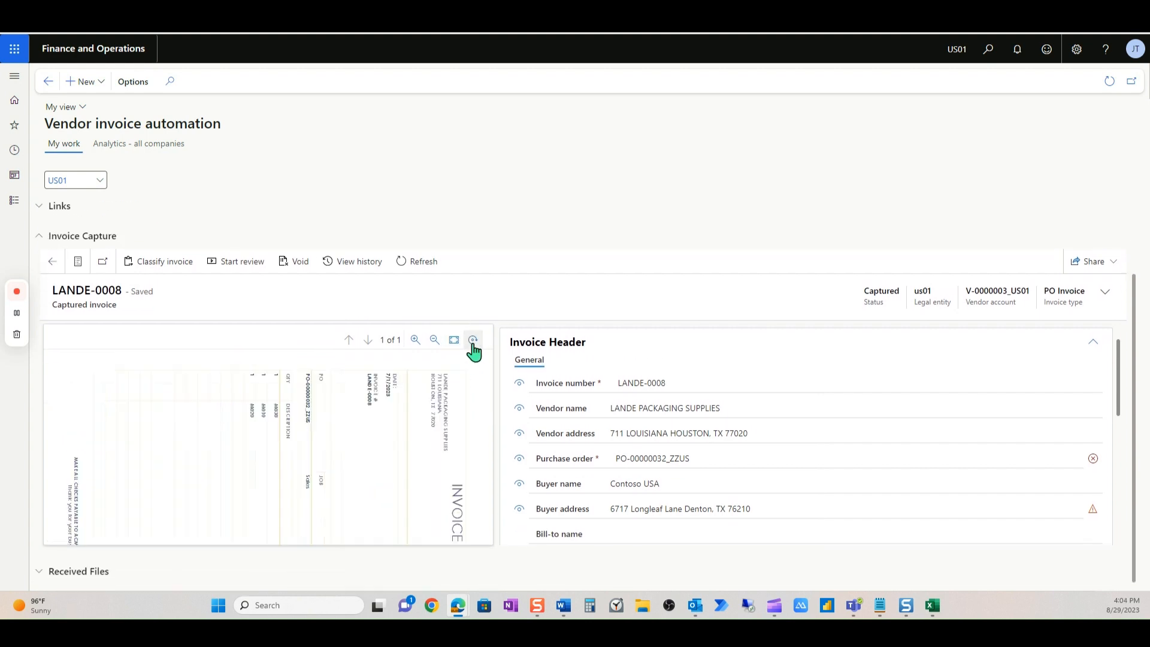
left_click(473, 339)
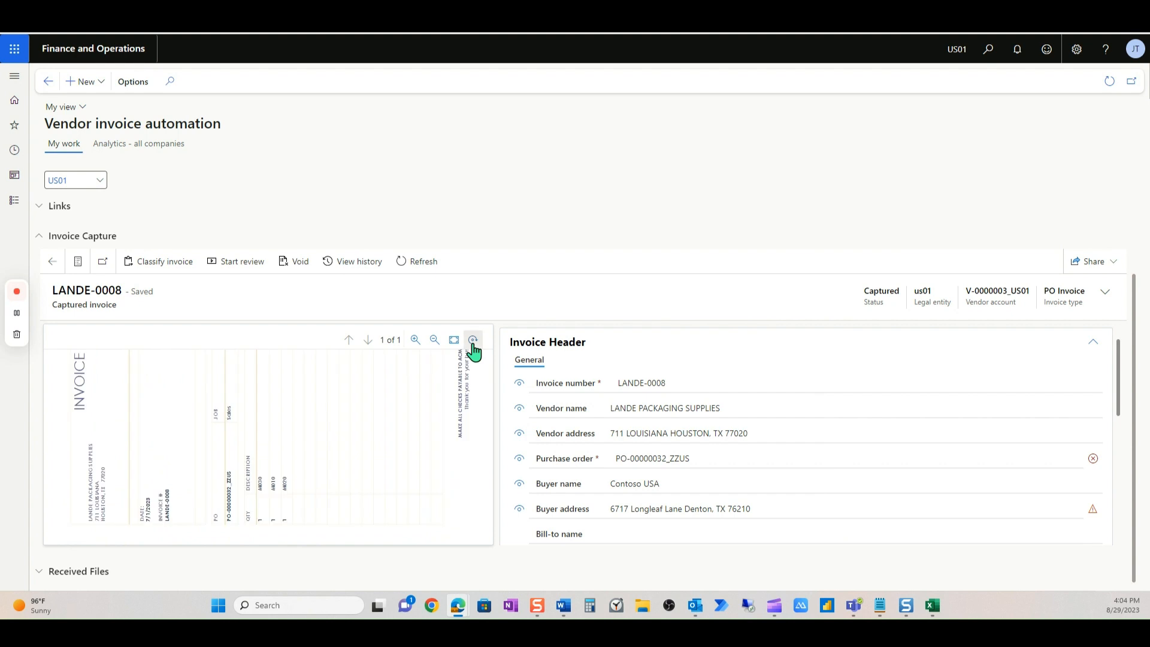
left_click(472, 339)
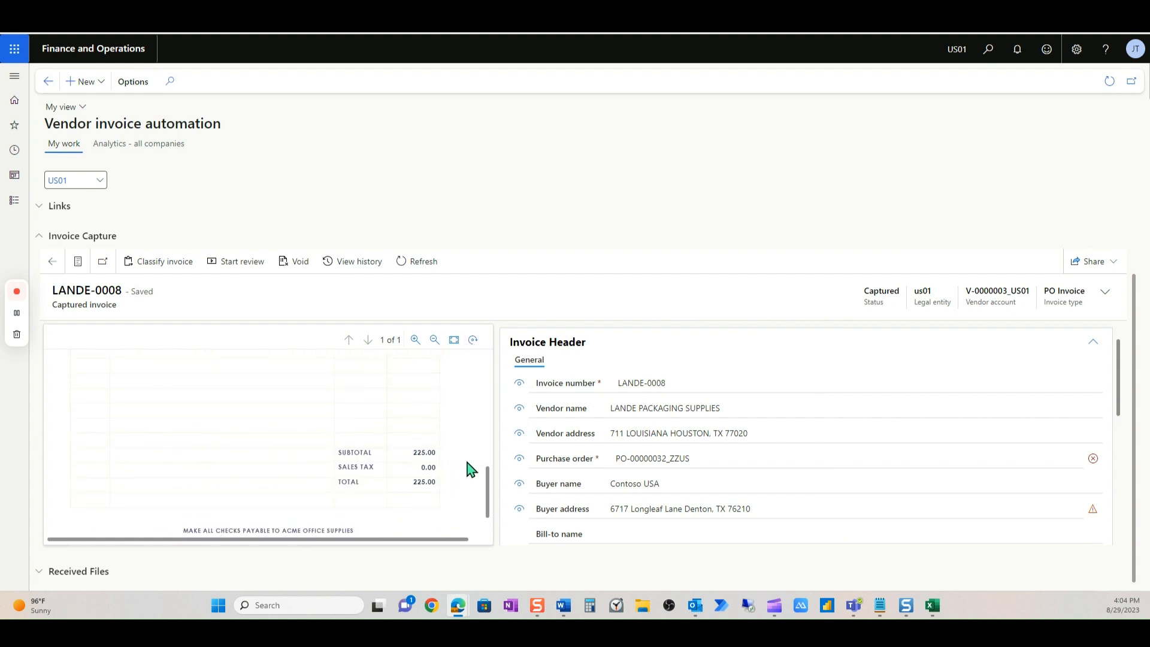
scroll("up", 3)
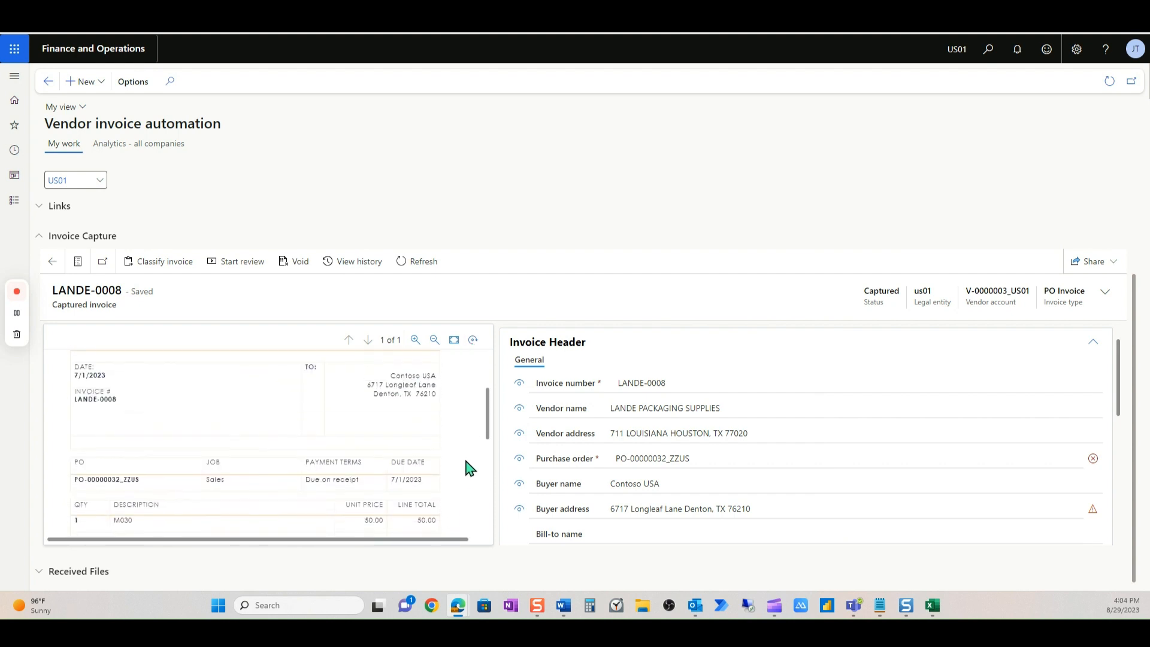
scroll("up", 3)
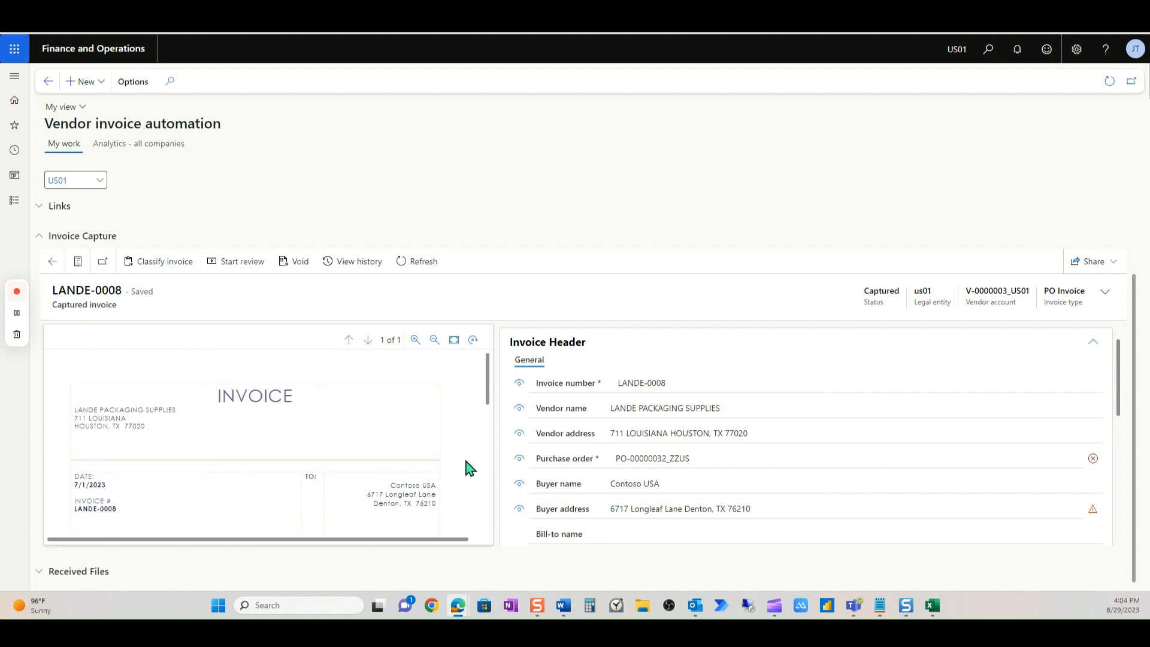
scroll("down", 3)
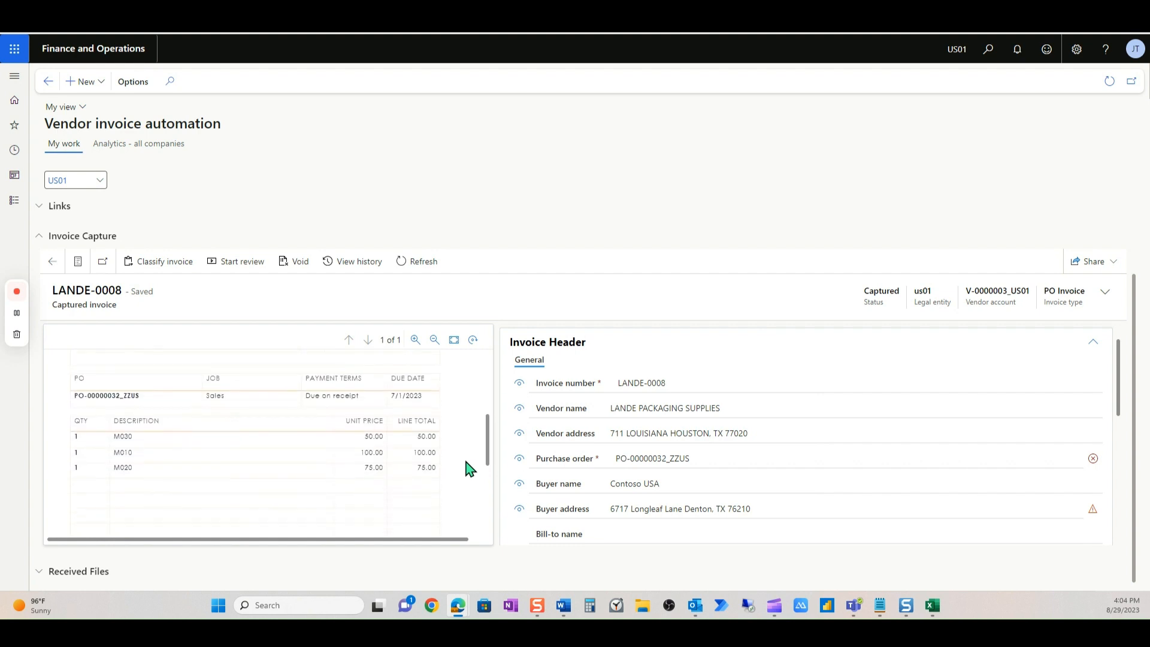
mouse_move(338, 510)
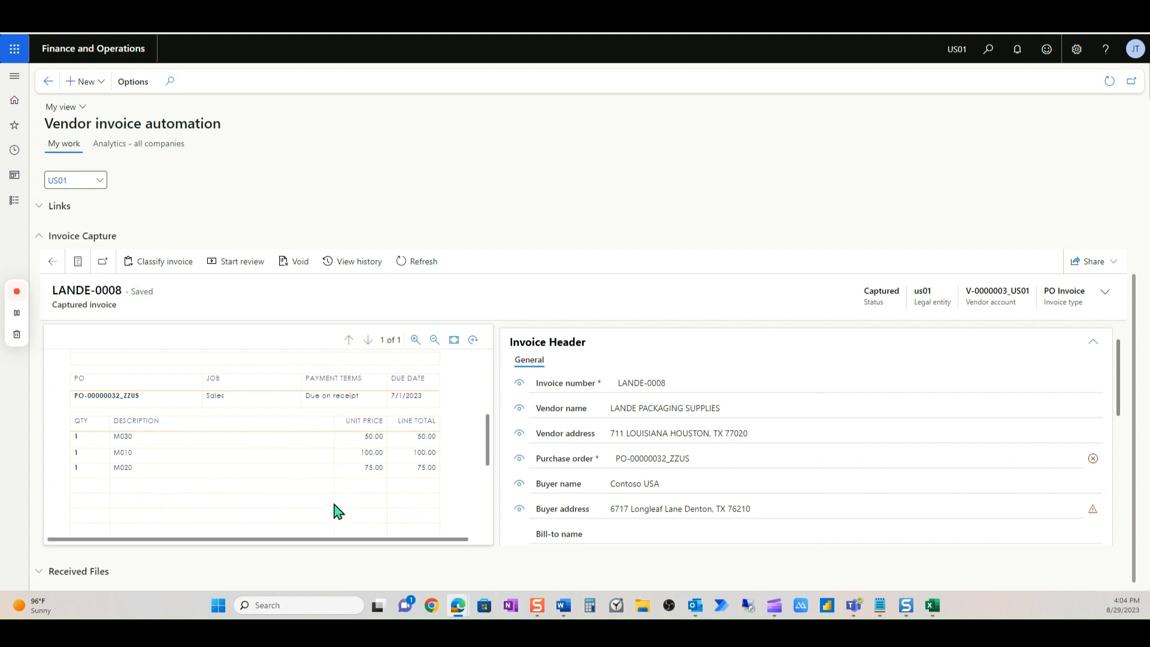
mouse_move(85, 407)
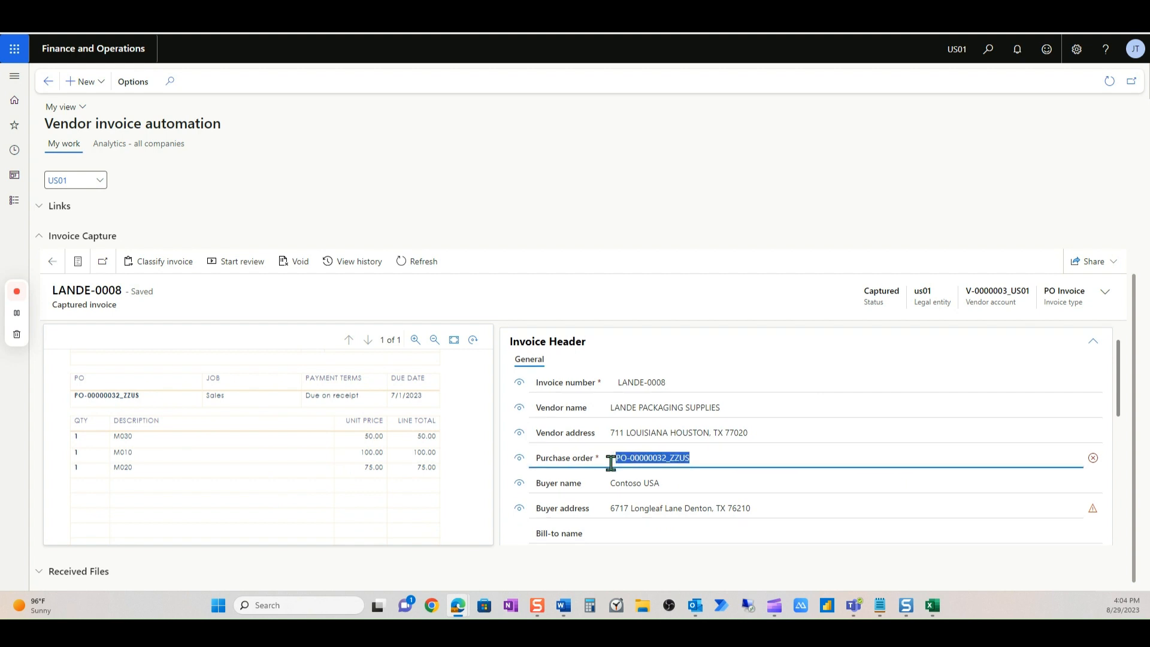
left_click(650, 458)
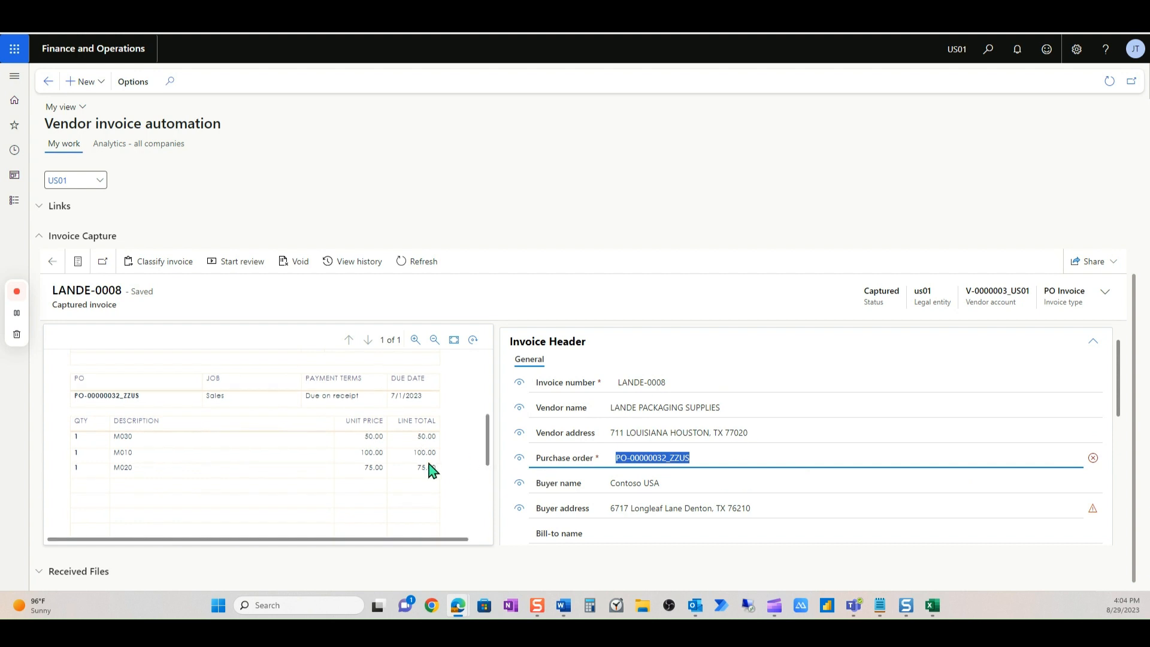
scroll("up", 3)
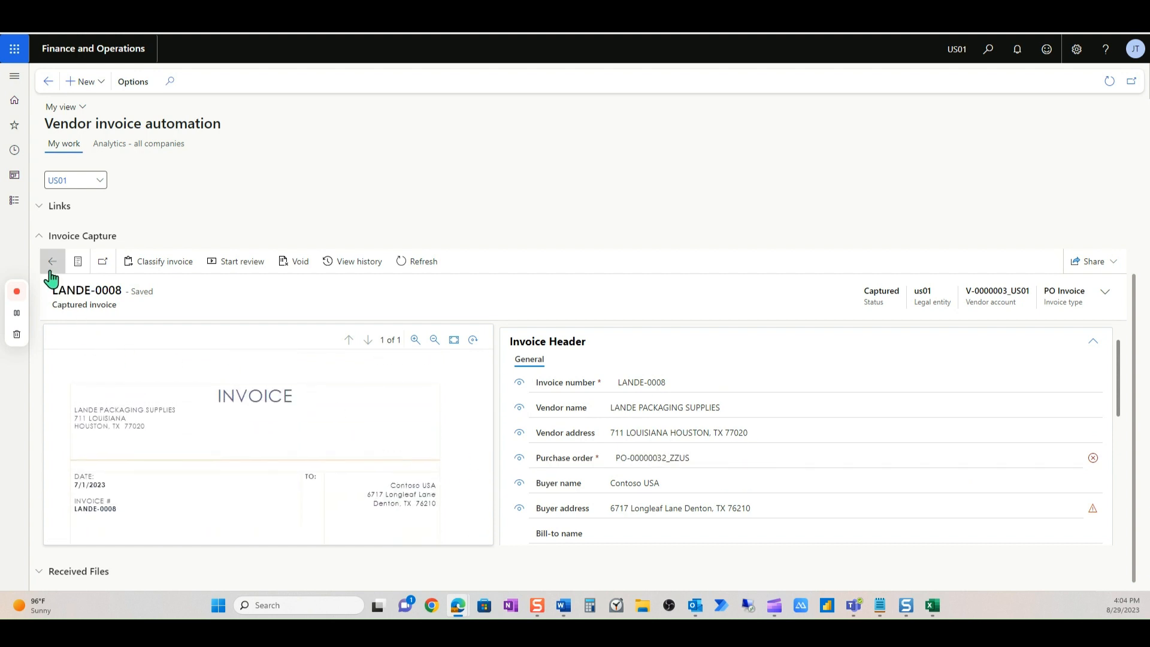
- Select LANDE-0008 in captured invoices and look up user 'jolie' for sharing
left_click(52, 261)
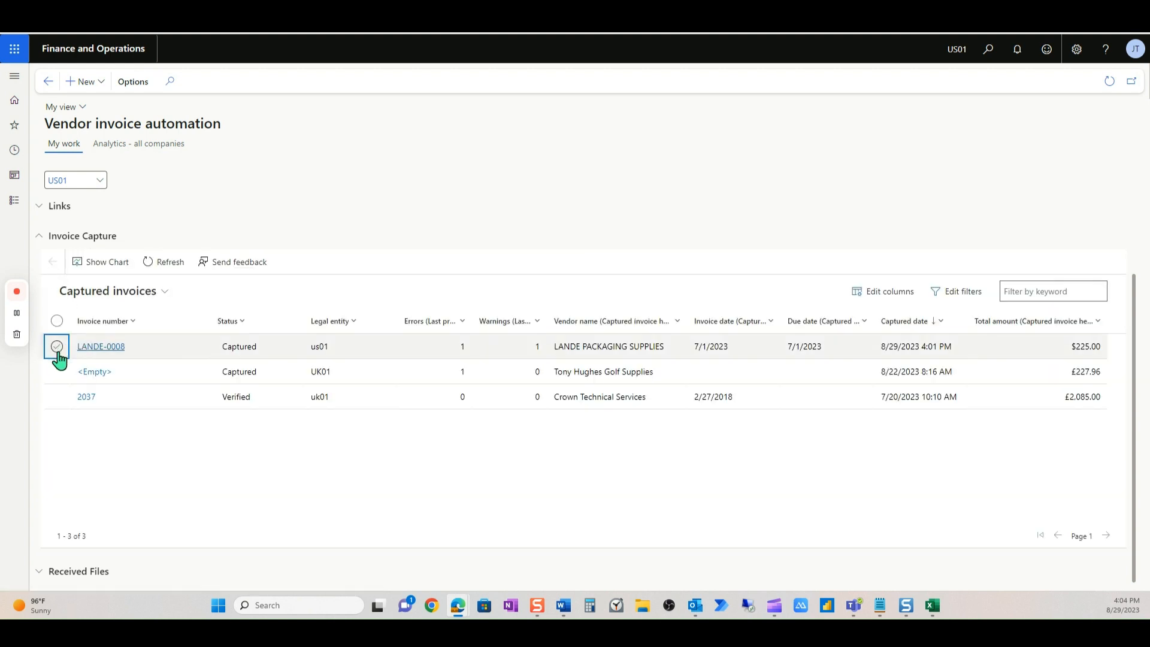
left_click(56, 346)
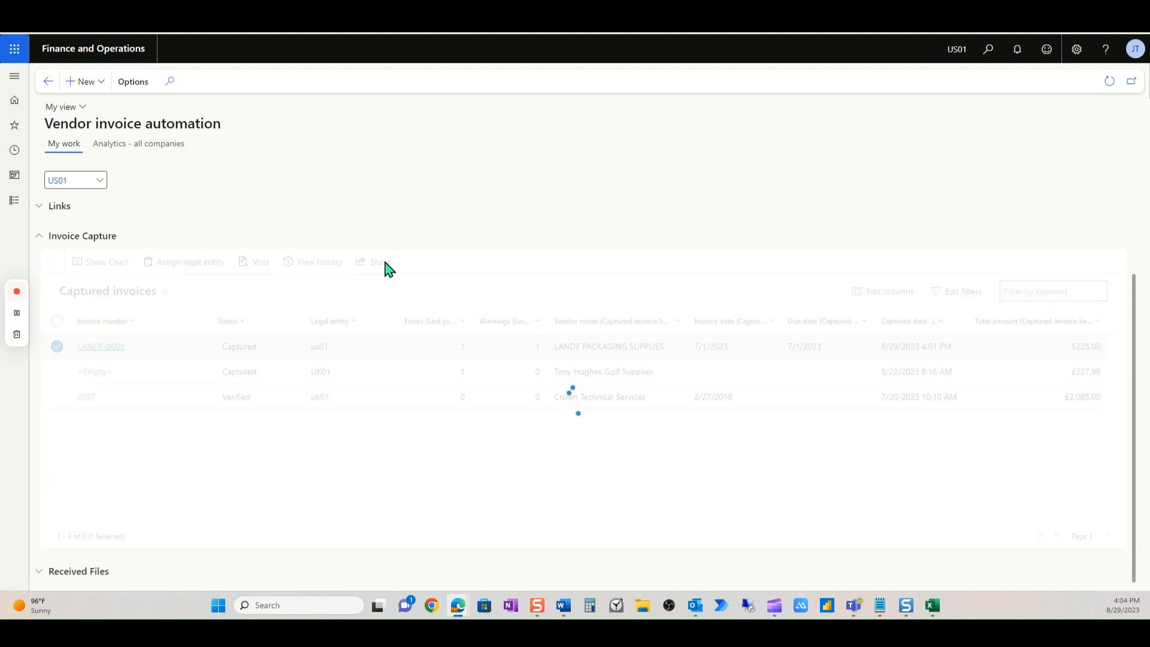
left_click(373, 261)
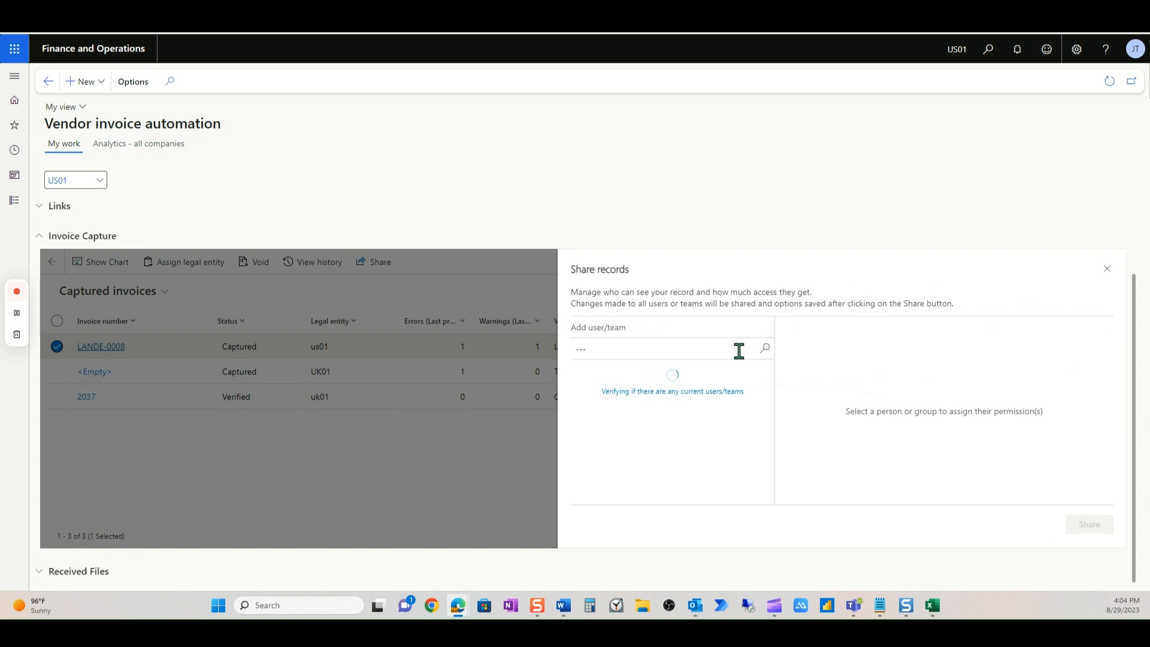
left_click(652, 348)
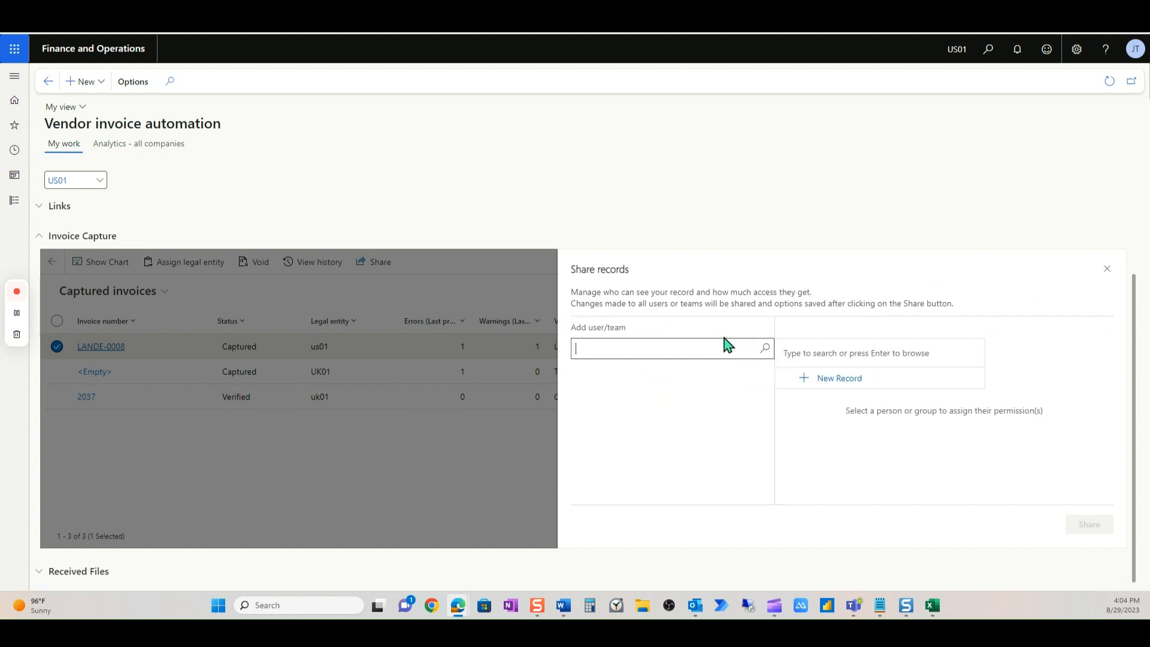
type("jolie")
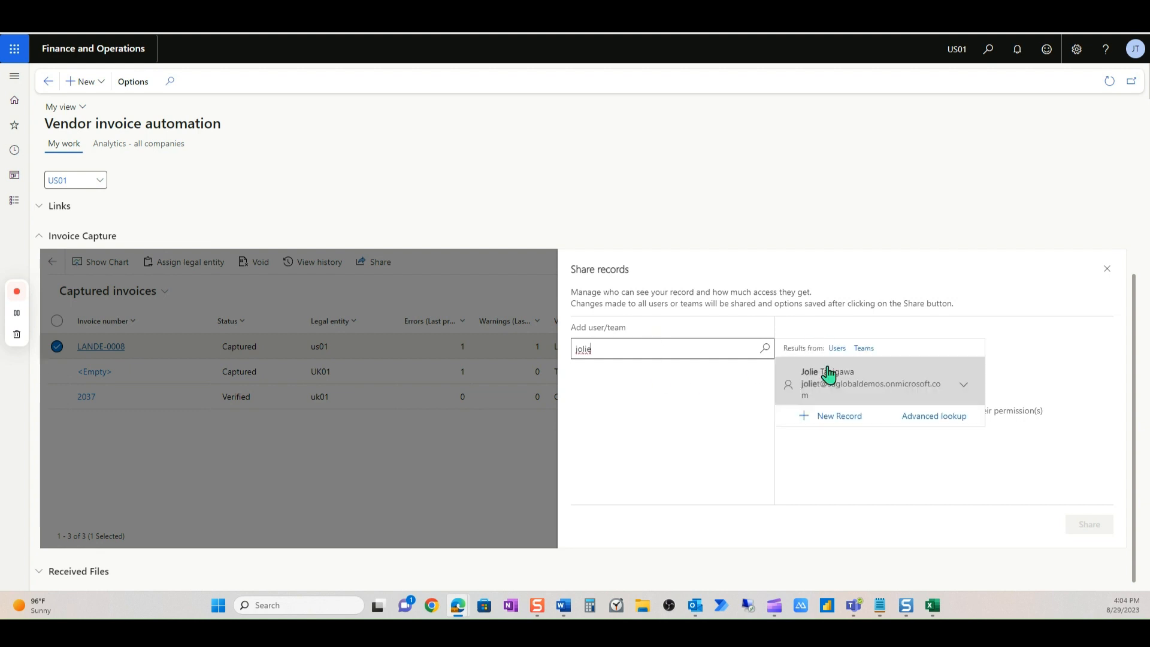
left_click(827, 382)
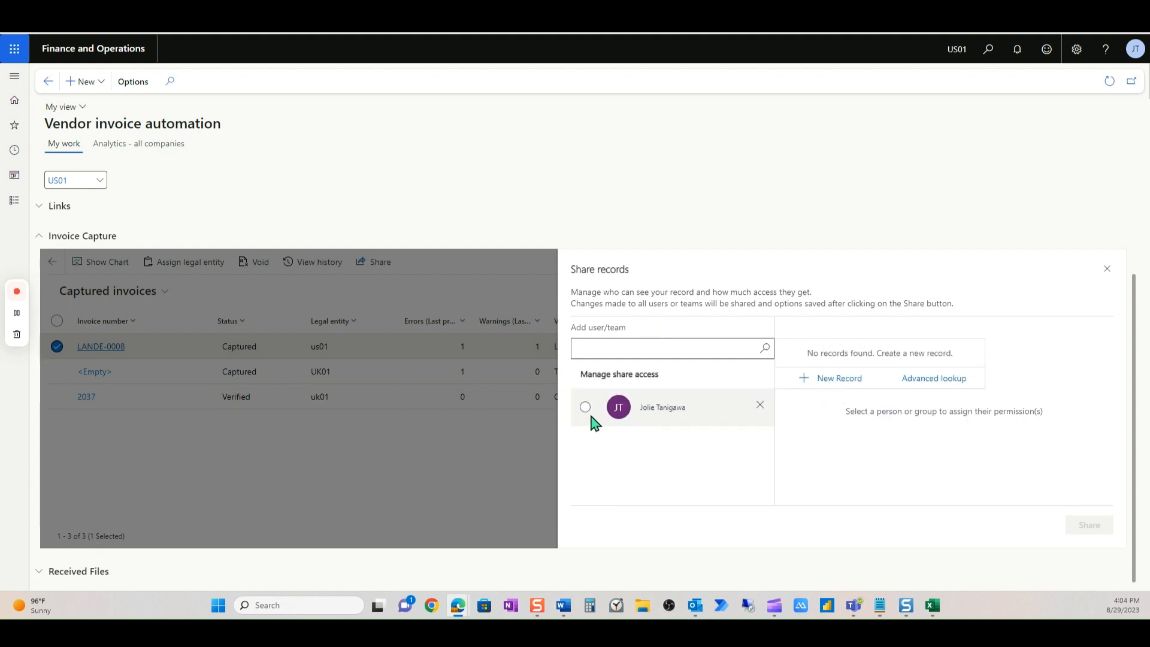
- Give jolie read, write and assign rights, share, and close the panel
left_click(585, 407)
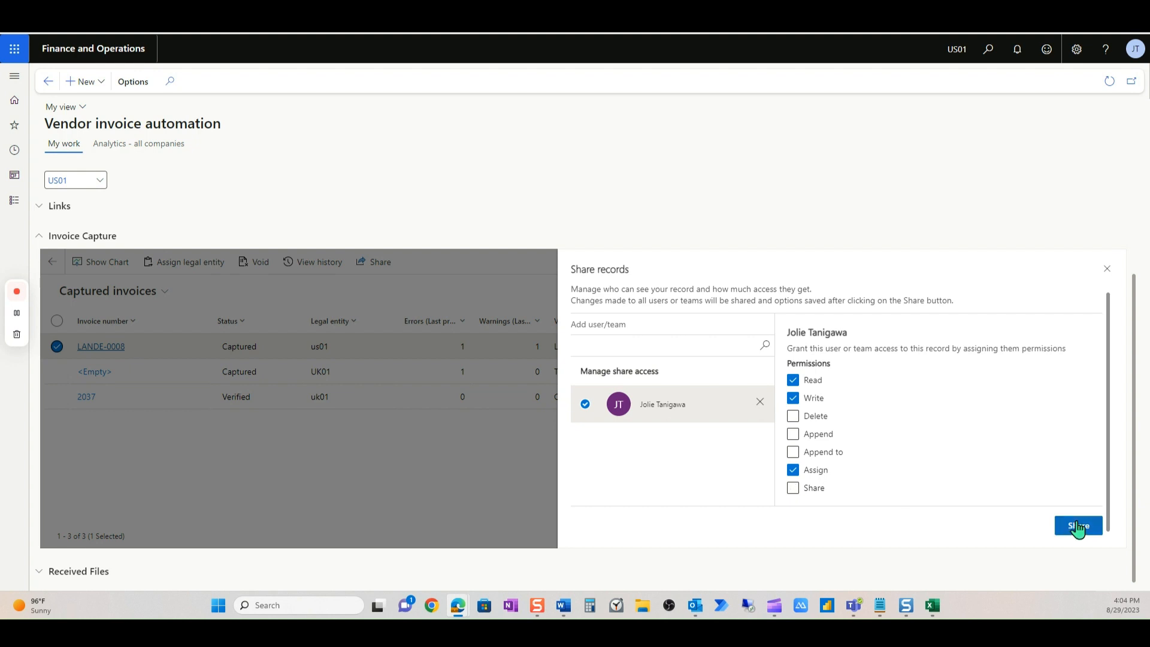
left_click(1078, 525)
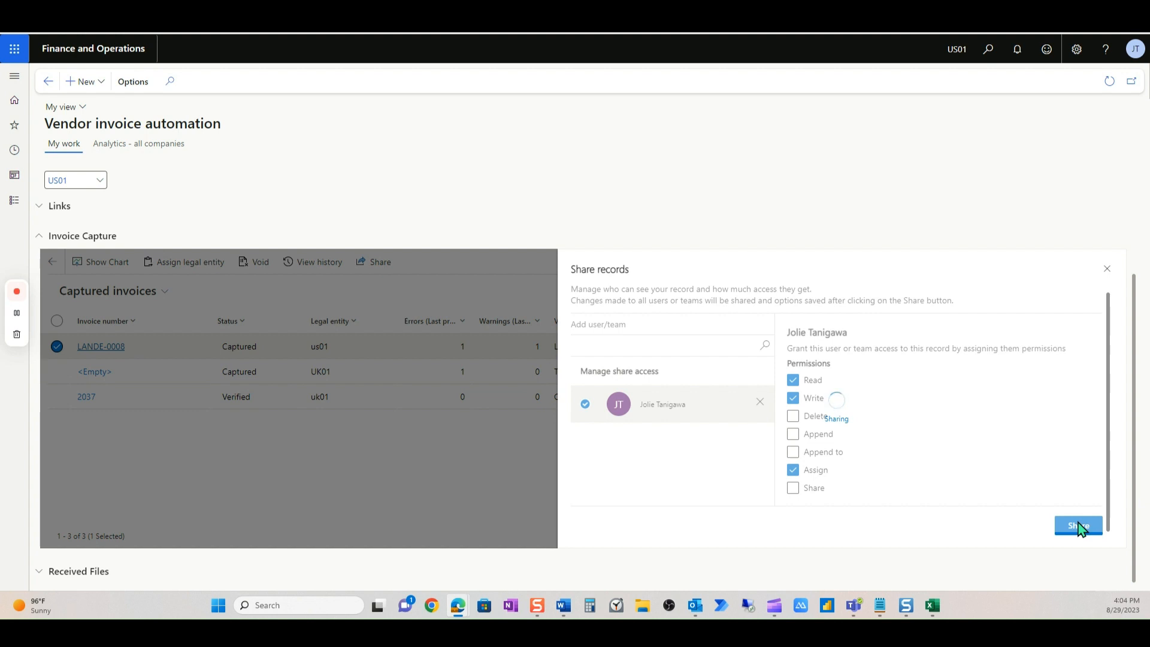
left_click(1078, 526)
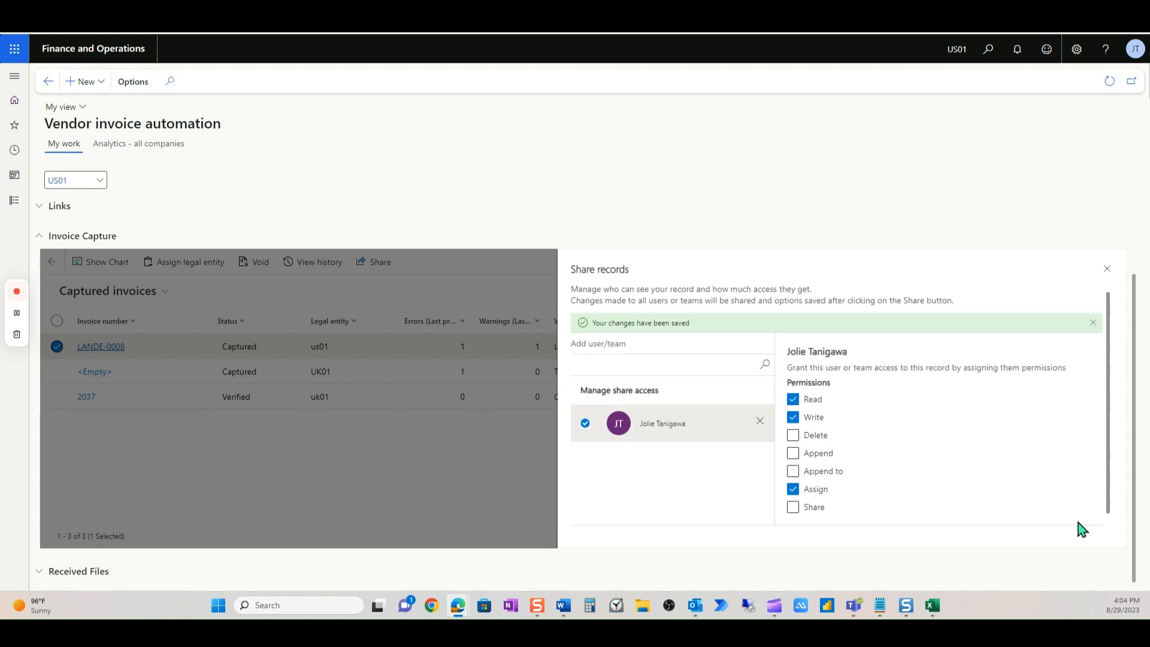
left_click(1092, 323)
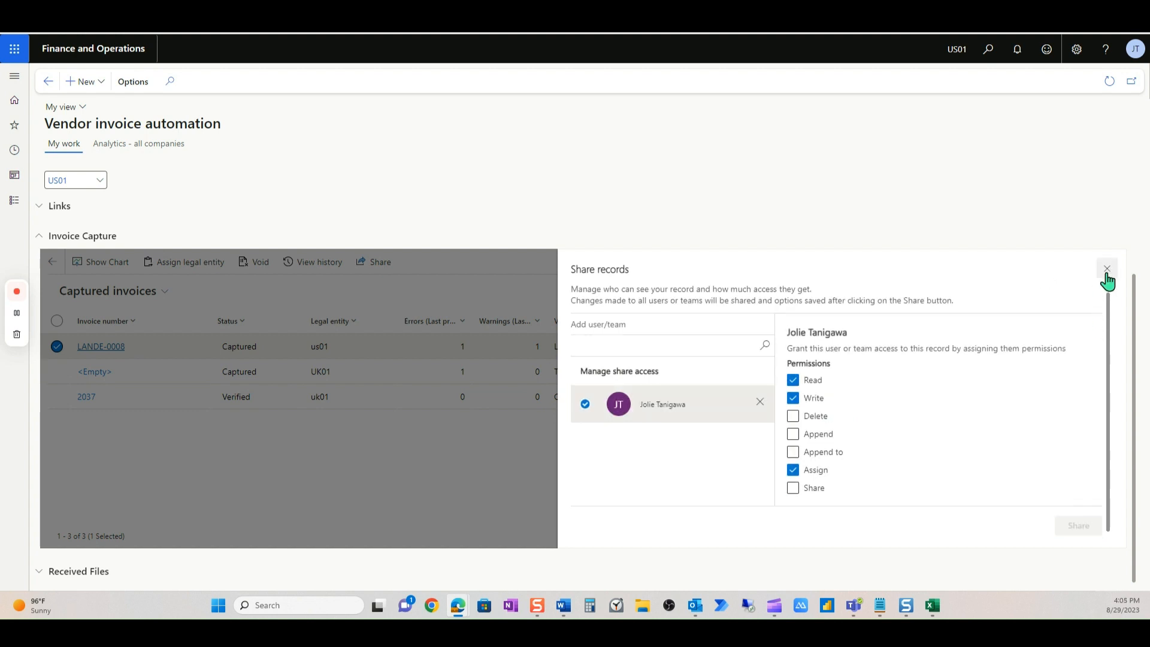
left_click(1106, 269)
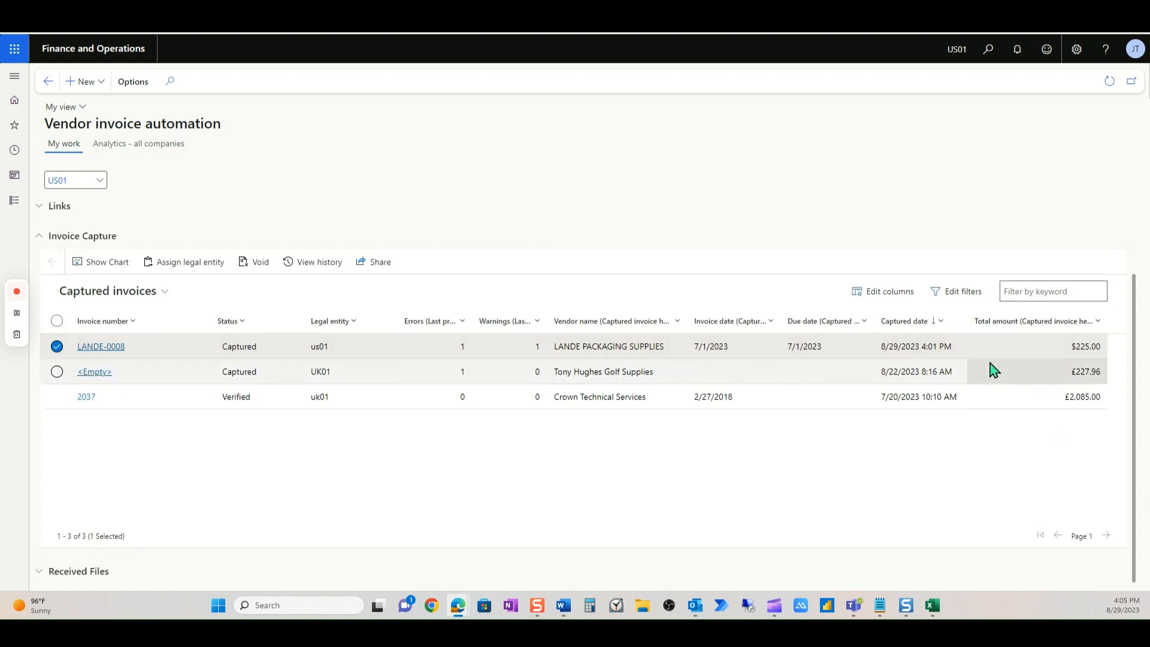
mouse_move(140, 386)
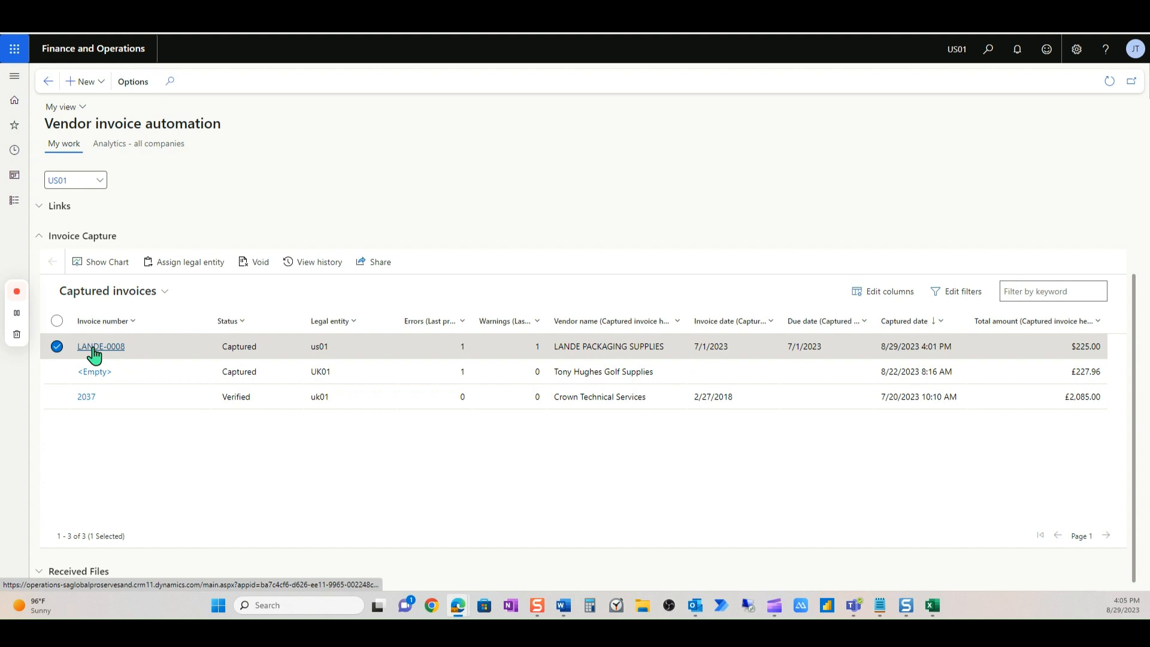
- Open captured invoice LANDE-0008 again and view its sharing options
left_click(101, 346)
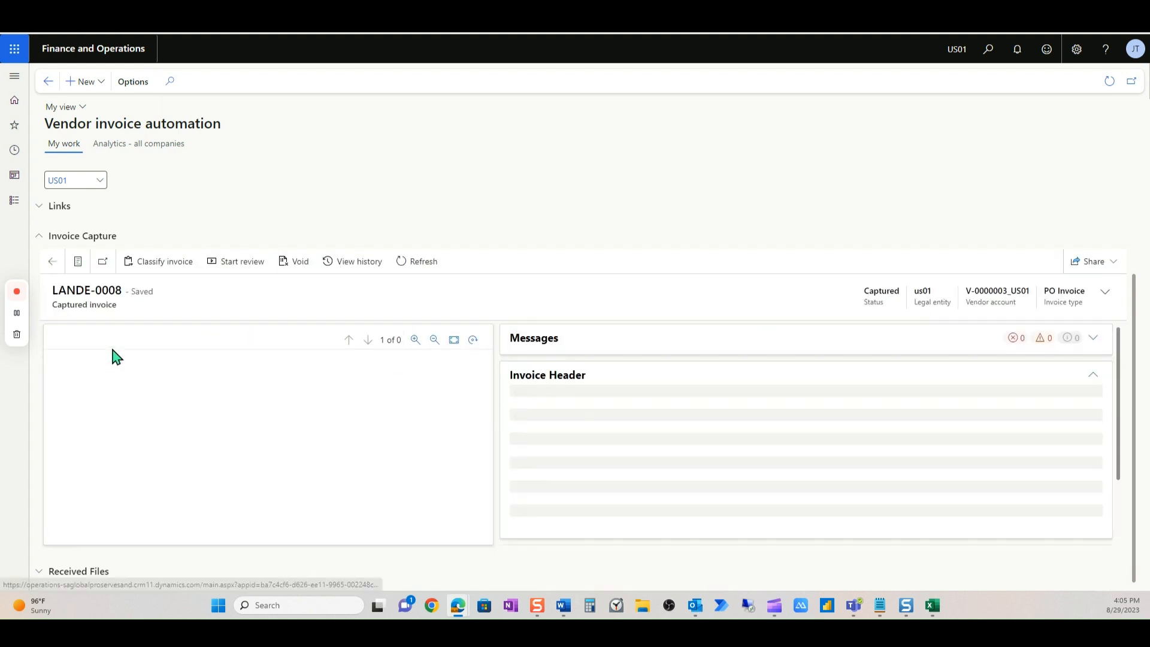
left_click(1092, 261)
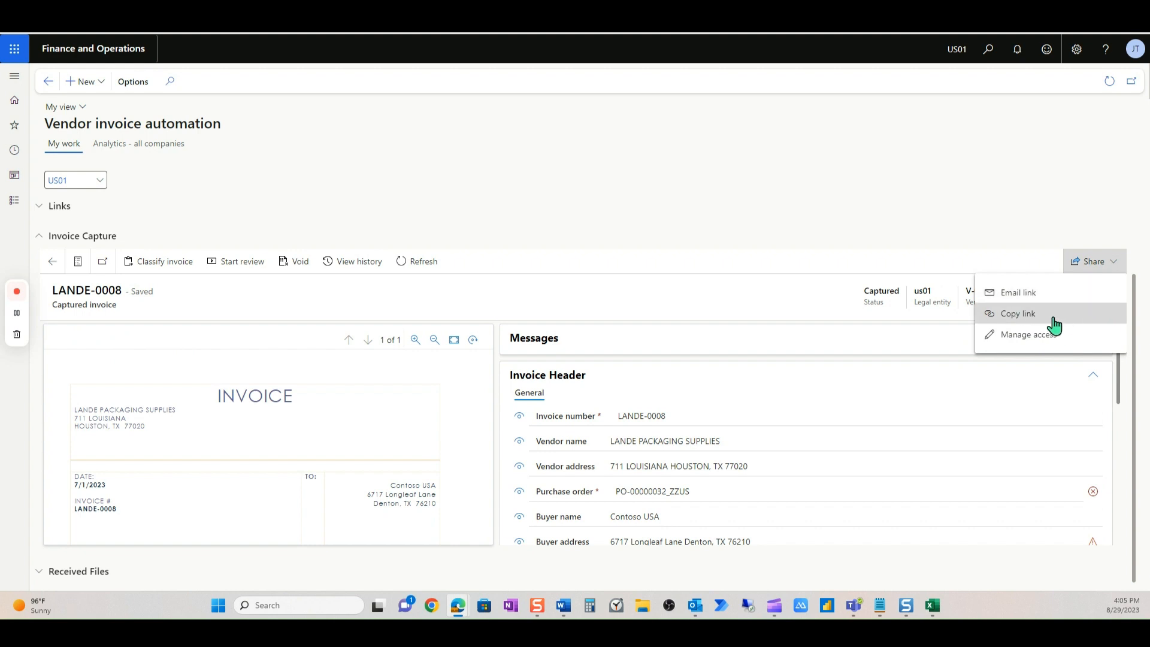
mouse_move(1018, 319)
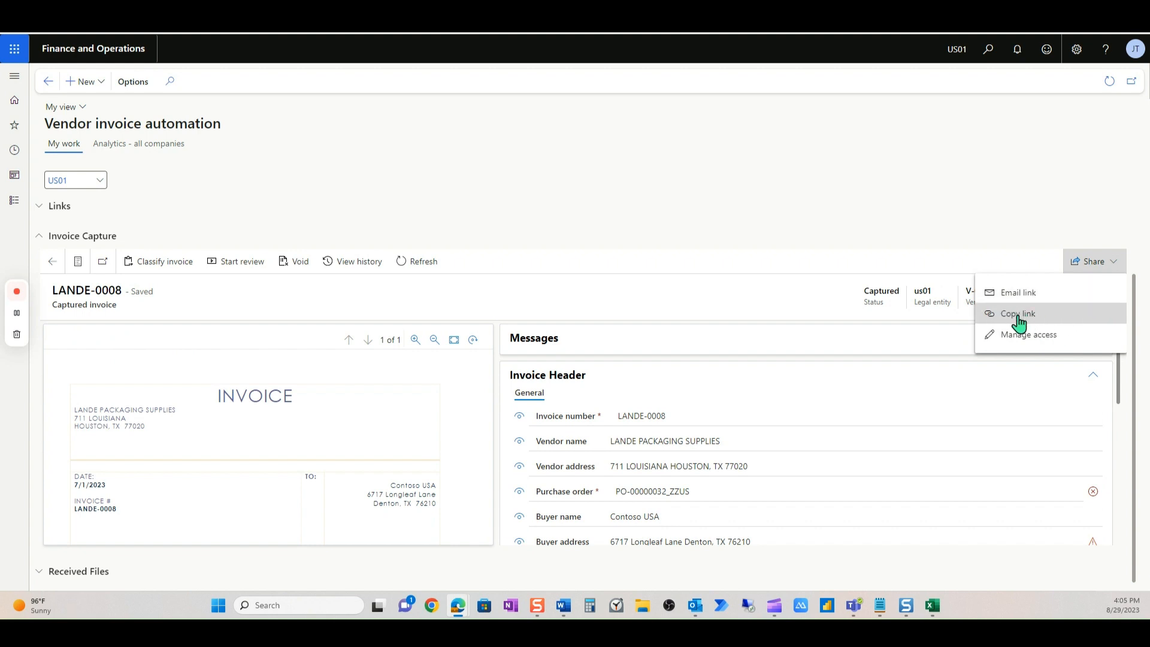
mouse_move(1035, 326)
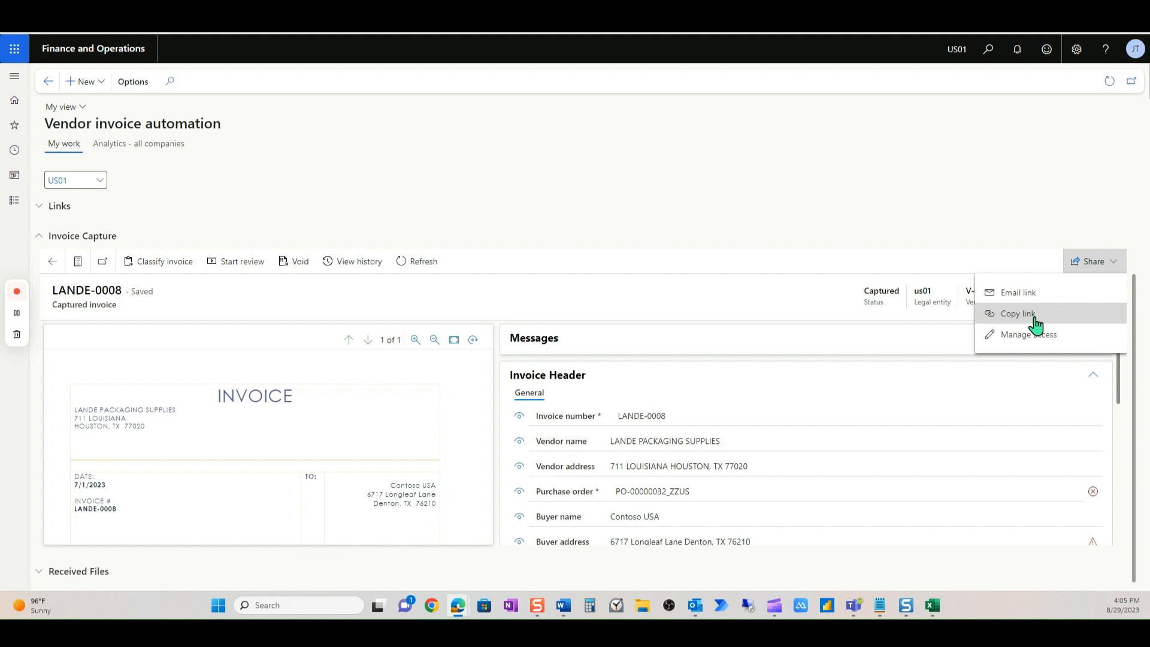
mouse_move(798, 346)
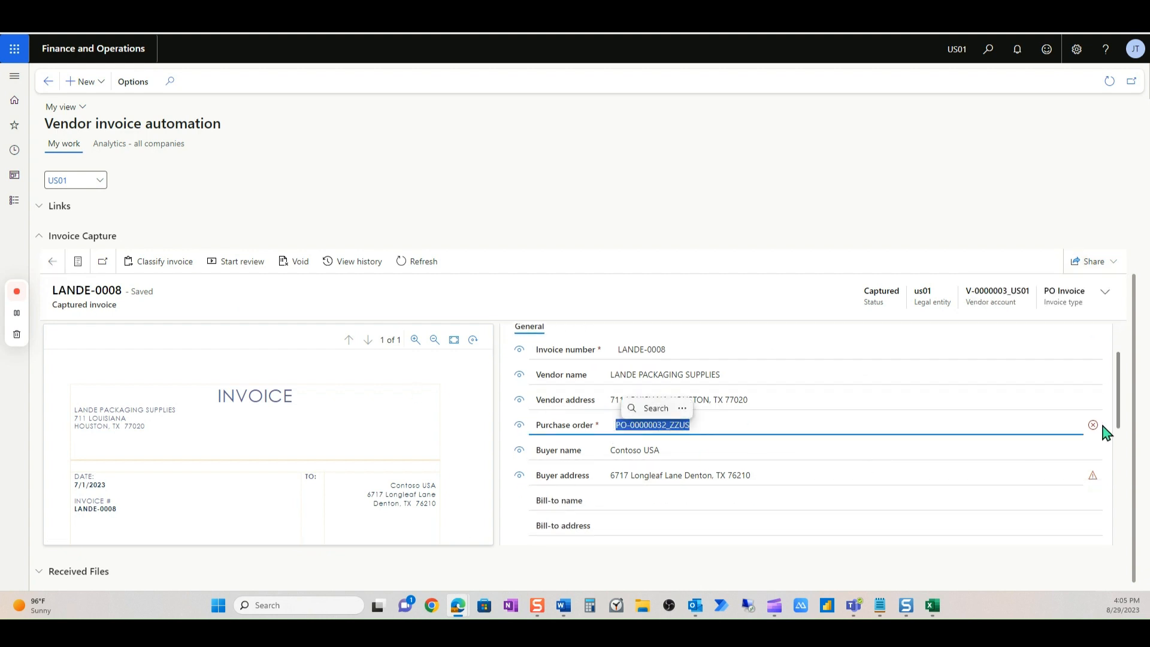
- Look up PO-00000032_ZZUS in All purchase orders, opening then cancelling a product receipt
left_click(486, 233)
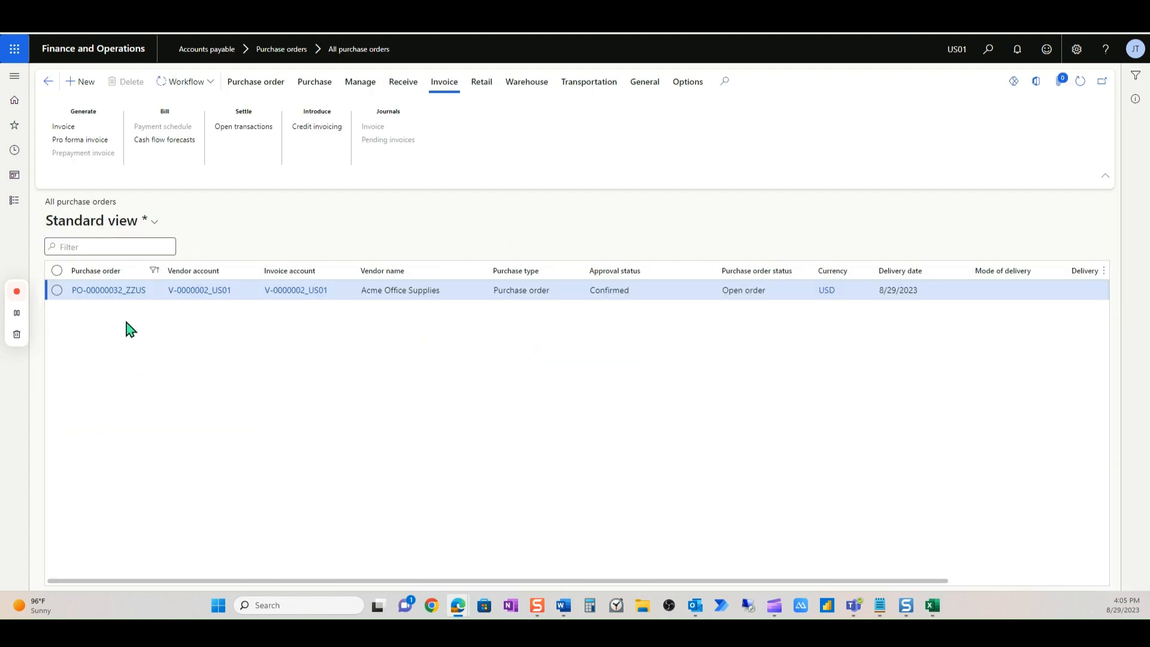
mouse_move(102, 270)
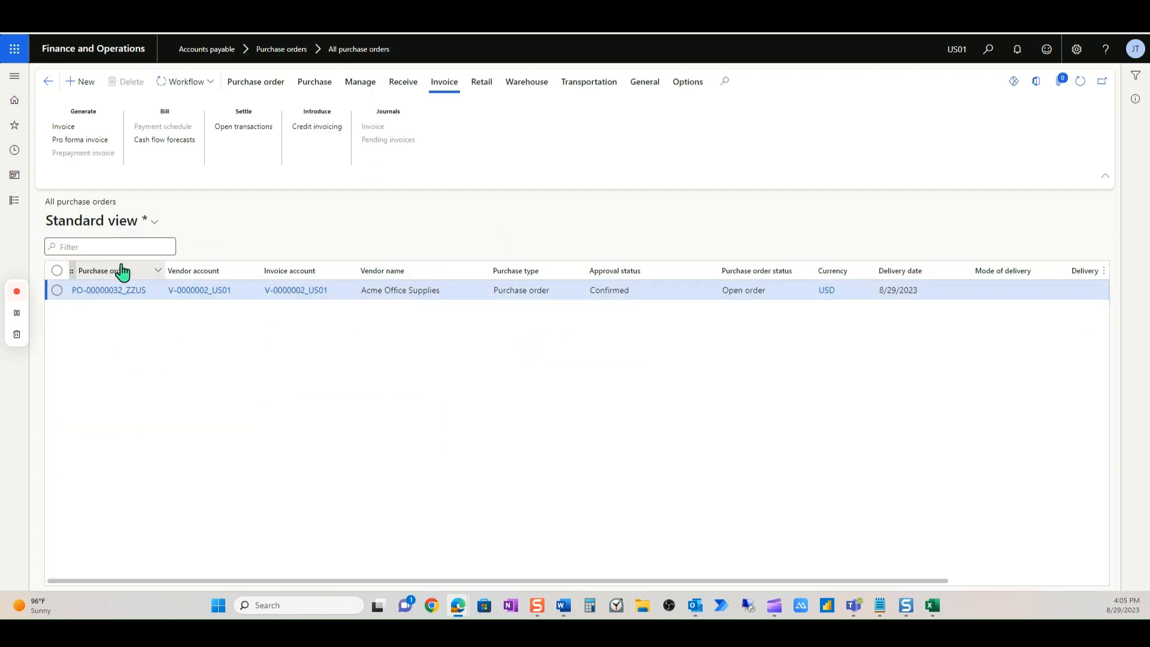
mouse_move(435, 271)
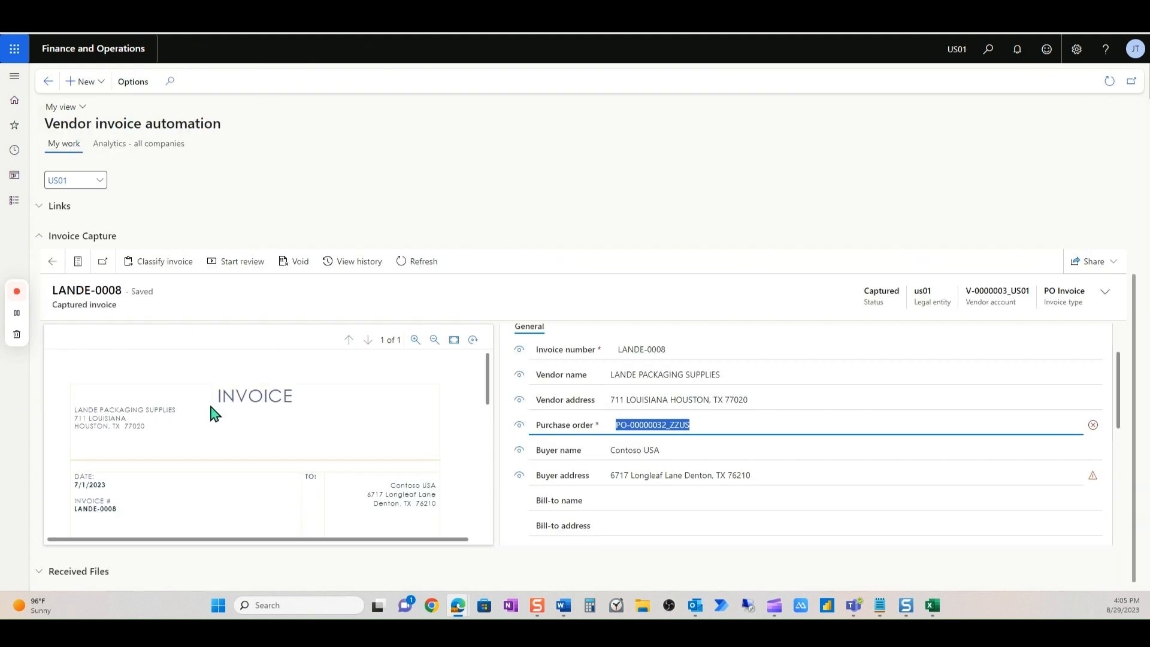
left_click(651, 425)
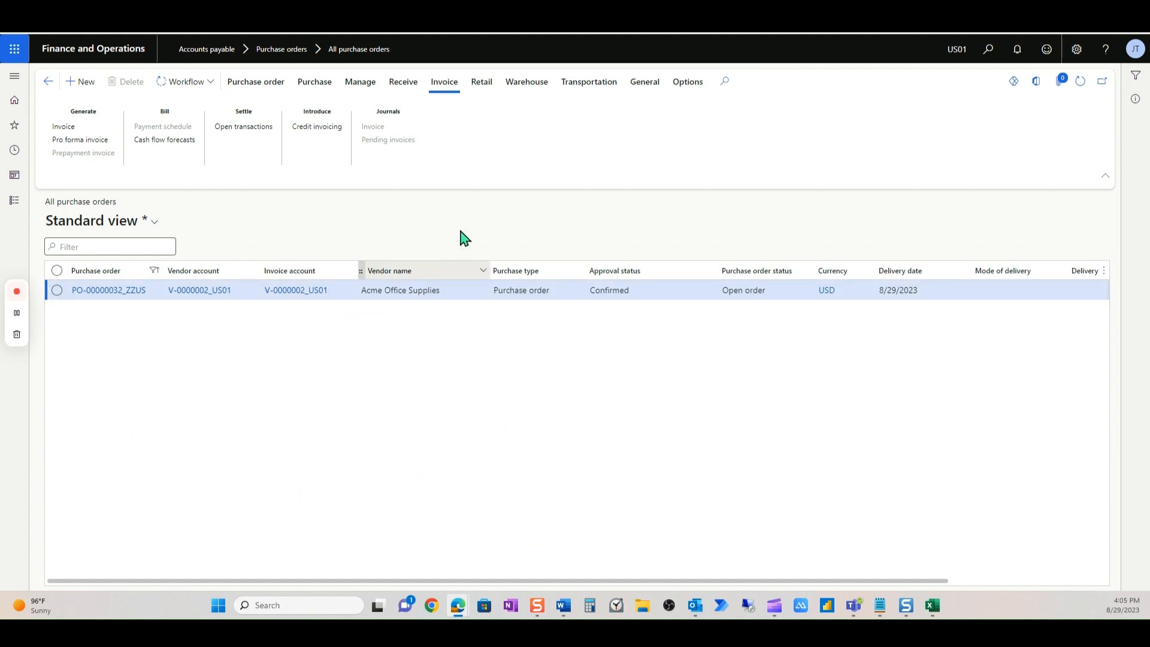
left_click(402, 81)
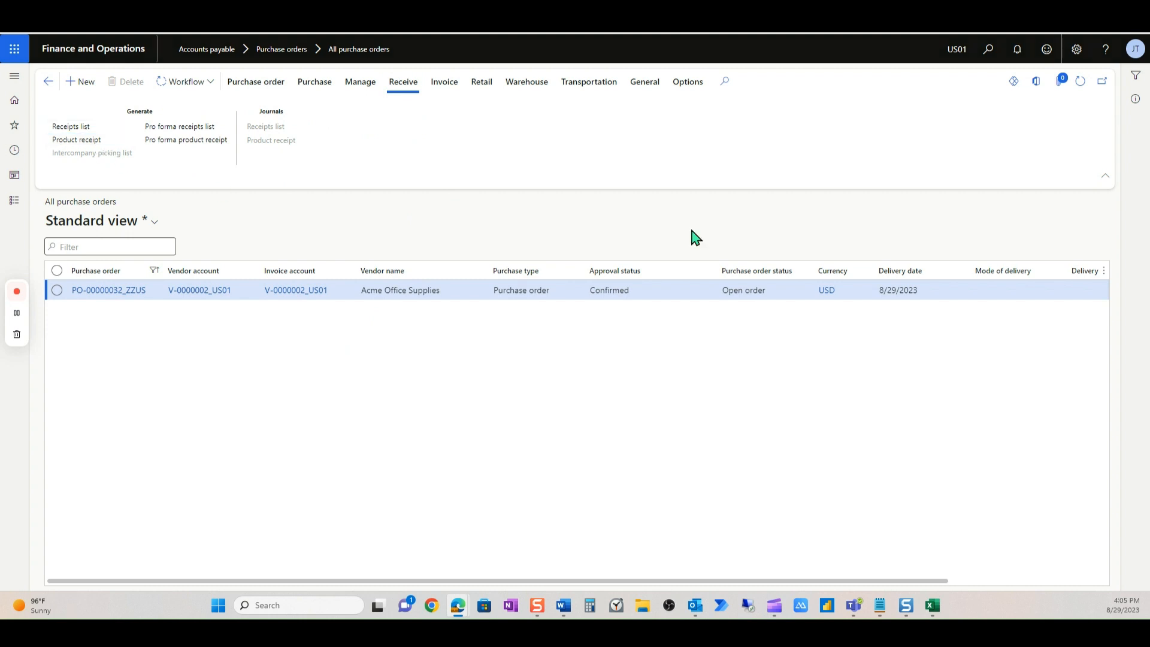
left_click(76, 140)
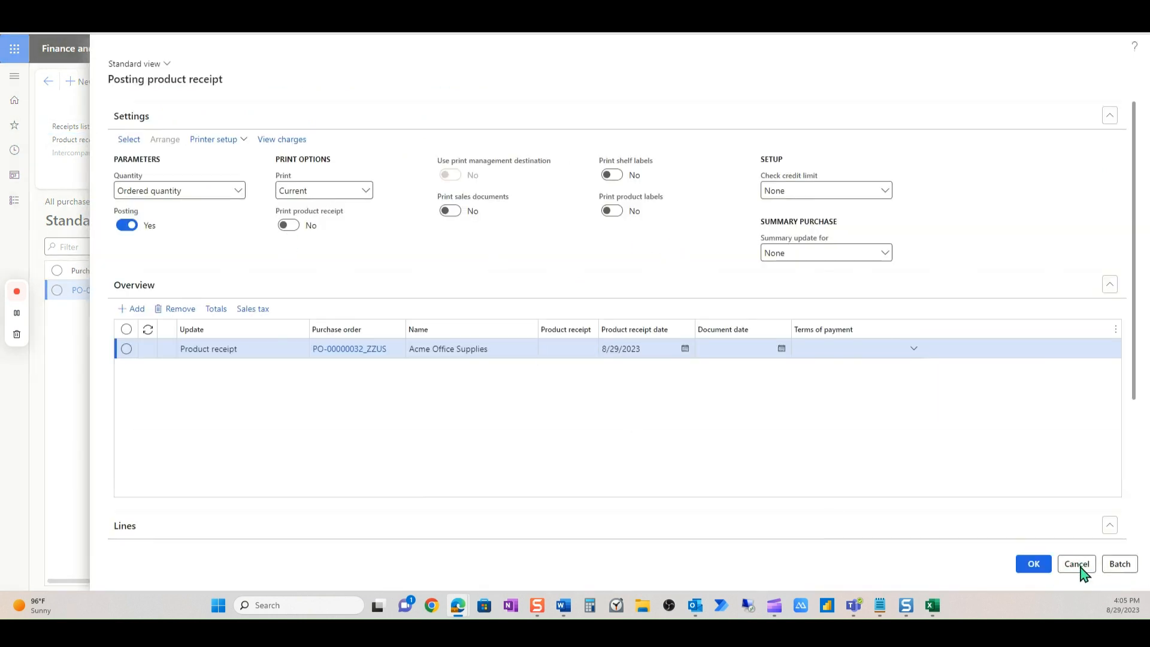
left_click(1075, 563)
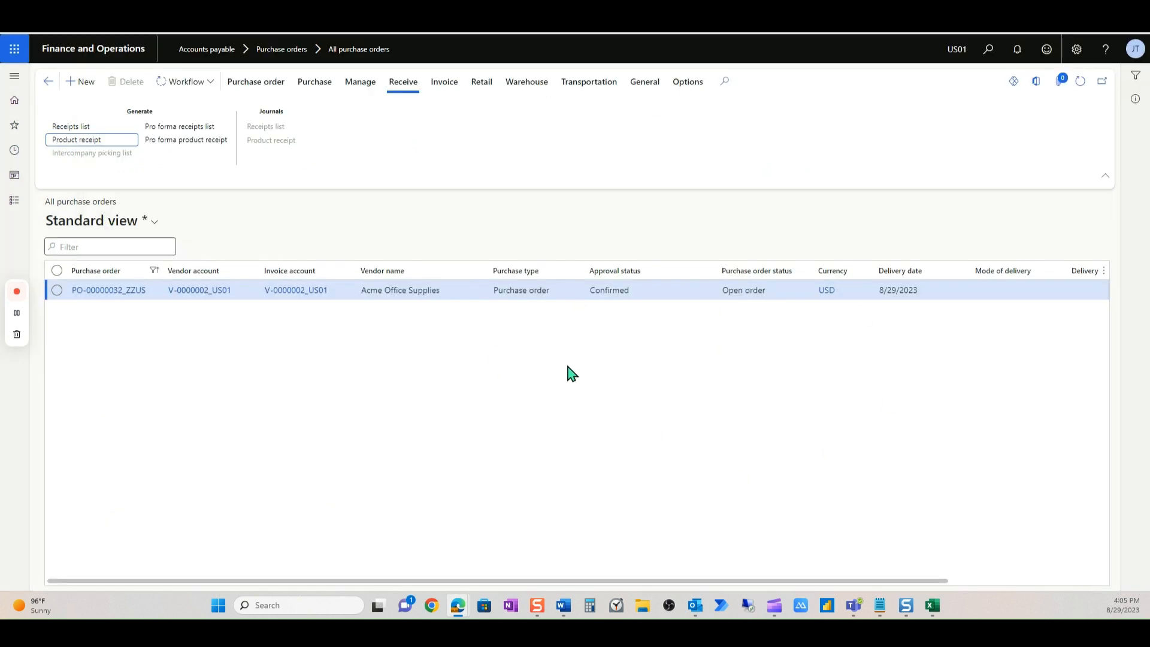
mouse_move(531, 290)
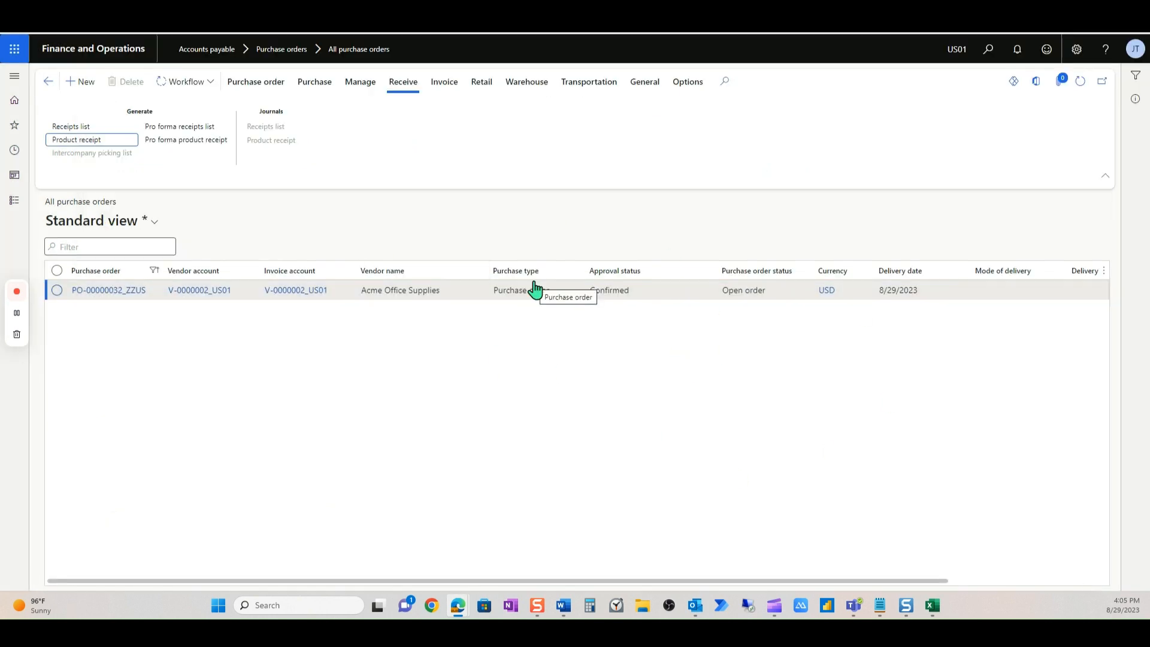
left_click(255, 81)
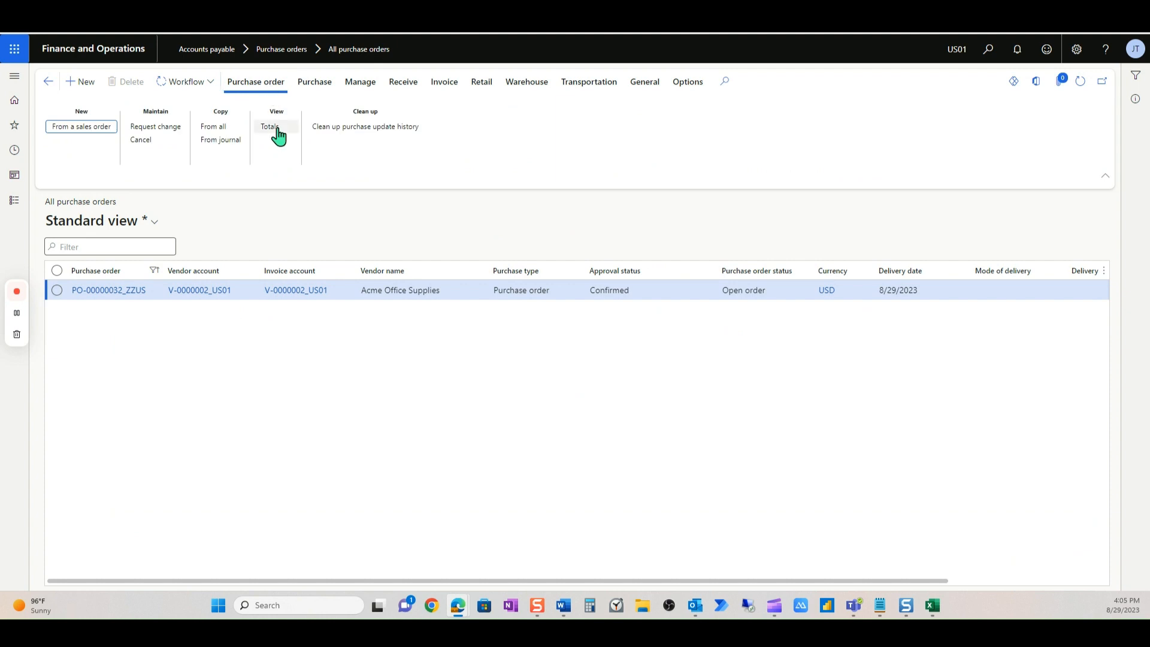
mouse_move(460, 223)
type("PO-00000030_ZZUS")
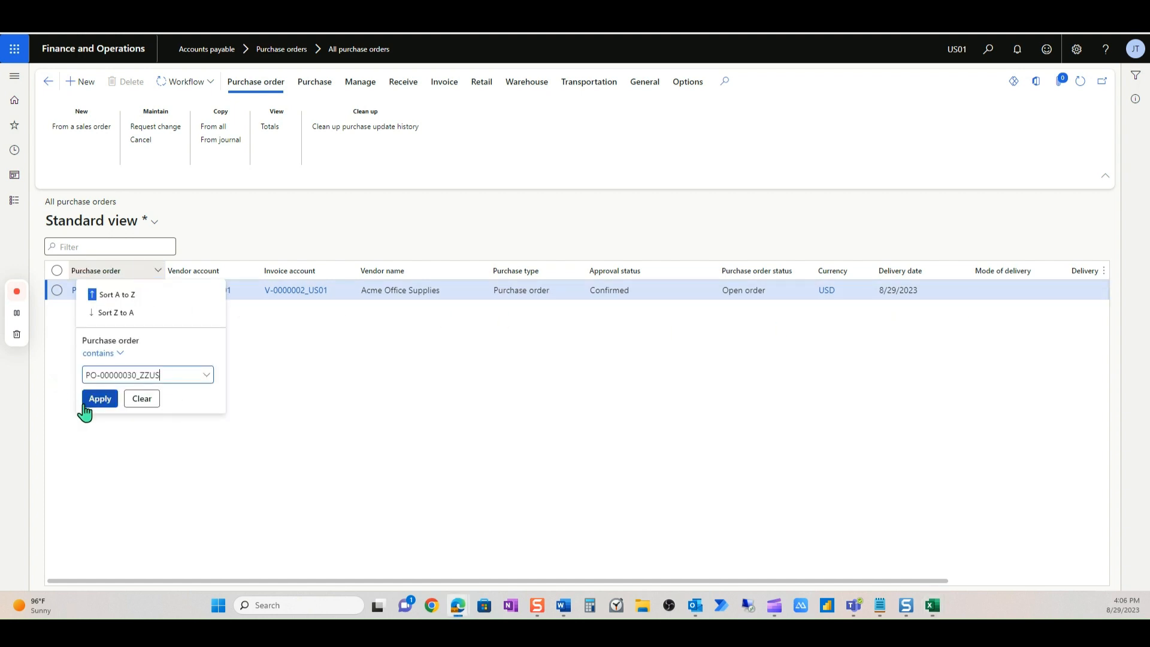
- Apply the filter to list PO-00000030_ZZUS for Lande Packaging Supplies
left_click(98, 398)
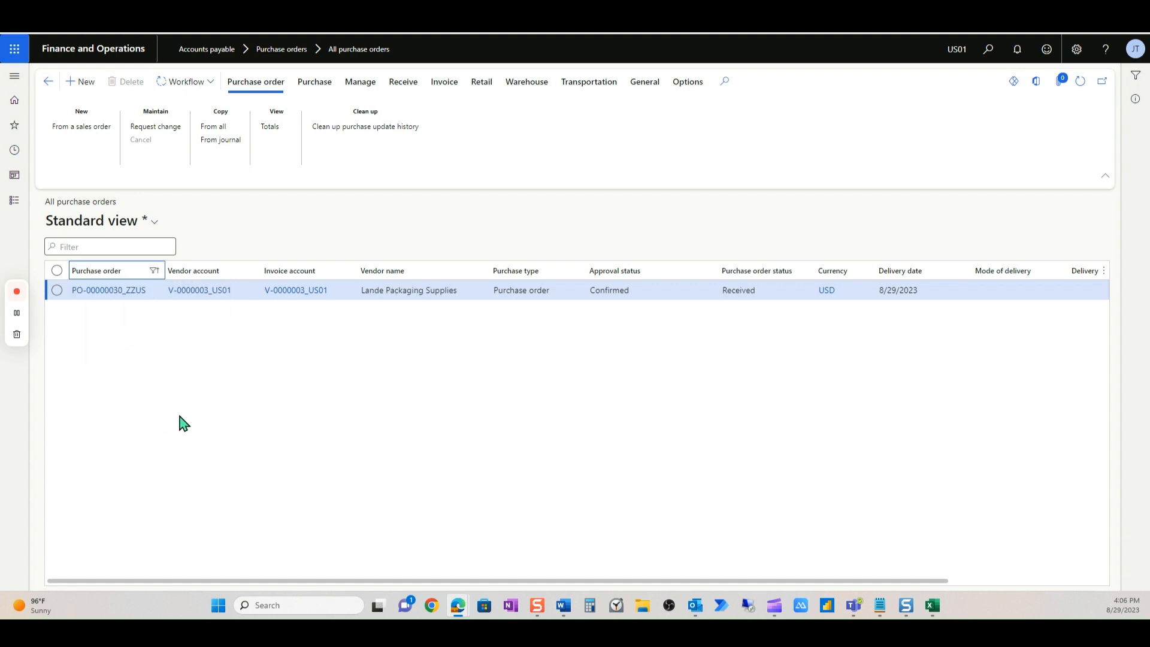
mouse_move(751, 305)
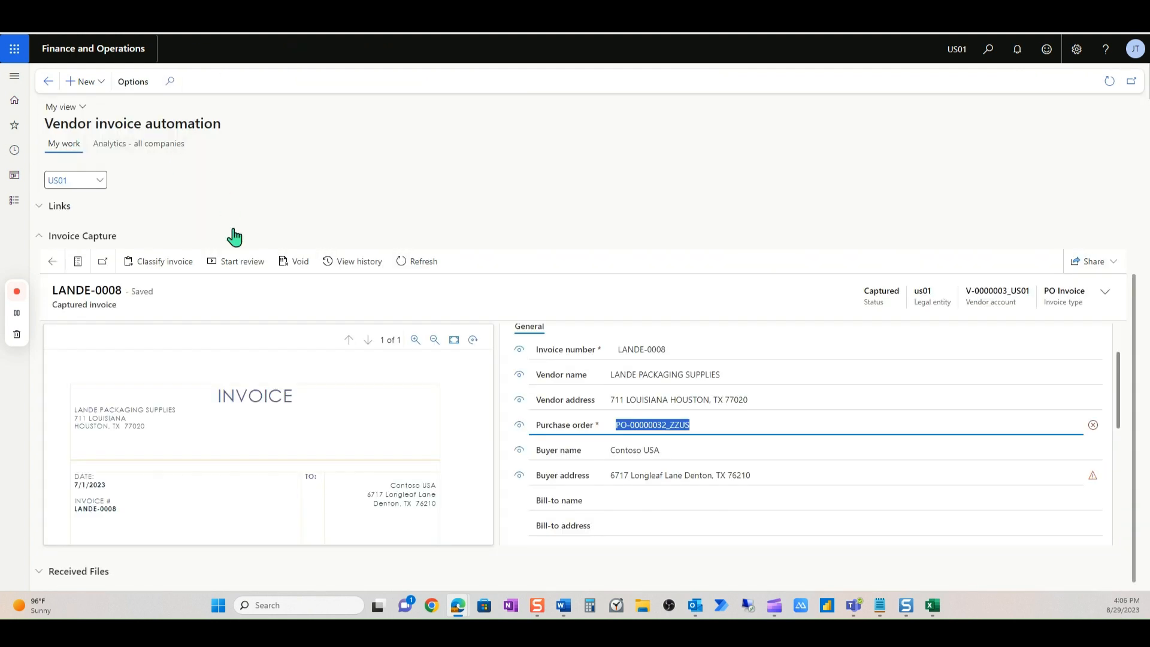
- Review LANDE-0008: set purchase order PO-00000030_ZZUS, run Derive & check, complete review
left_click(242, 261)
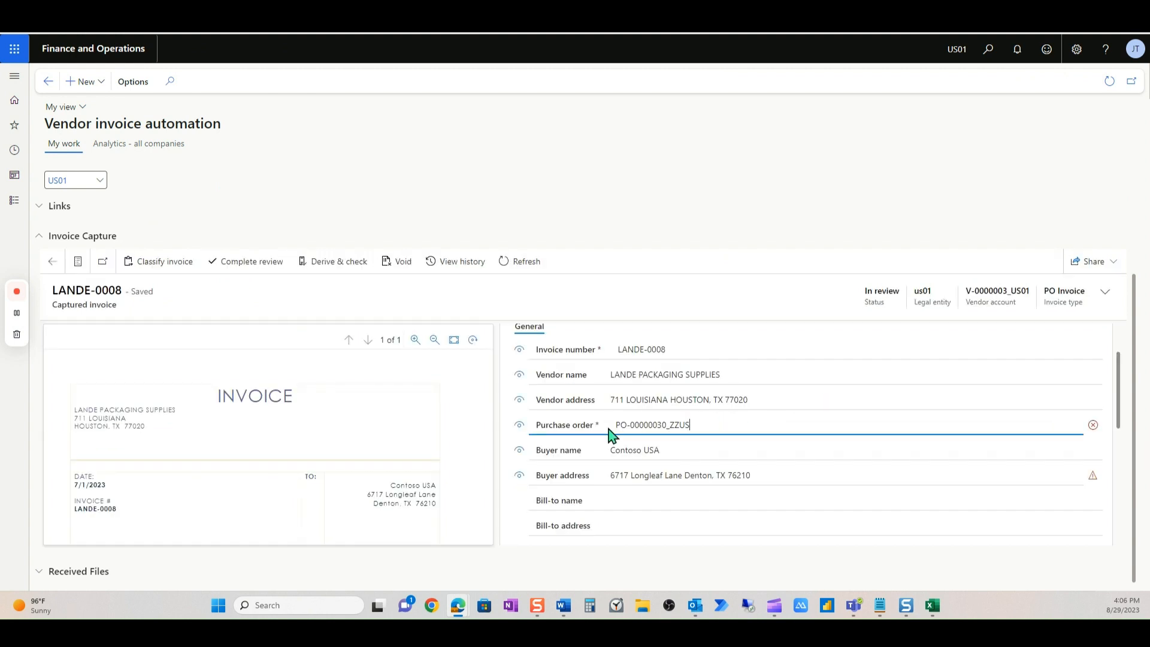
mouse_move(401, 307)
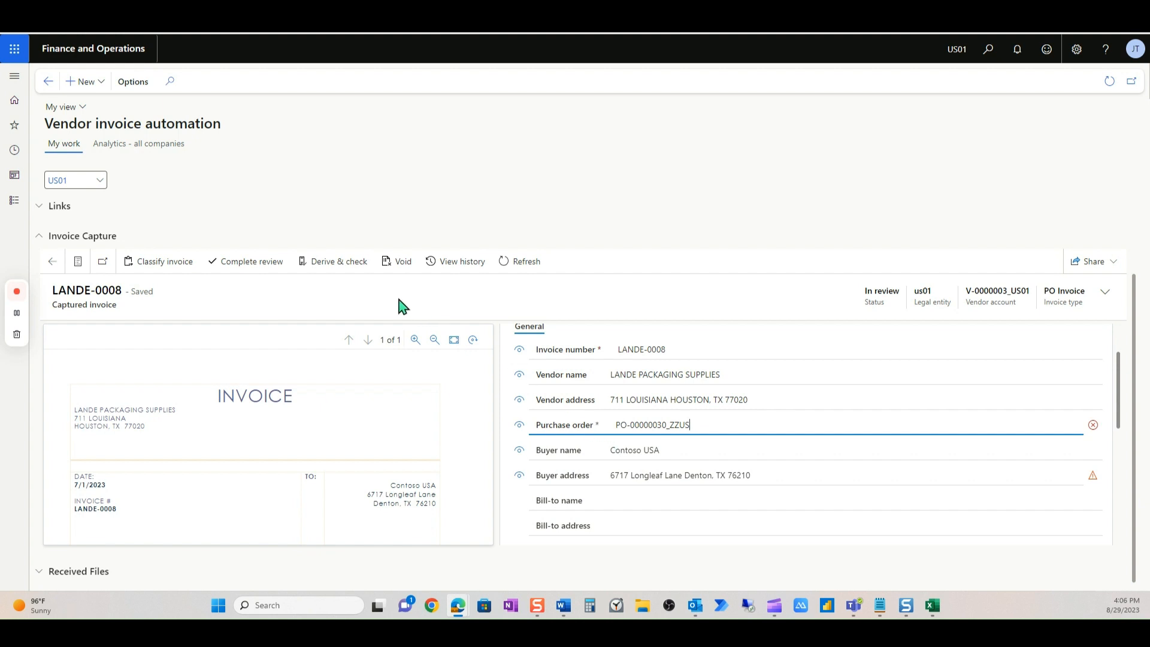
left_click(337, 261)
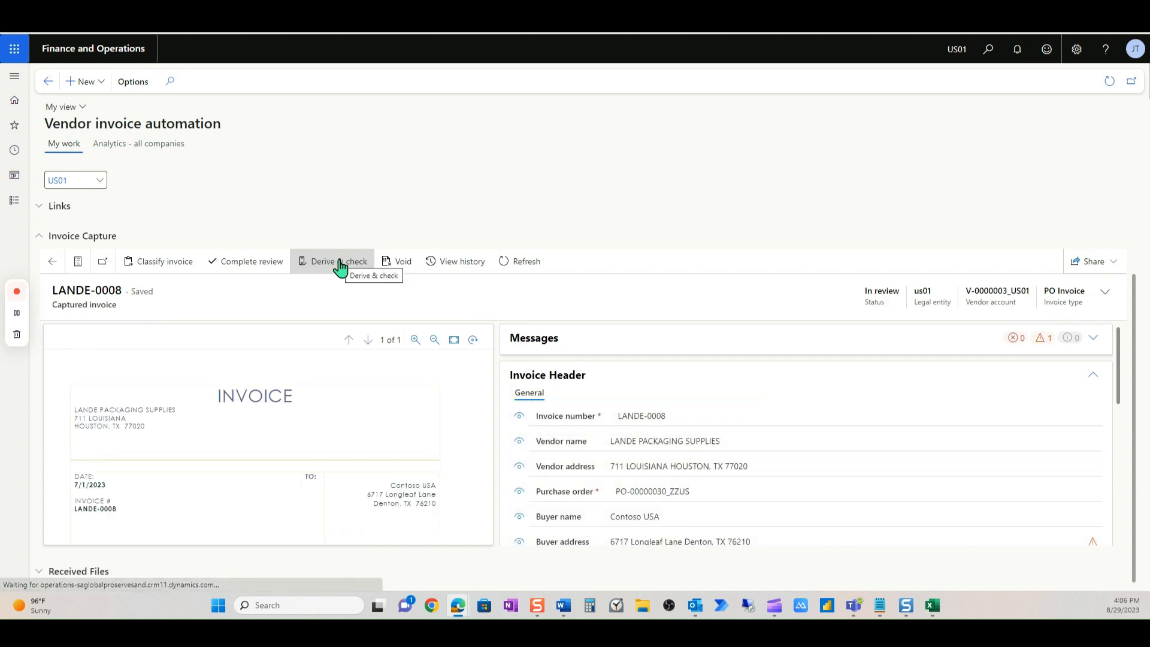
left_click(337, 261)
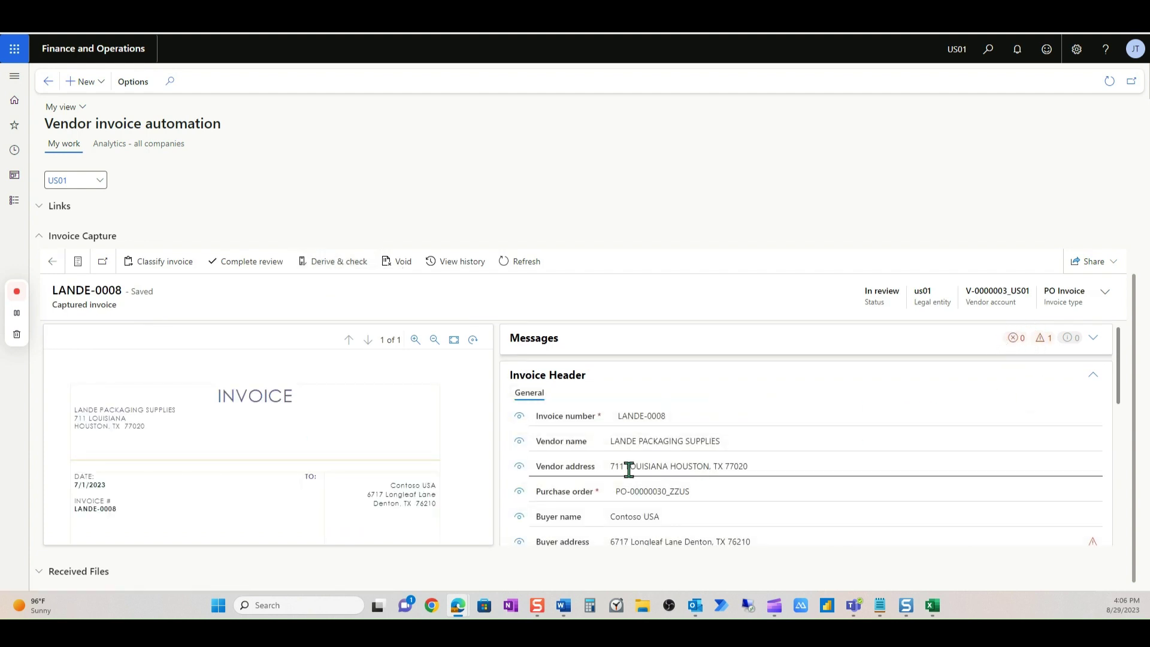
scroll("down", 3)
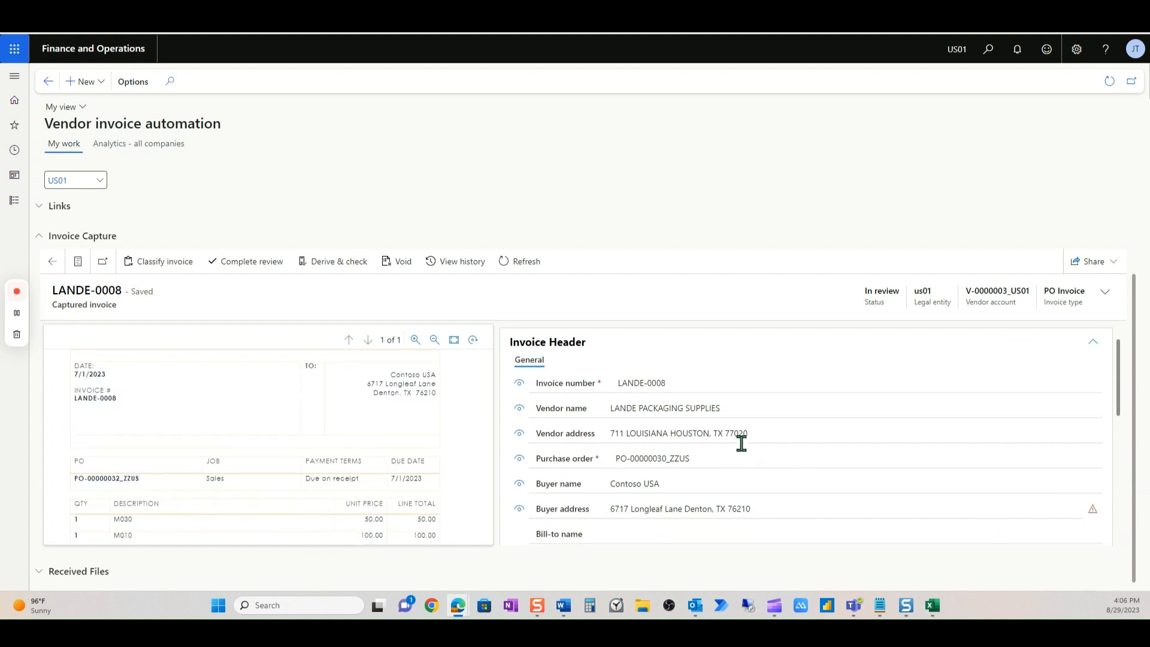
scroll("down", 3)
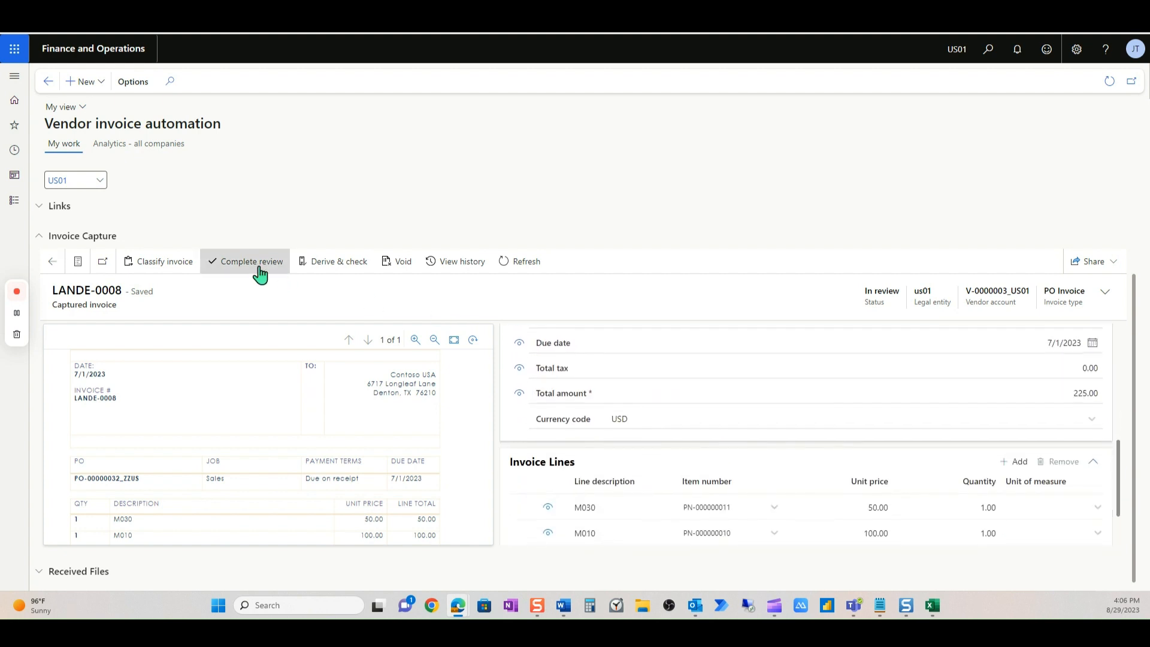
left_click(251, 261)
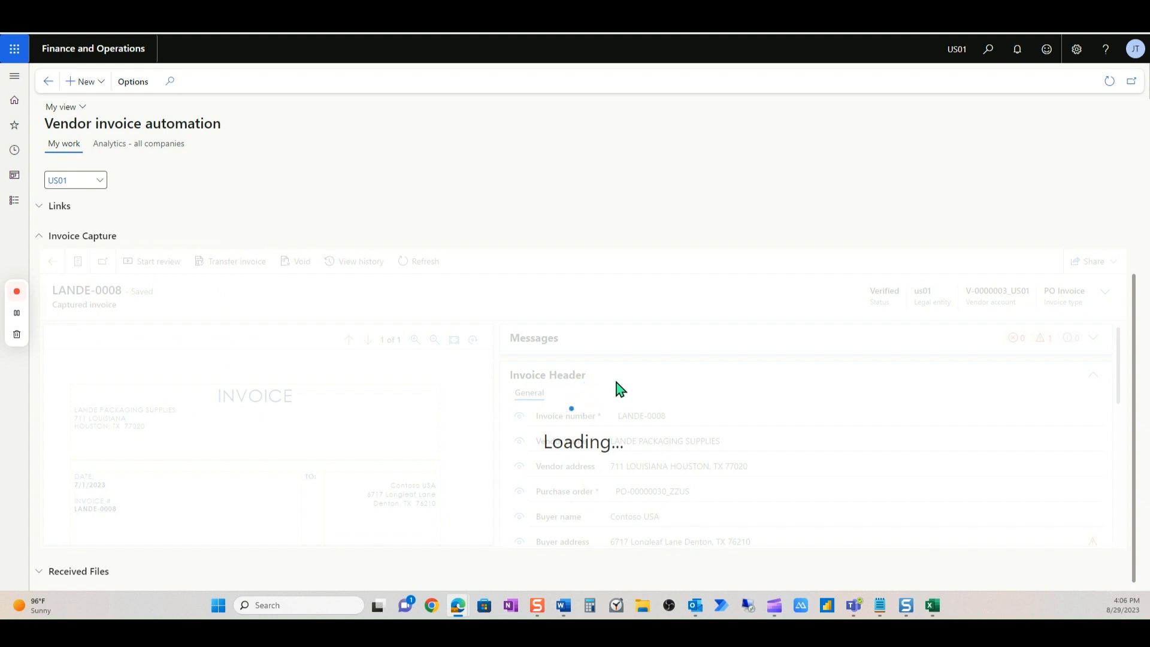
- Let LANDE-0008 finish transferring and expand the Documents not invoiced section
left_click(235, 261)
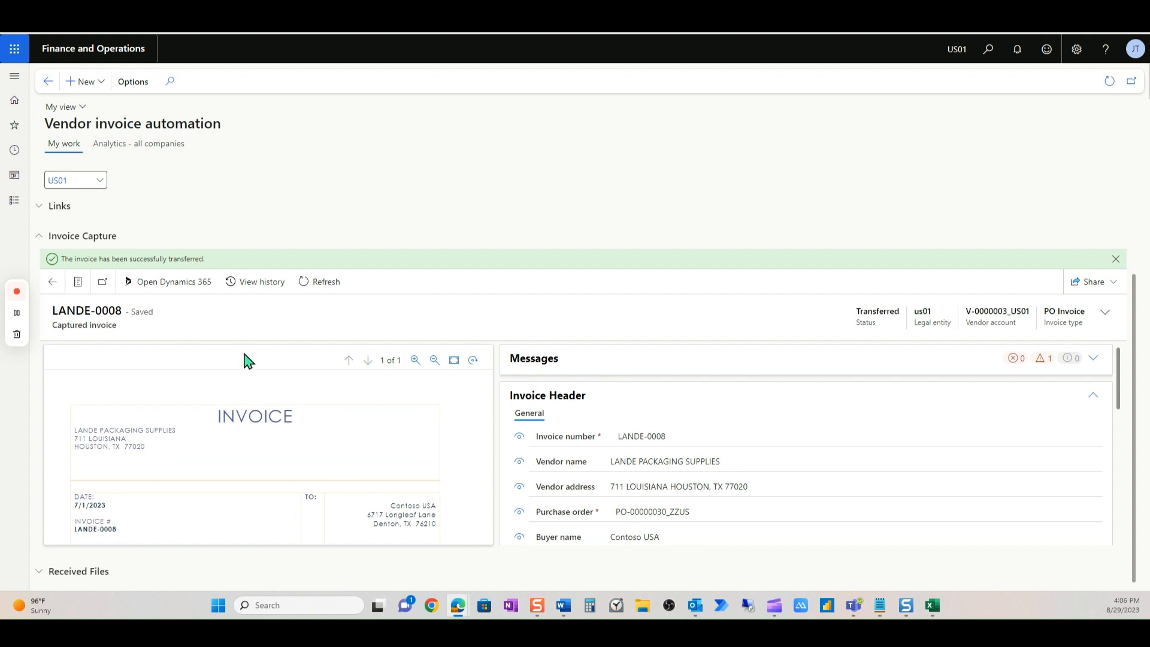
mouse_move(77, 285)
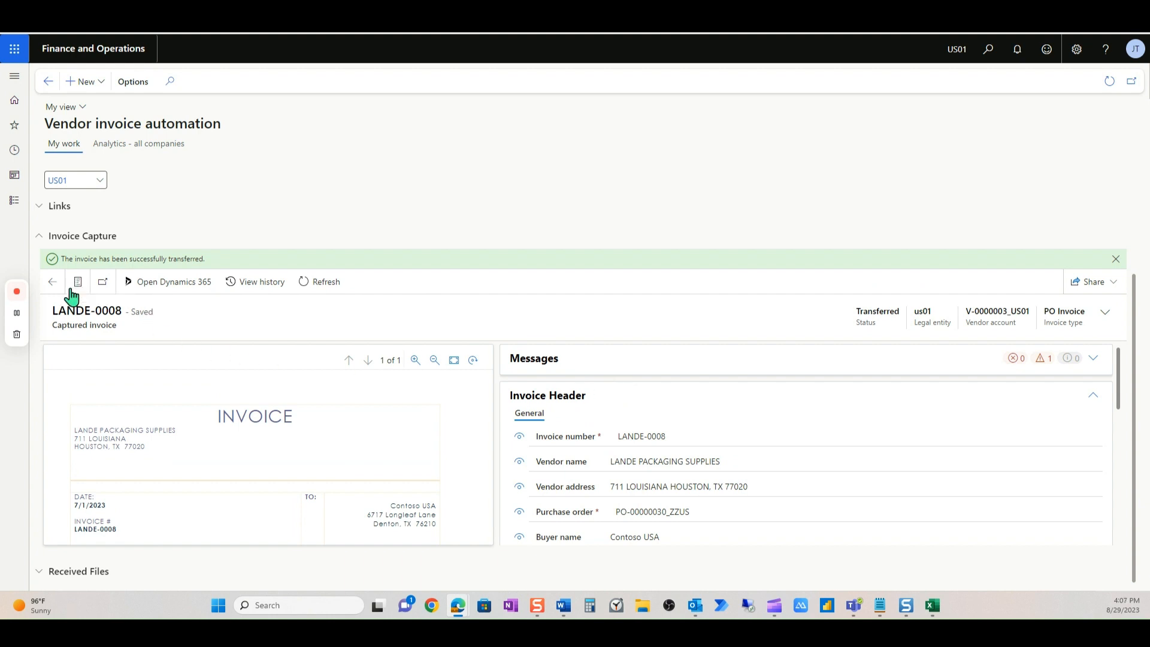
mouse_move(433, 360)
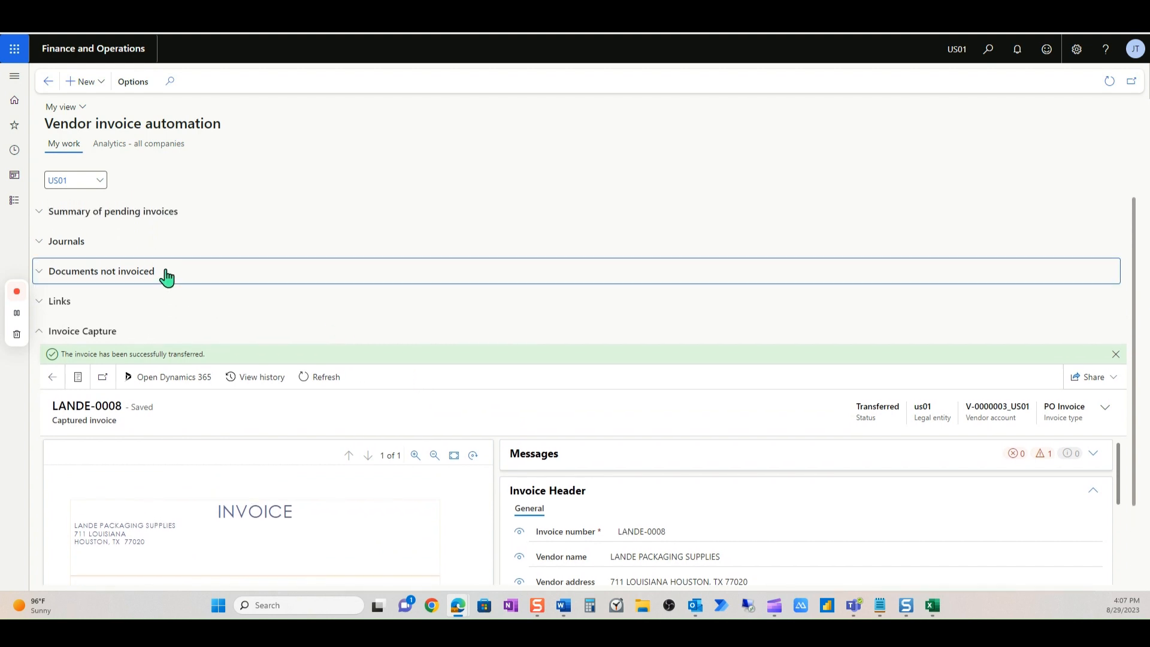
left_click(101, 271)
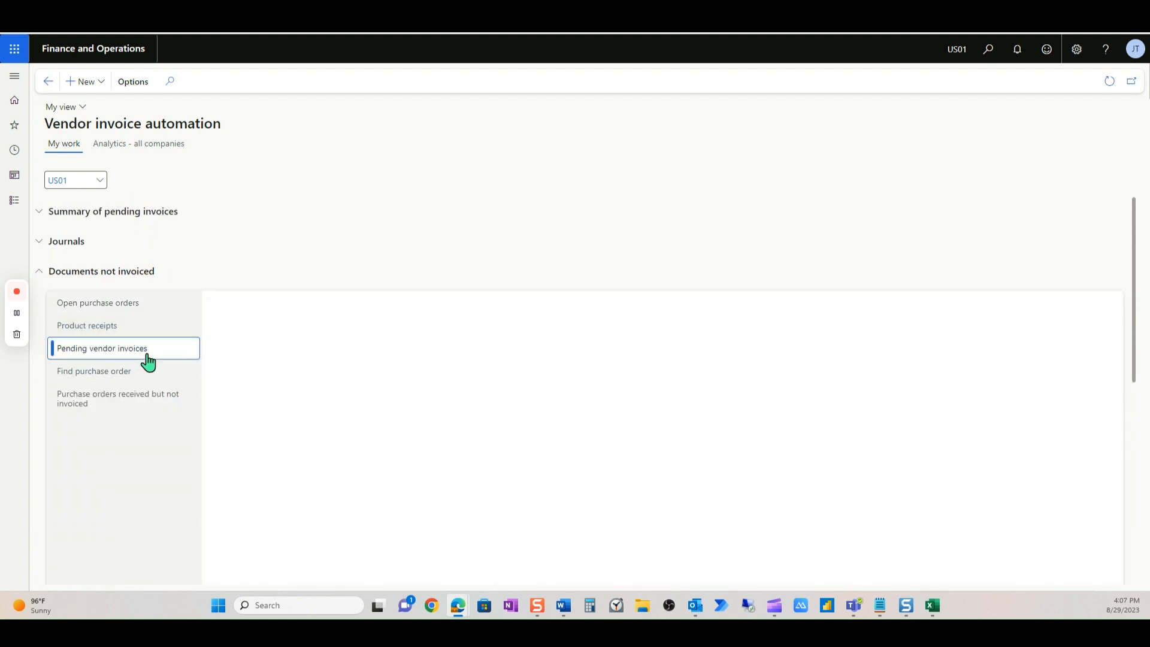
left_click(101, 348)
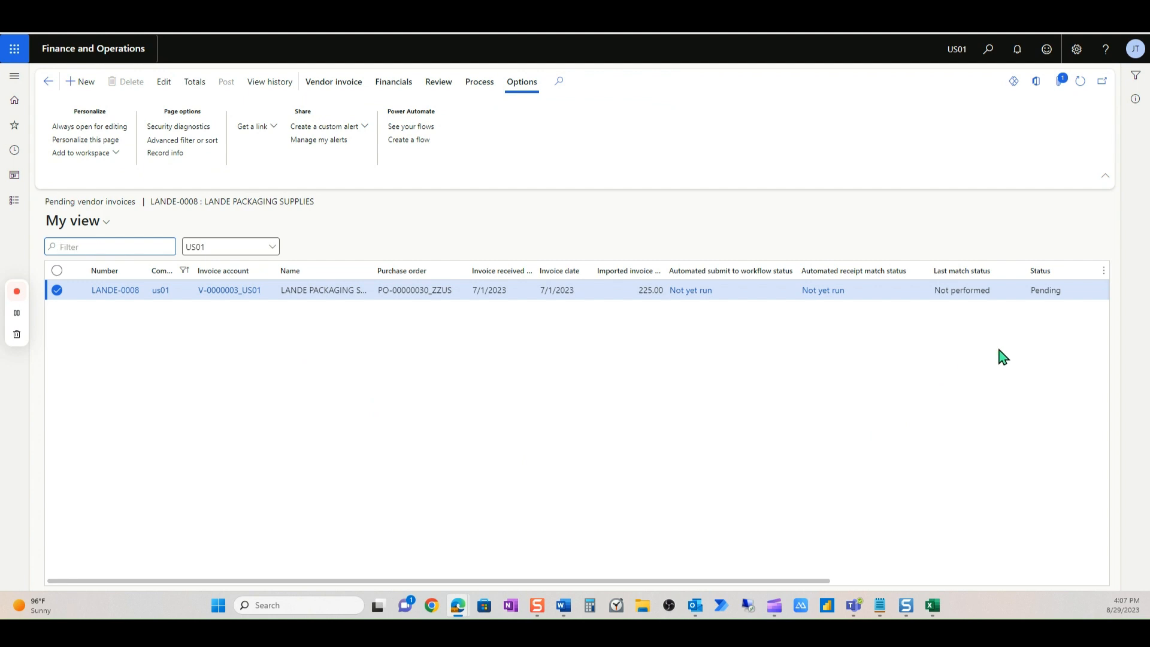
mouse_move(971, 333)
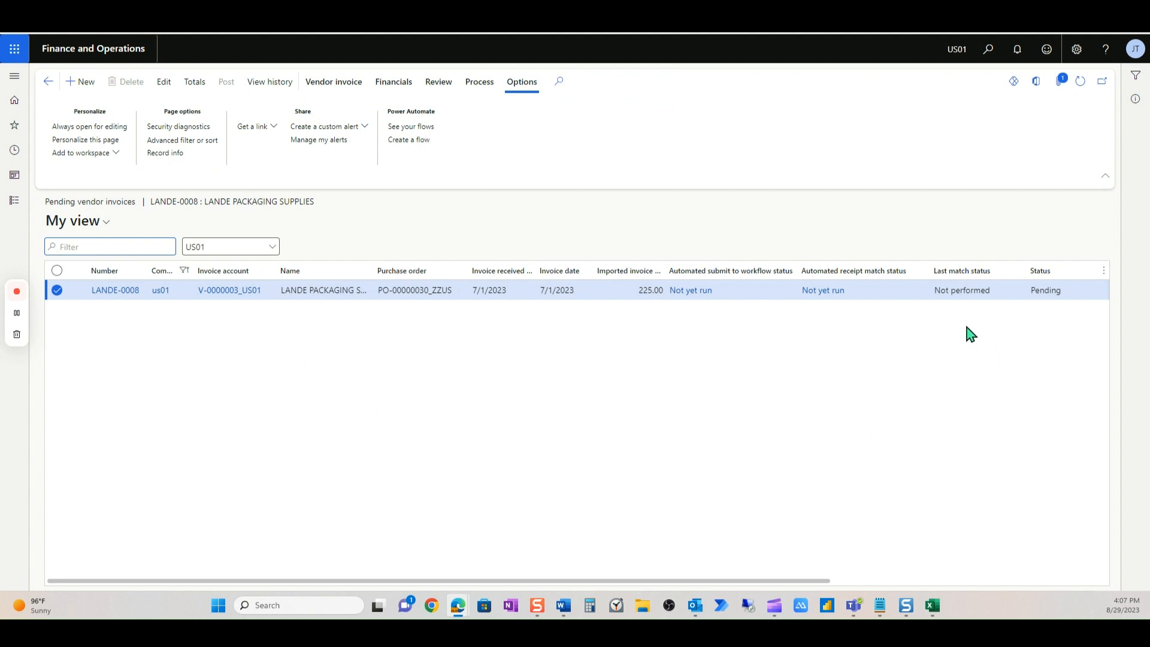
mouse_move(765, 410)
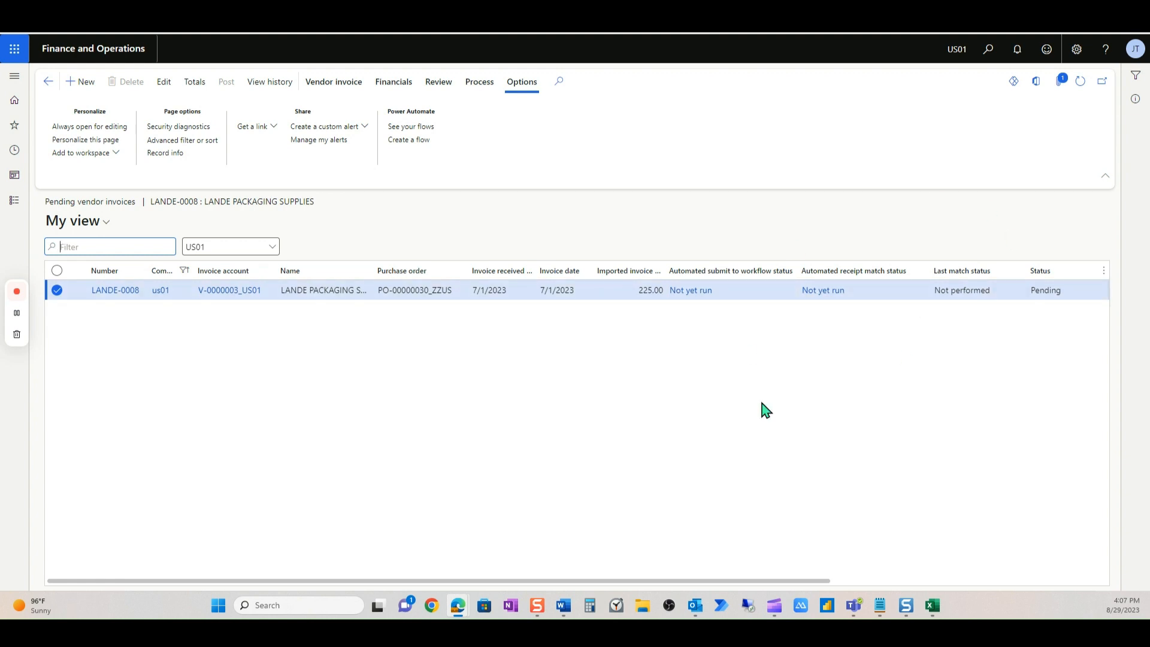
mouse_move(939, 340)
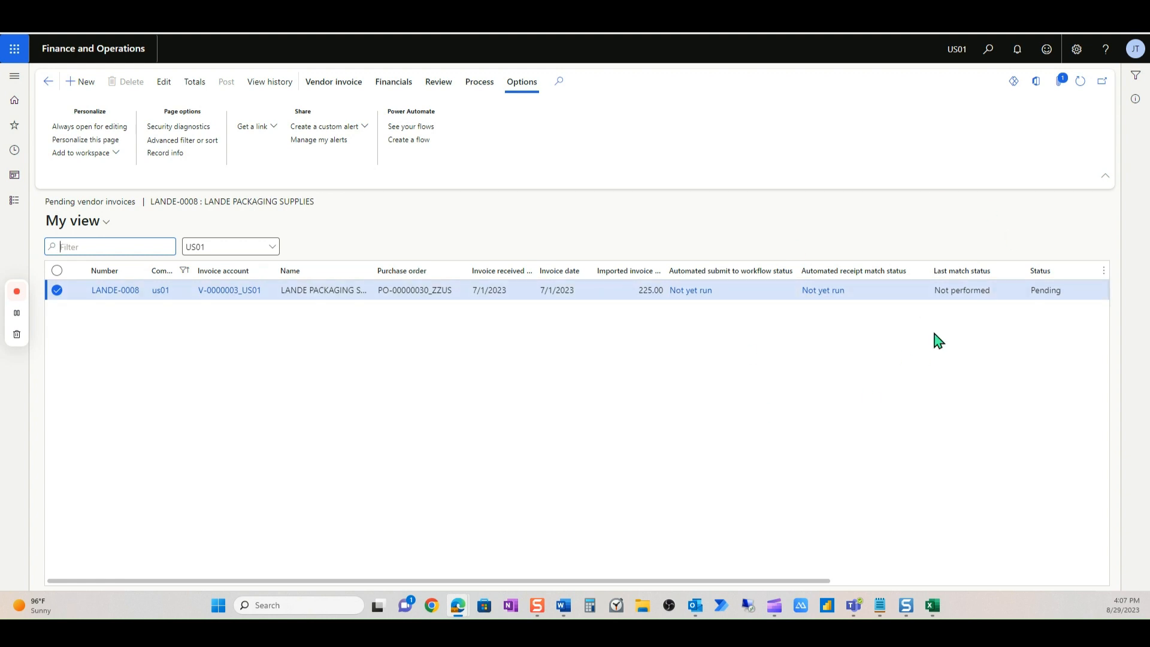
mouse_move(819, 317)
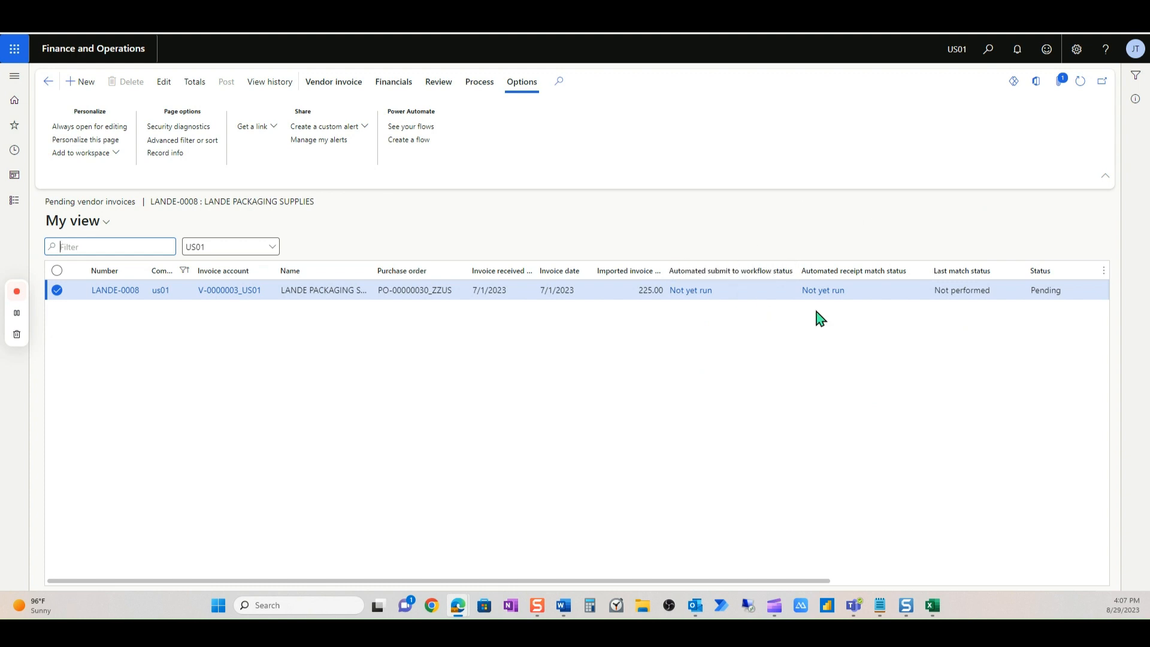
mouse_move(979, 270)
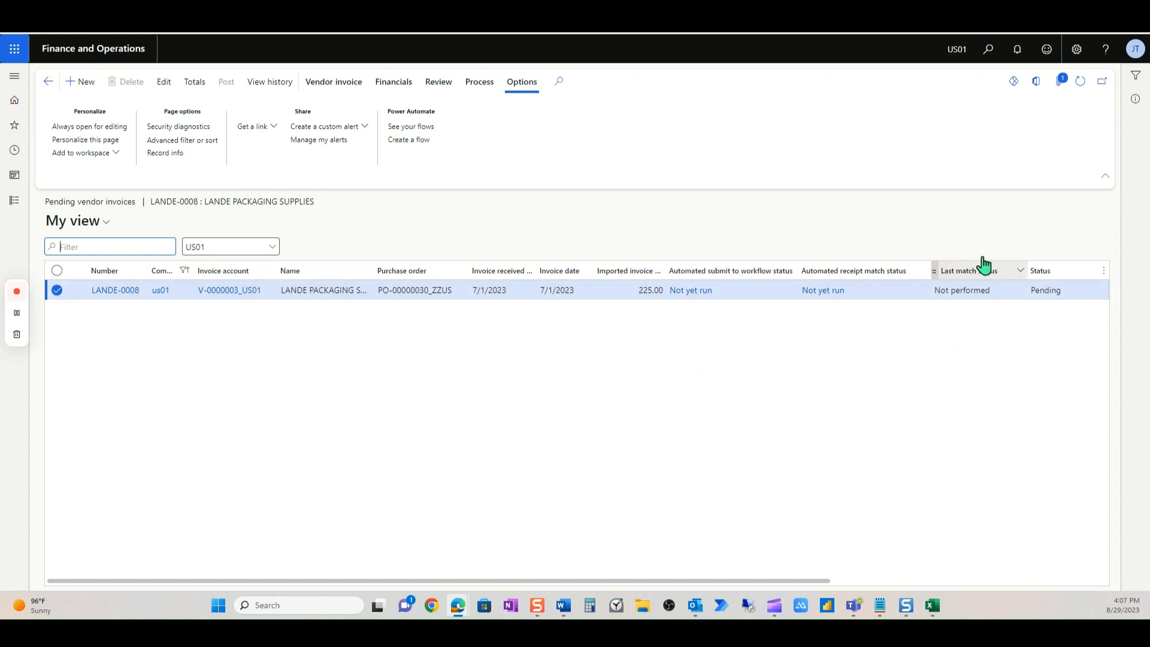
mouse_move(969, 311)
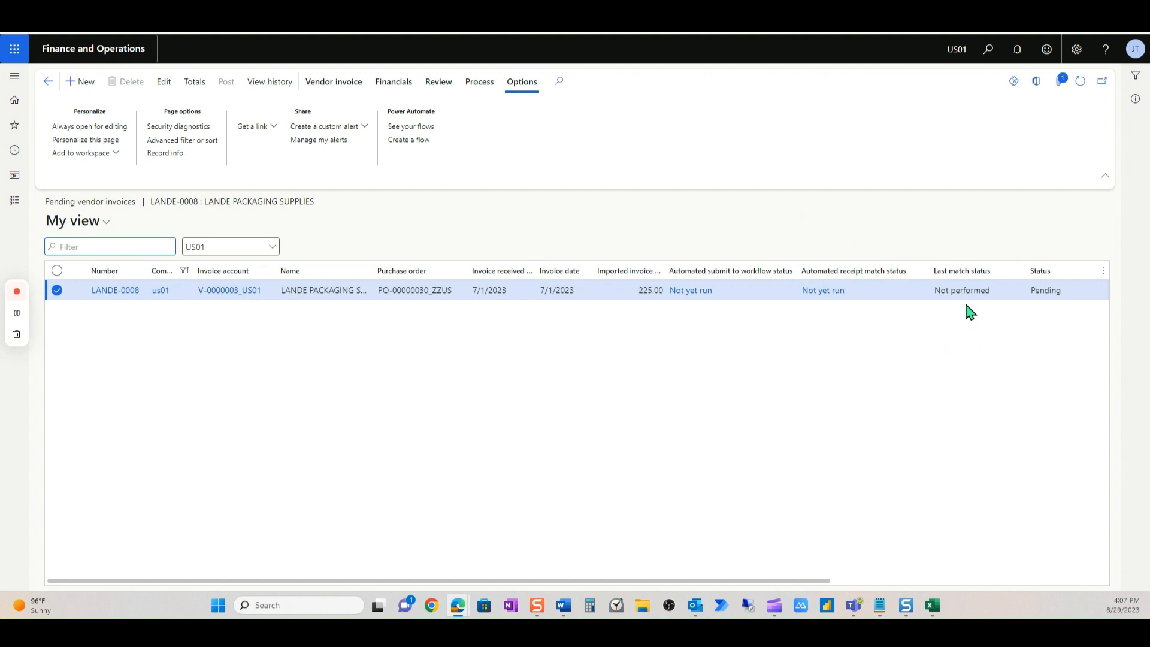
mouse_move(755, 233)
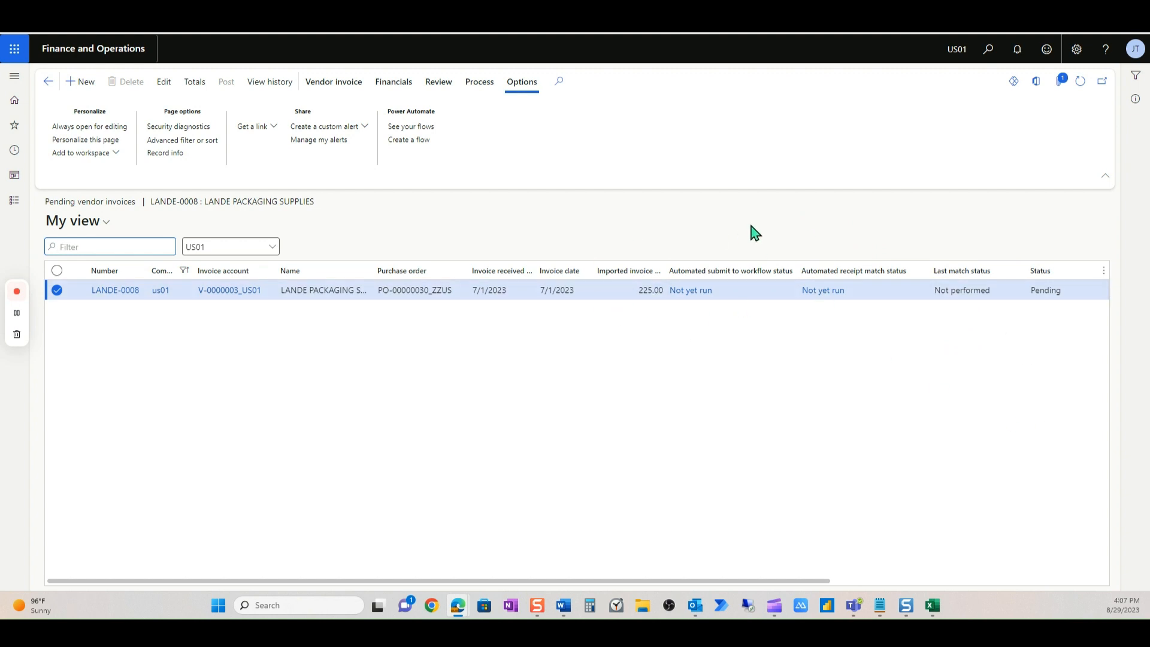
mouse_move(755, 336)
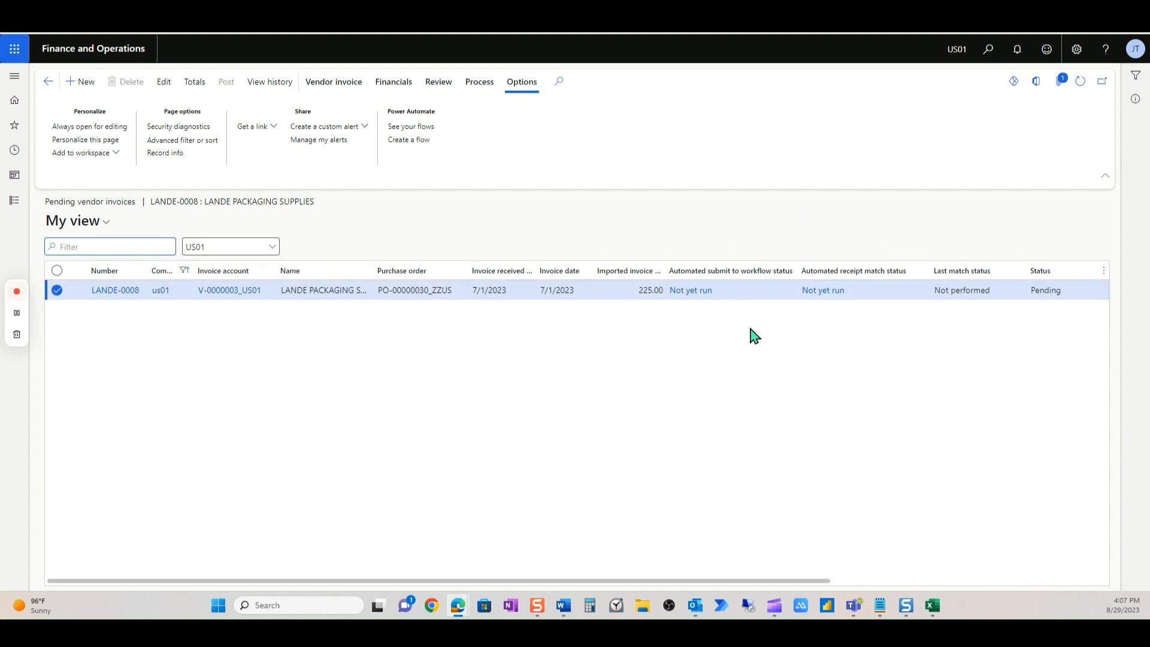
mouse_move(765, 338)
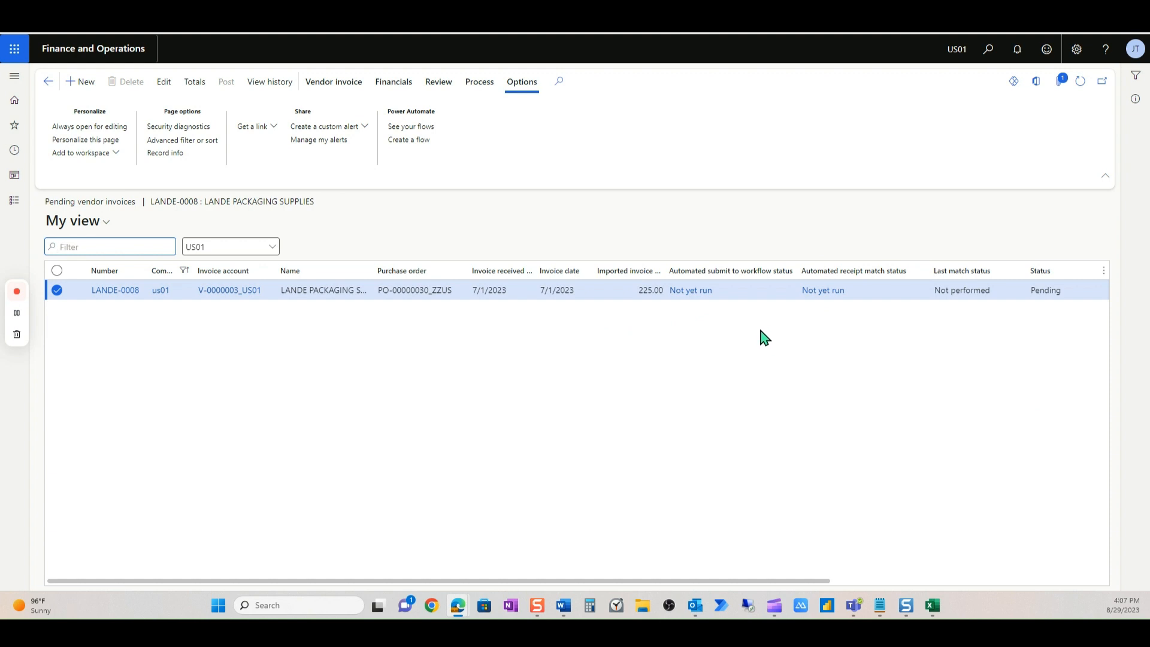
mouse_move(167, 95)
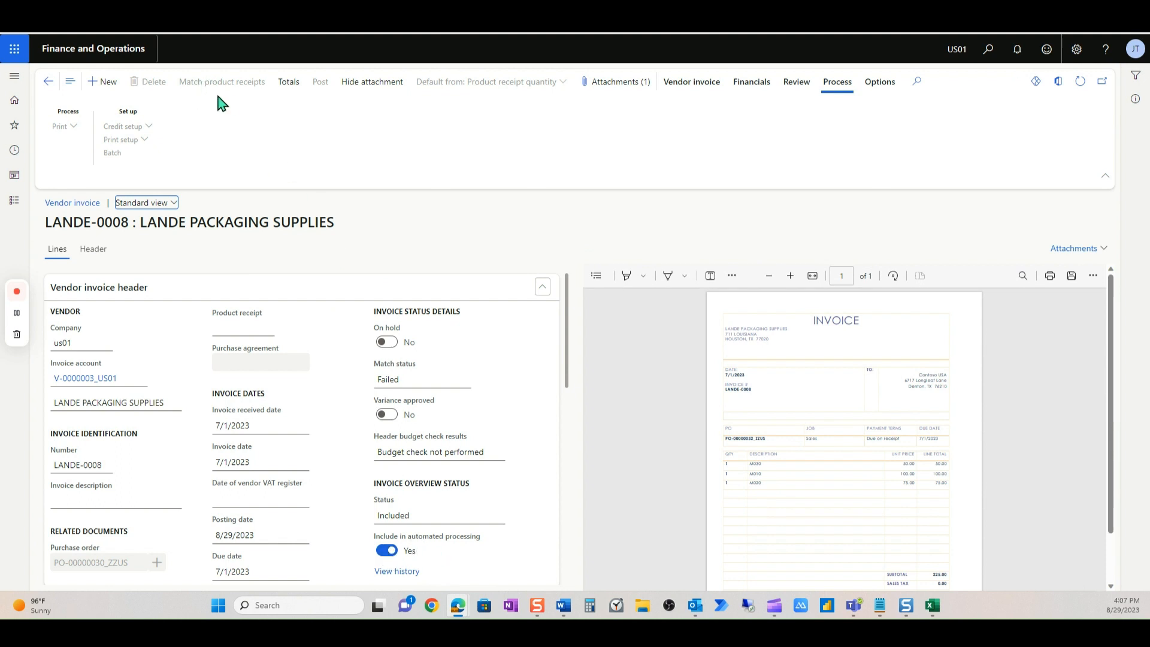
mouse_move(439, 440)
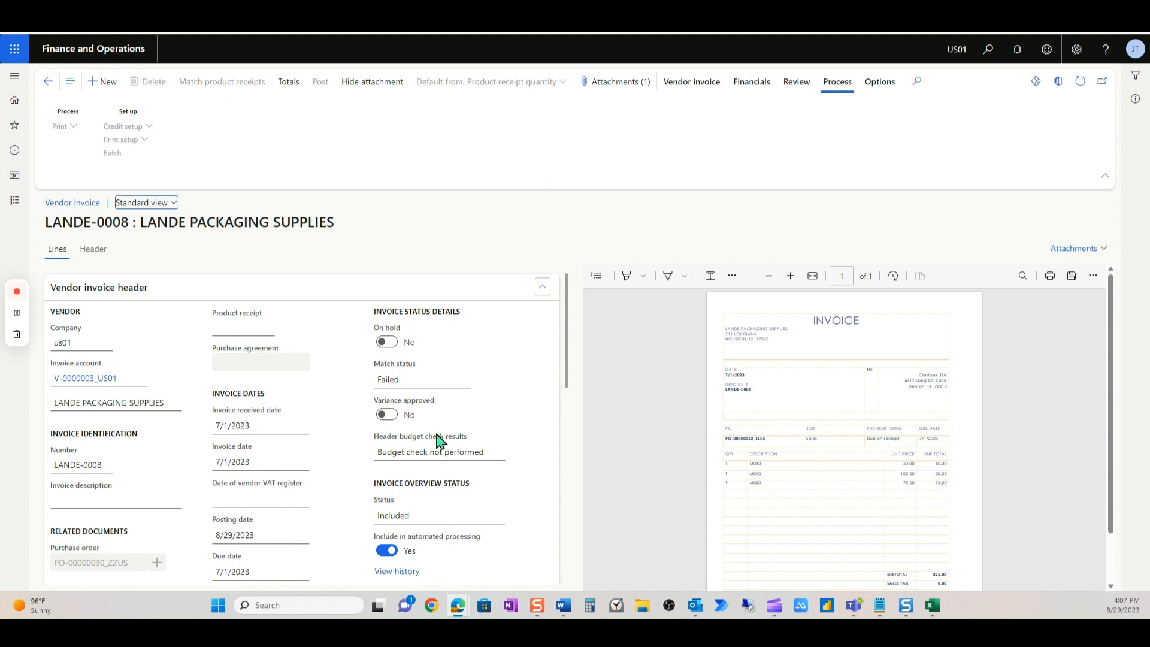
- Check that LANDE-0008's match status reads Failed, then go back to pending vendor invoices
scroll("down", 3)
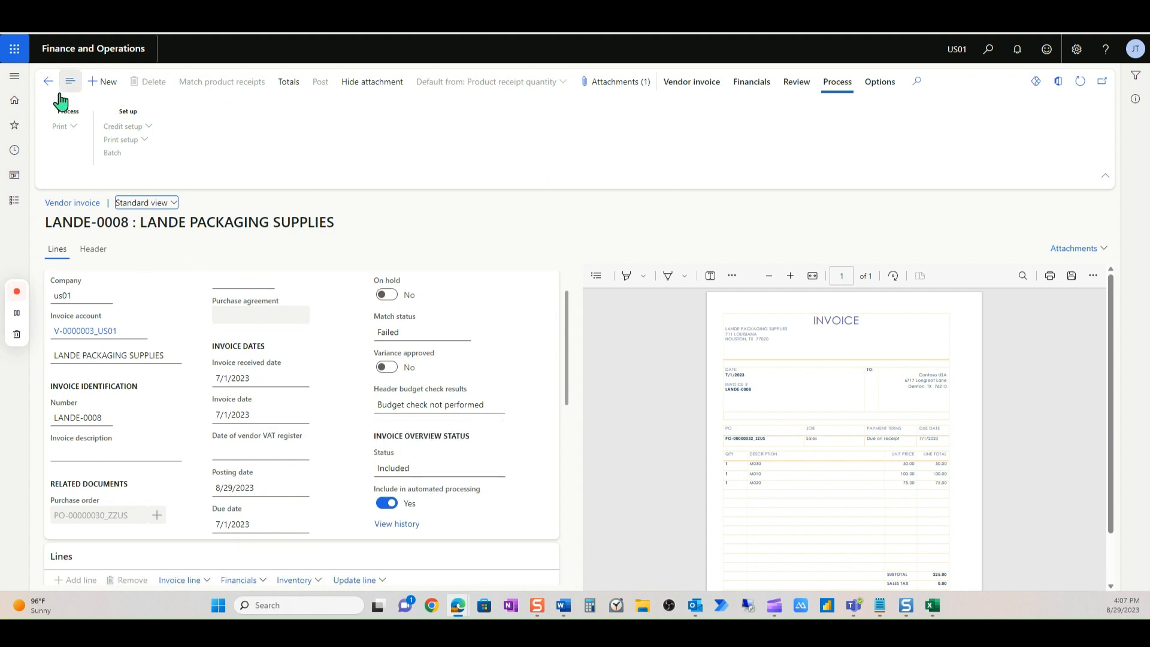
left_click(320, 82)
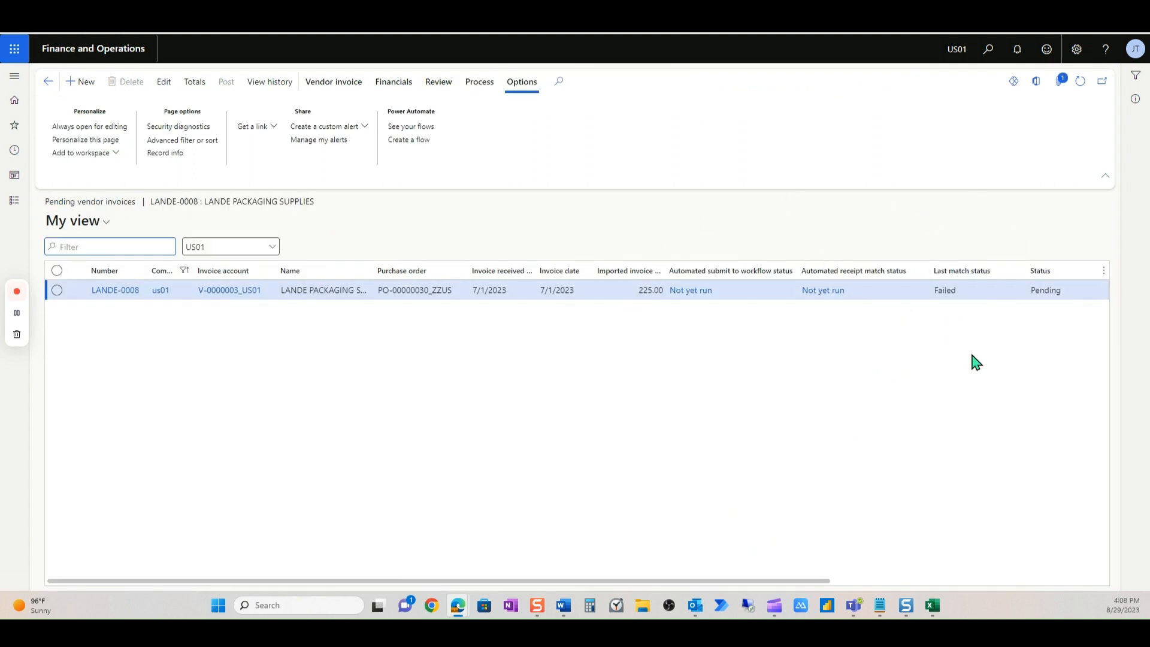
mouse_move(940, 292)
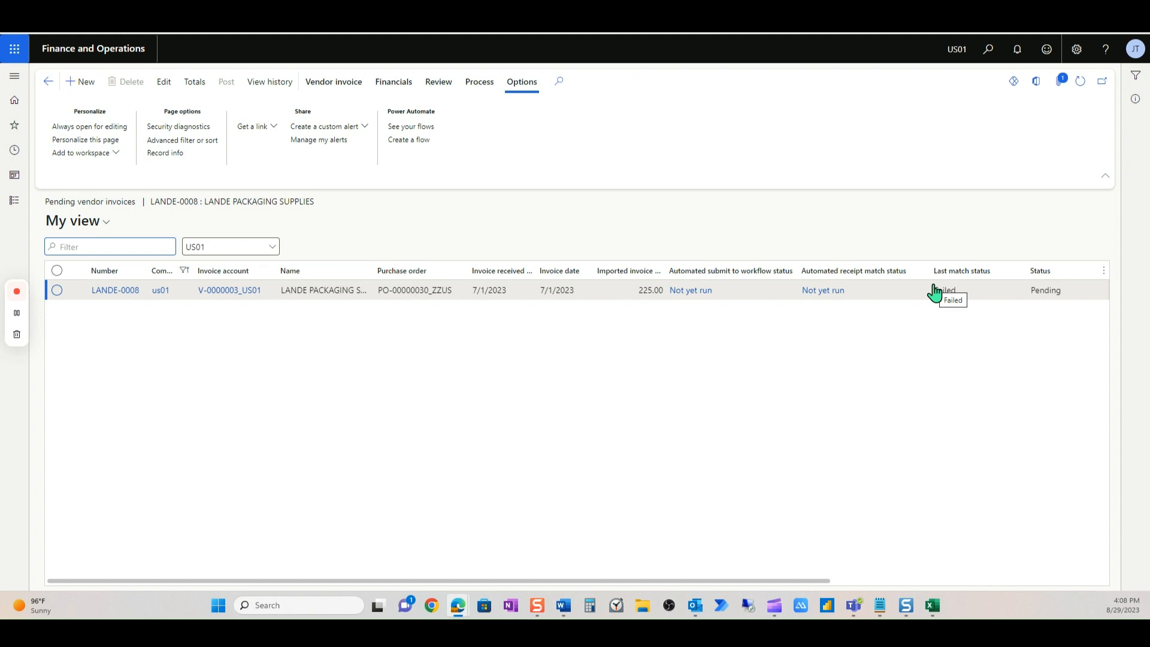
mouse_move(703, 238)
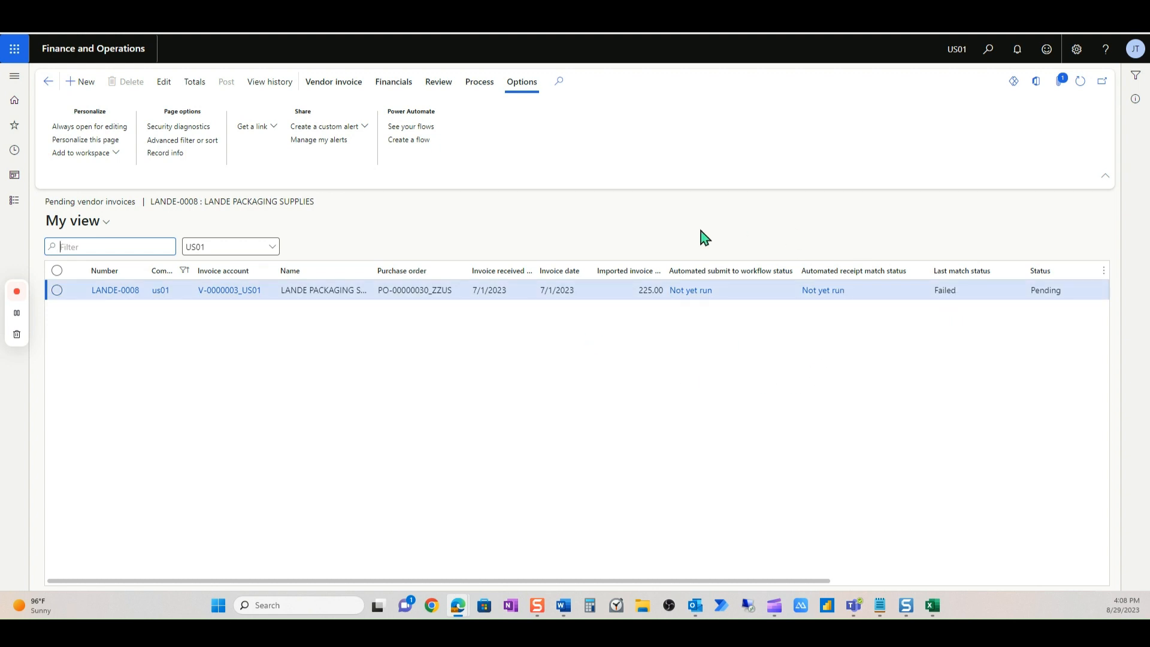
mouse_move(61, 363)
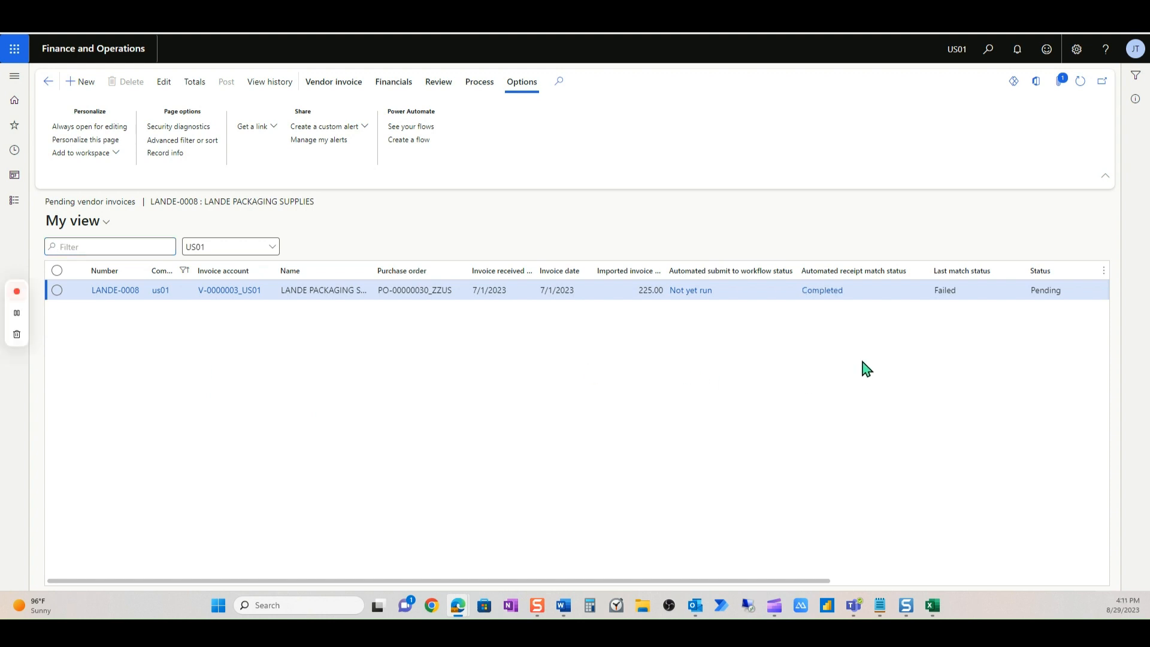
mouse_move(838, 328)
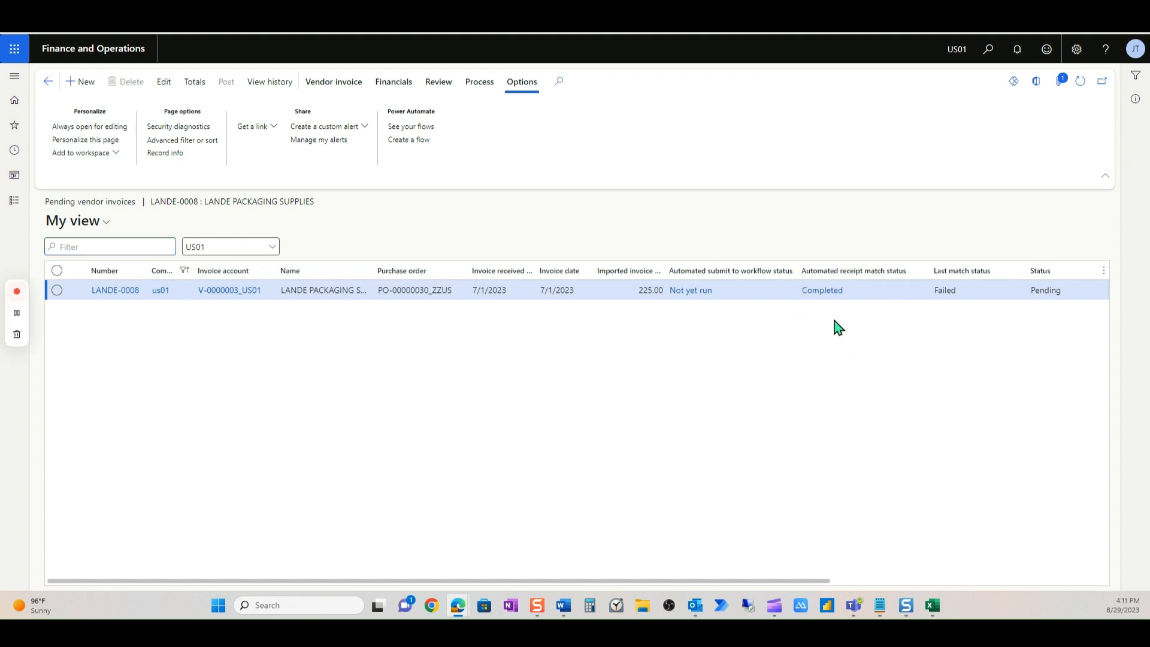
mouse_move(773, 301)
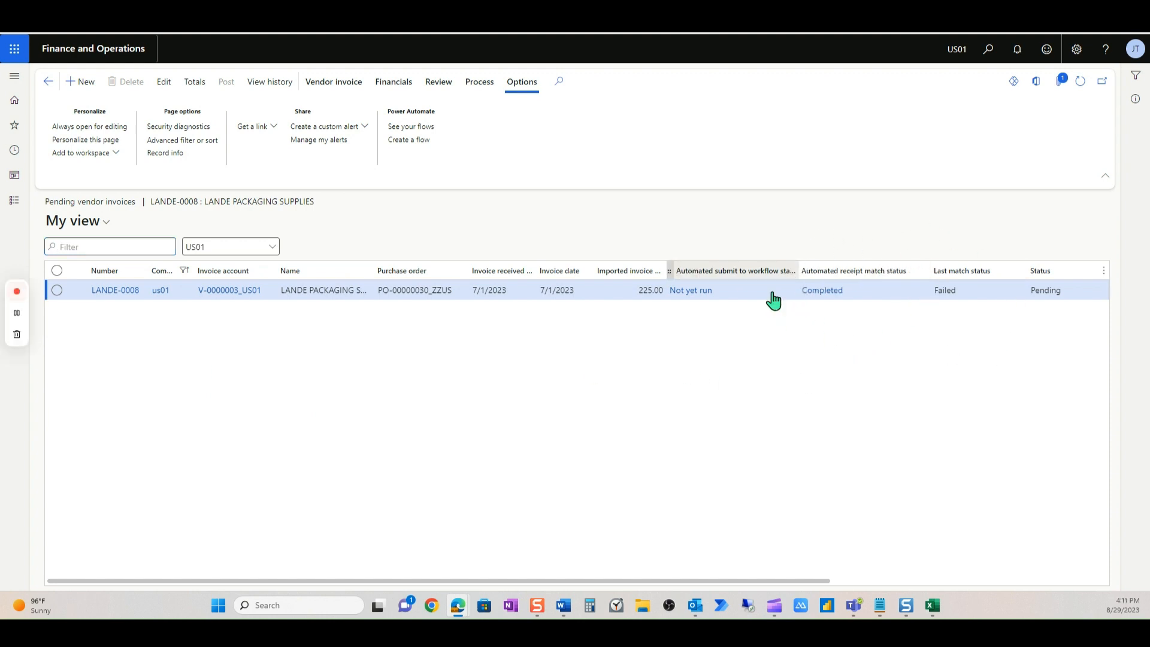
mouse_move(790, 337)
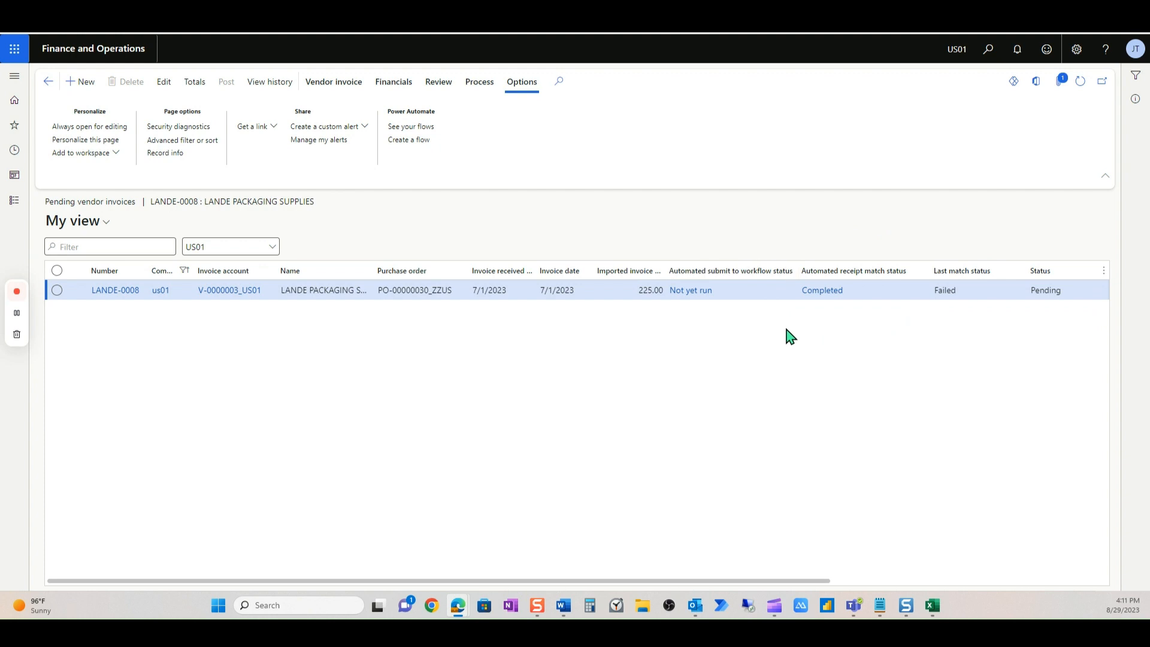
mouse_move(931, 263)
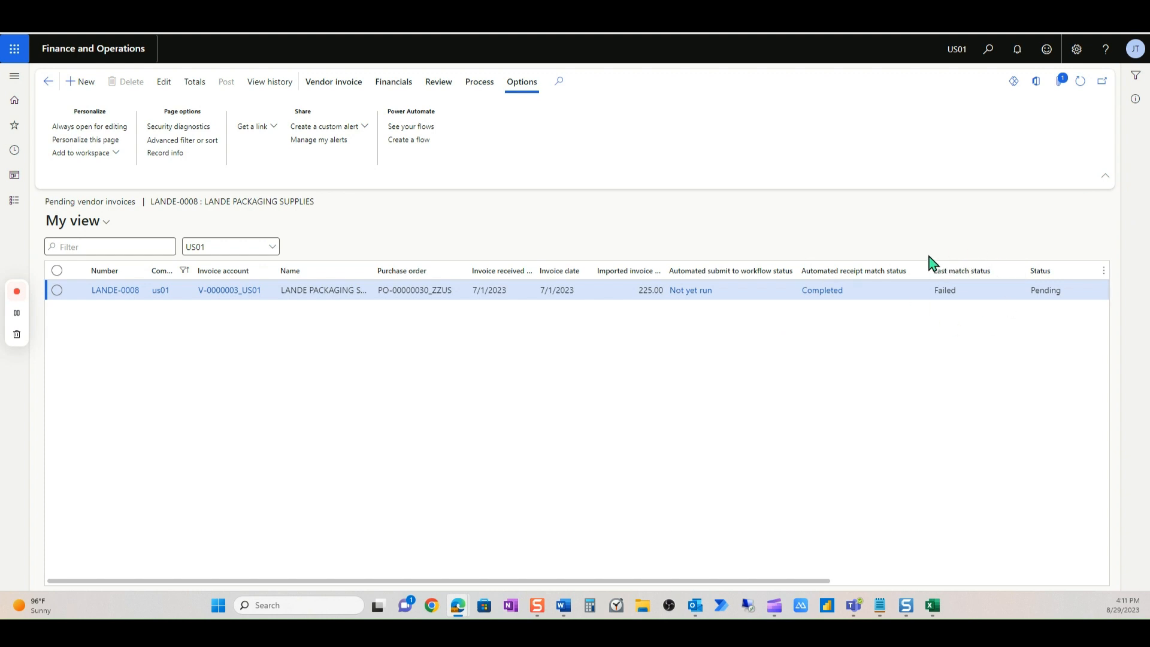
mouse_move(954, 345)
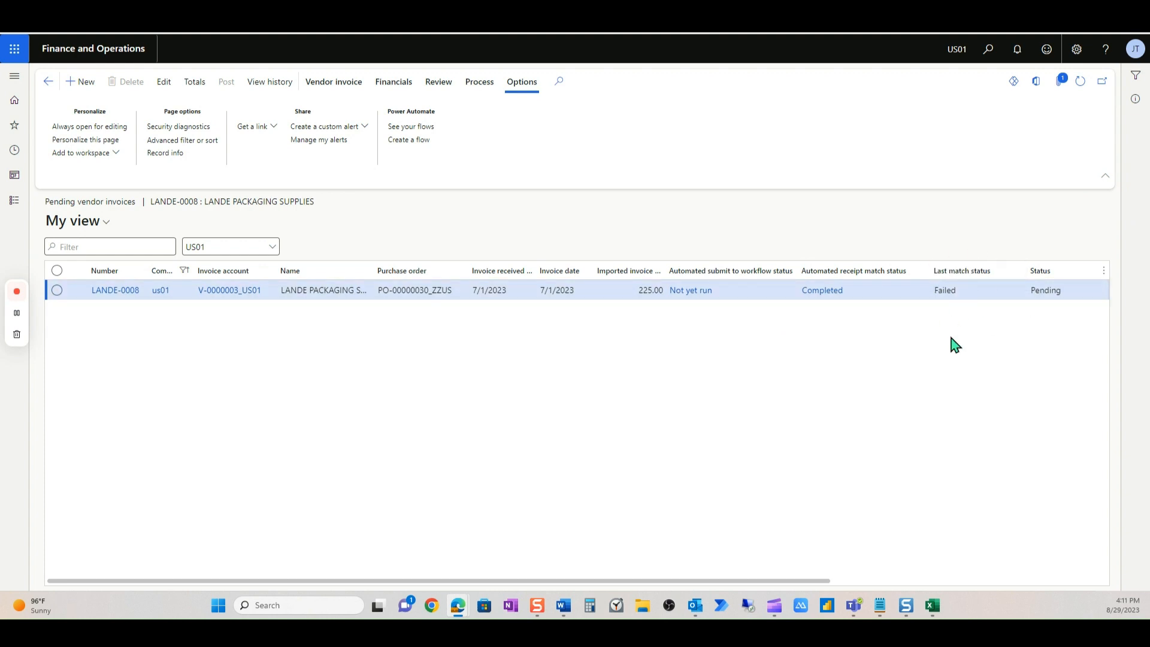
mouse_move(971, 371)
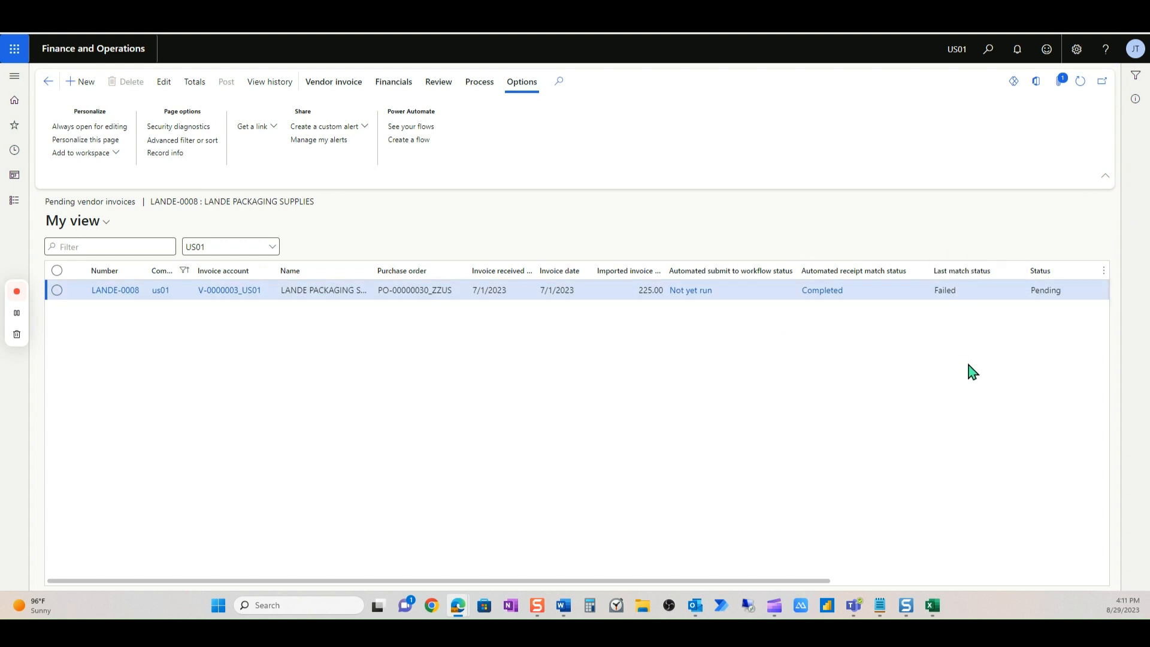
mouse_move(1013, 306)
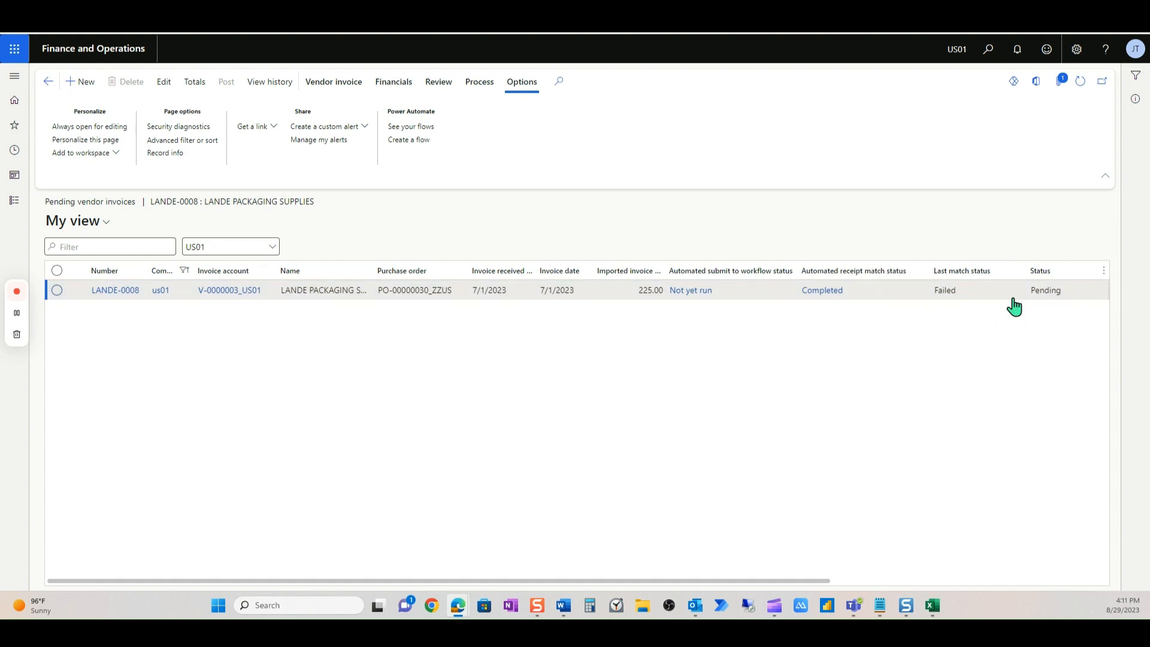
mouse_move(1013, 304)
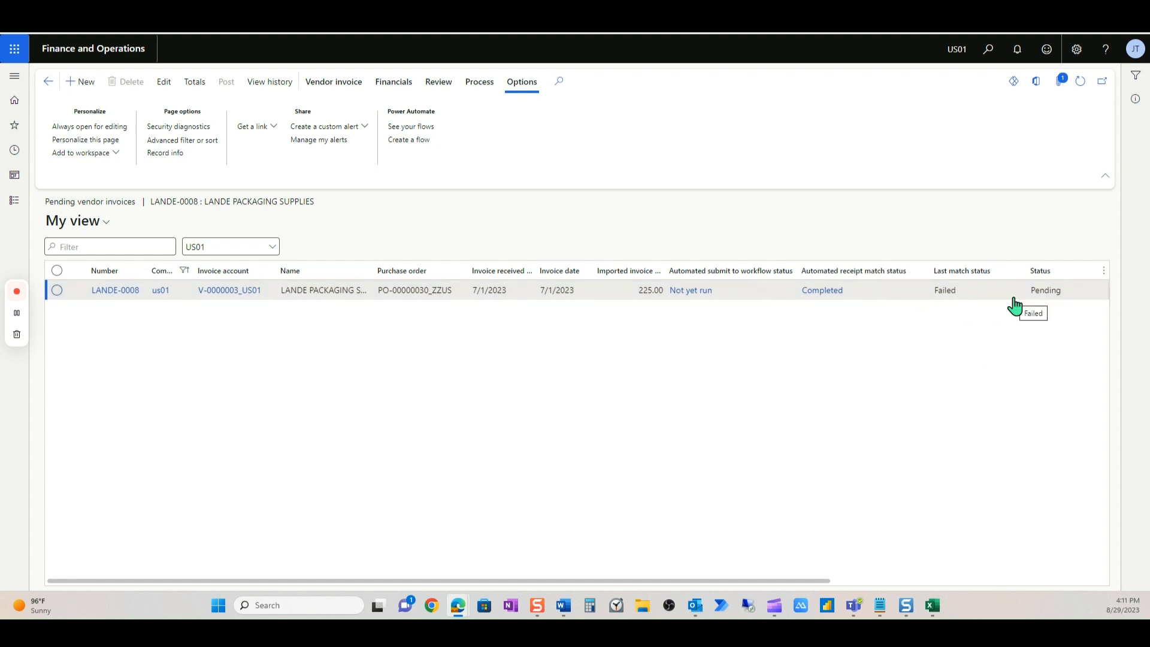
mouse_move(907, 173)
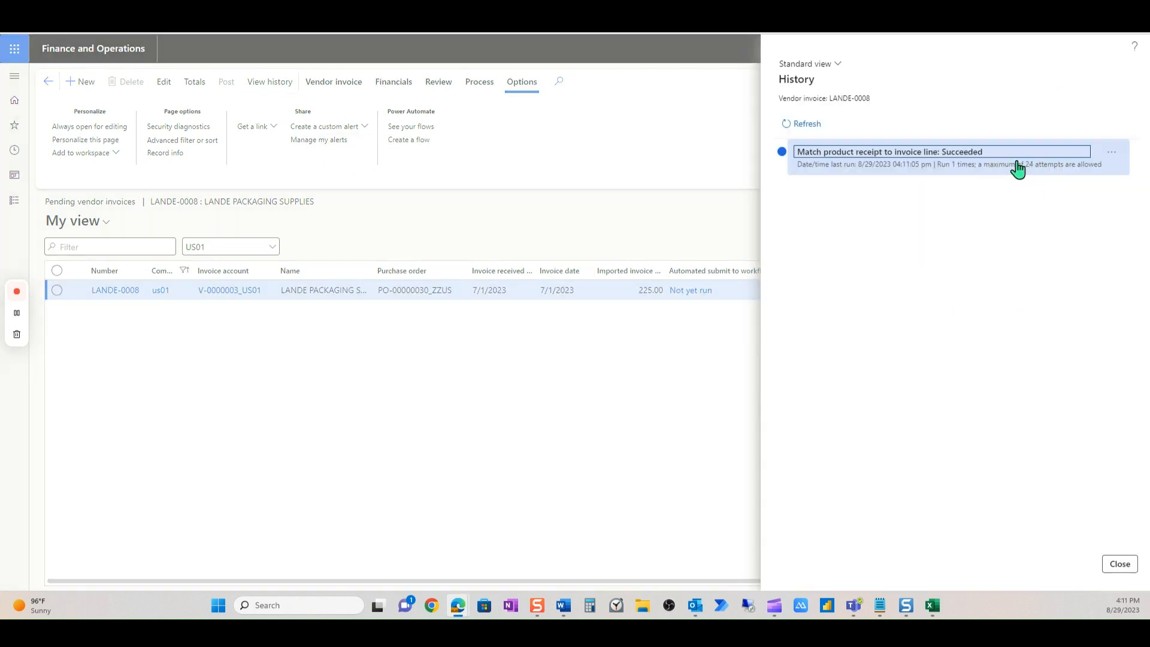
mouse_move(1119, 563)
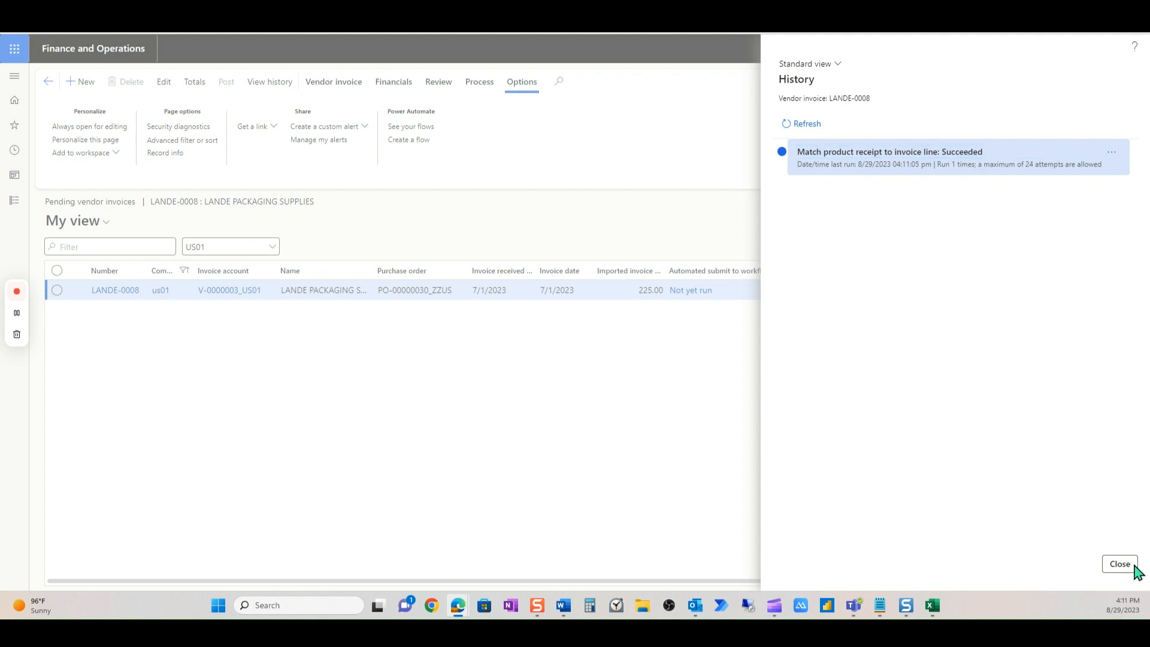
- Review LANDE-0008's receipt matching history showing Completed and Succeeded, then close it
left_click(1118, 563)
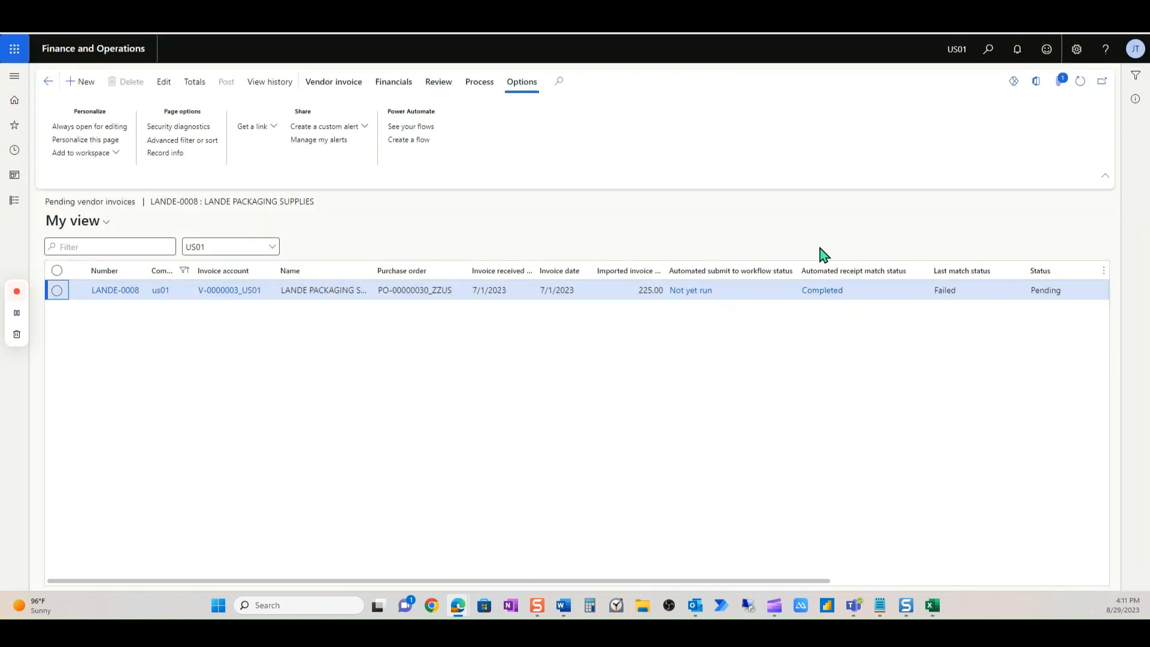
mouse_move(793, 325)
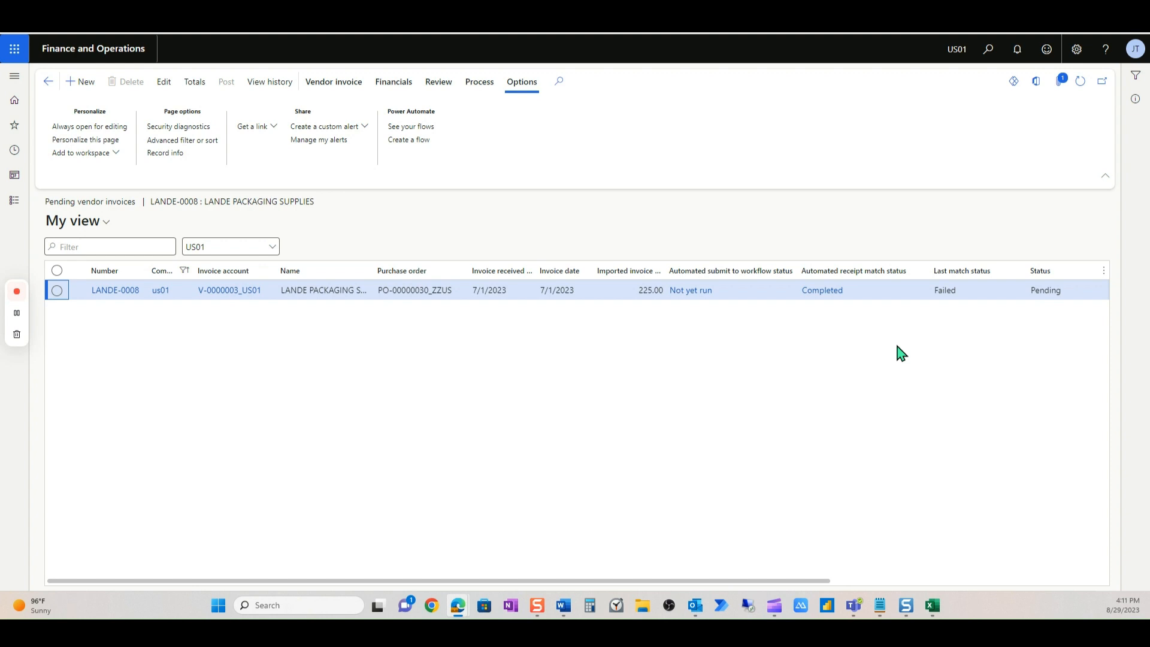
mouse_move(327, 172)
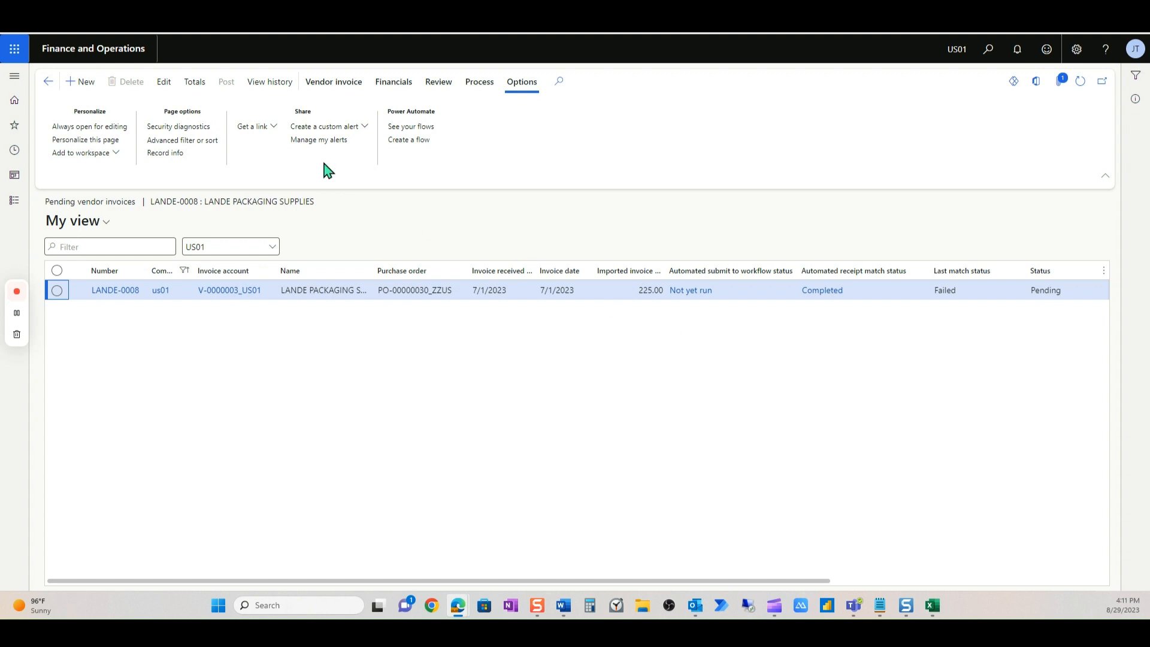
left_click(269, 82)
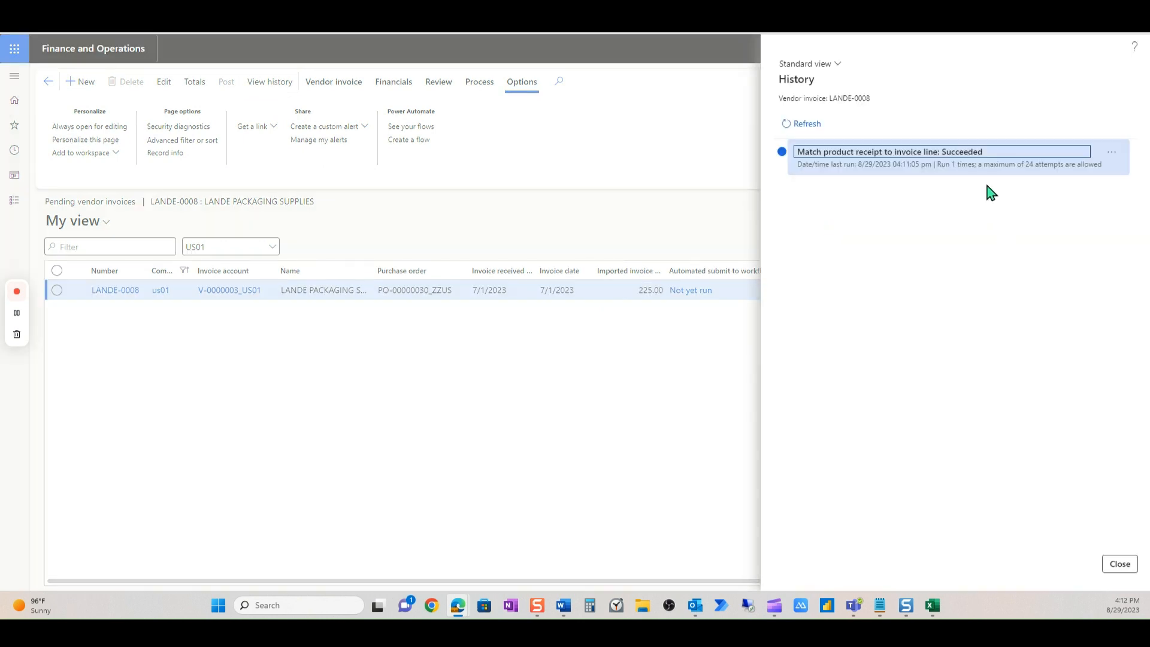
mouse_move(948, 114)
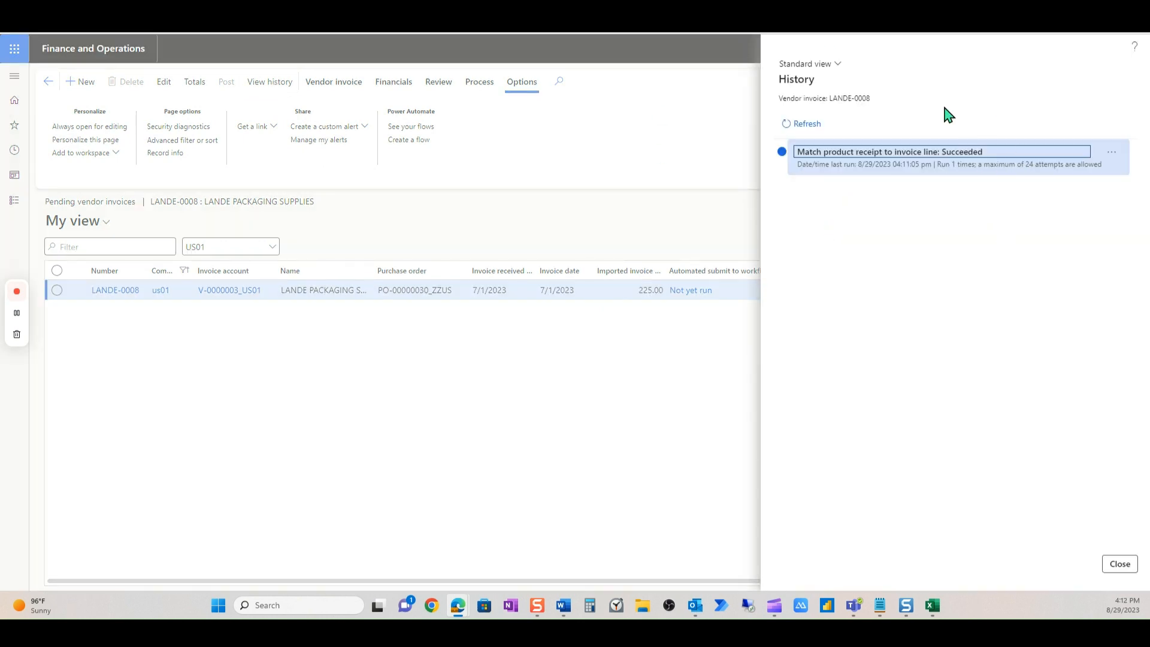
left_click(1117, 563)
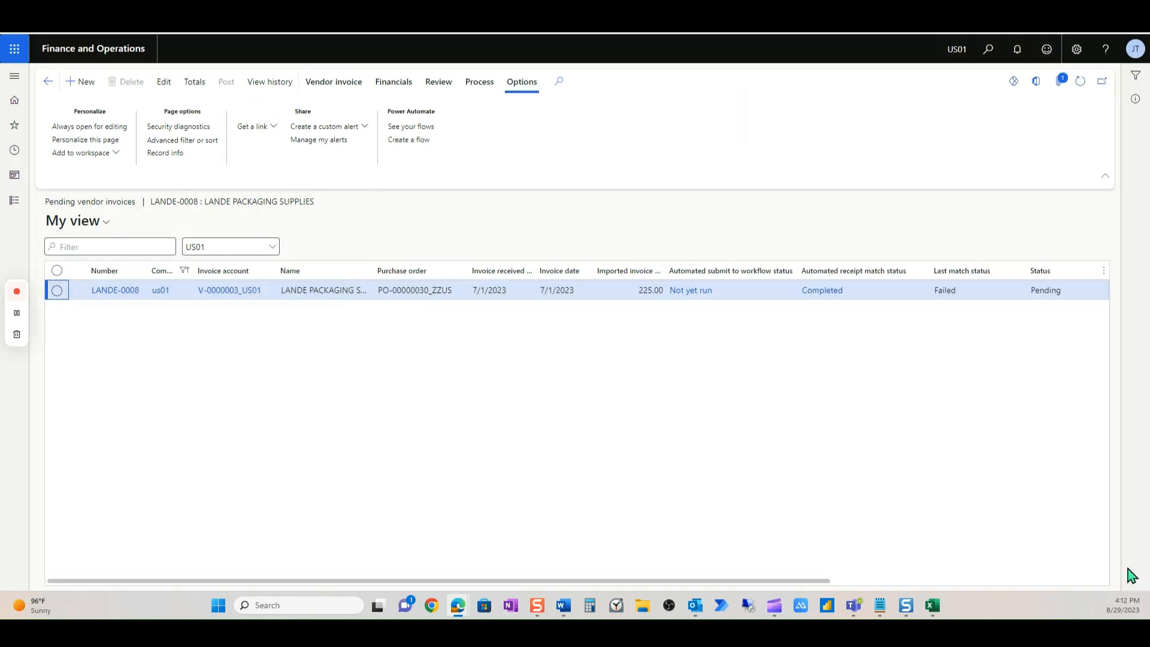
mouse_move(1126, 566)
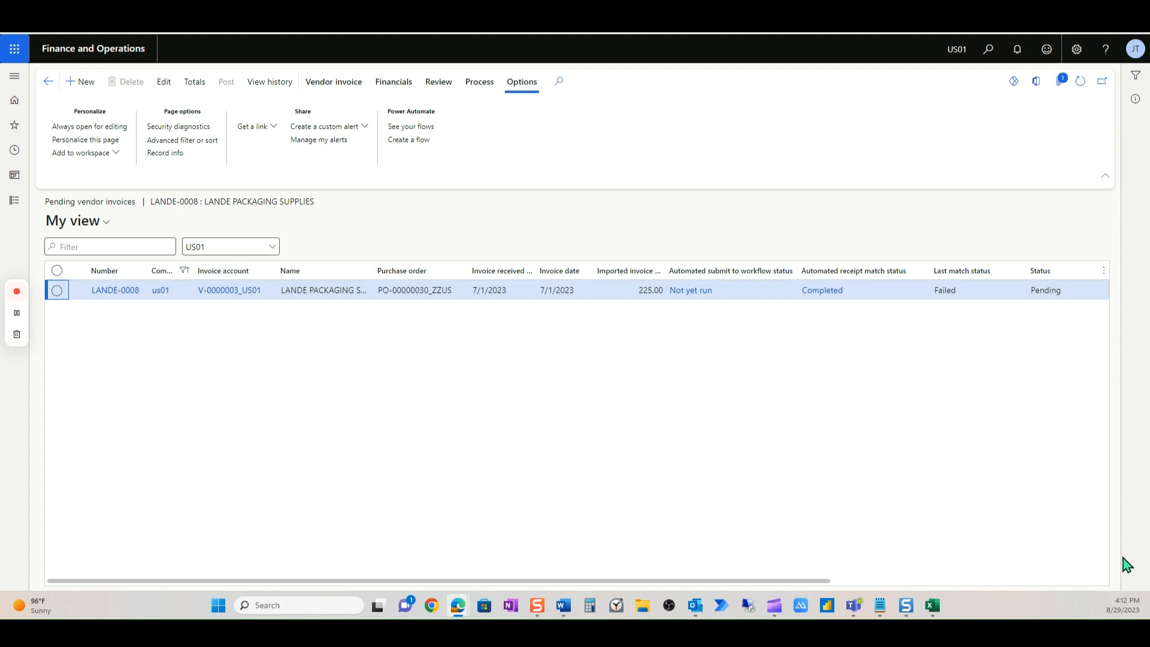
mouse_move(1034, 144)
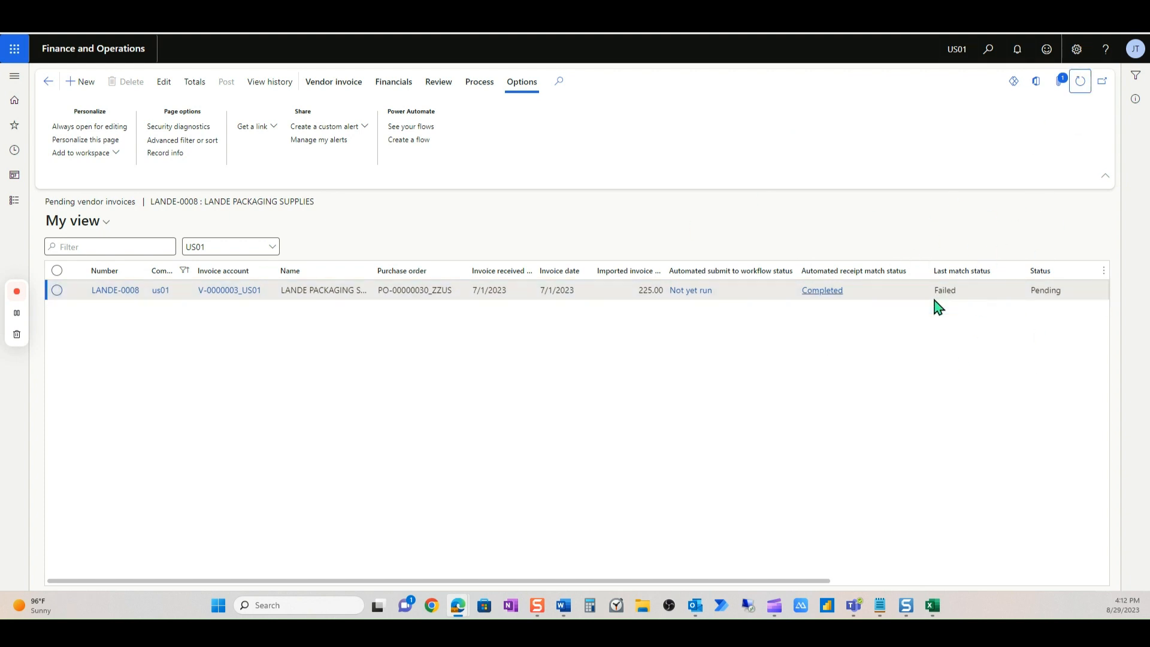
mouse_move(110, 317)
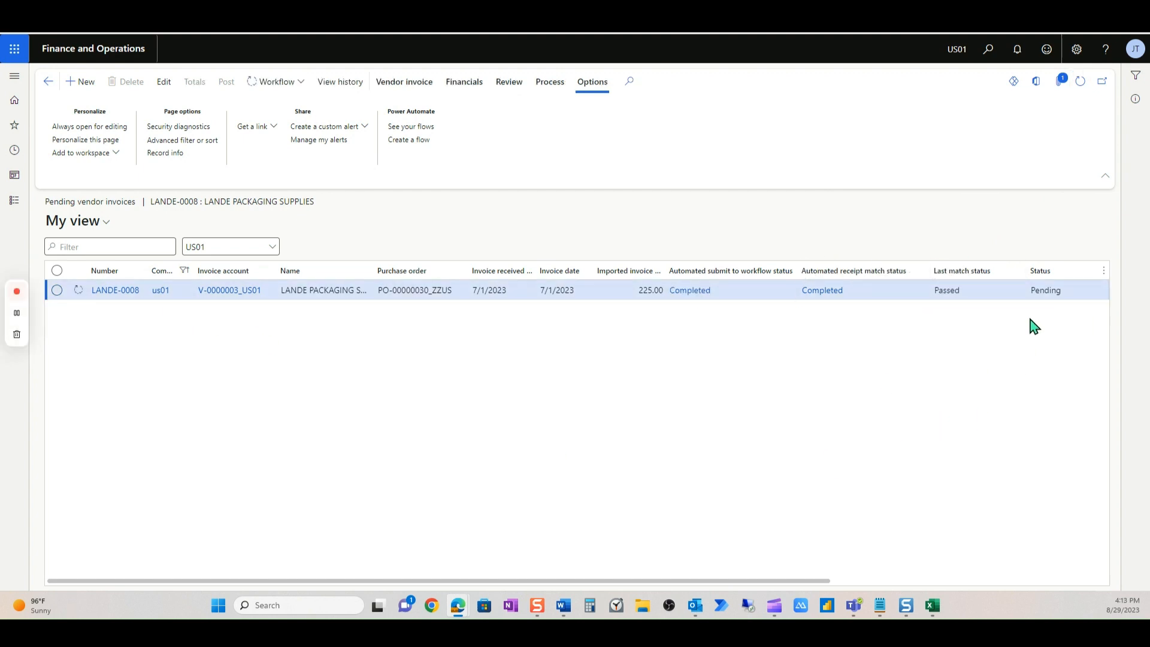
mouse_move(782, 309)
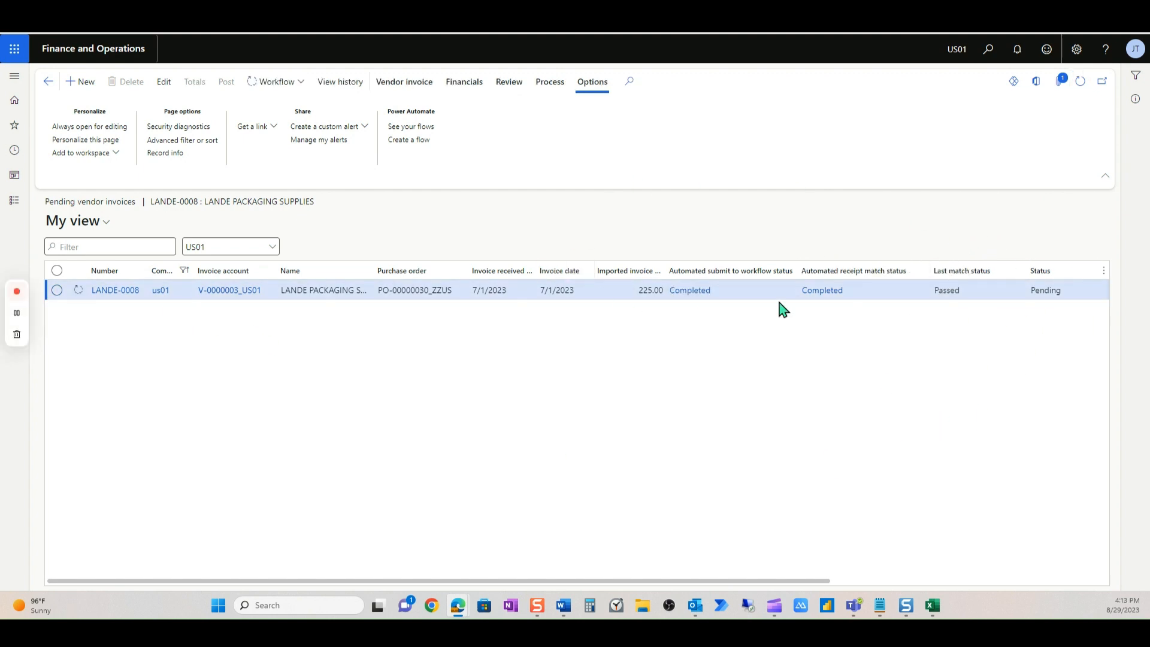
mouse_move(438, 405)
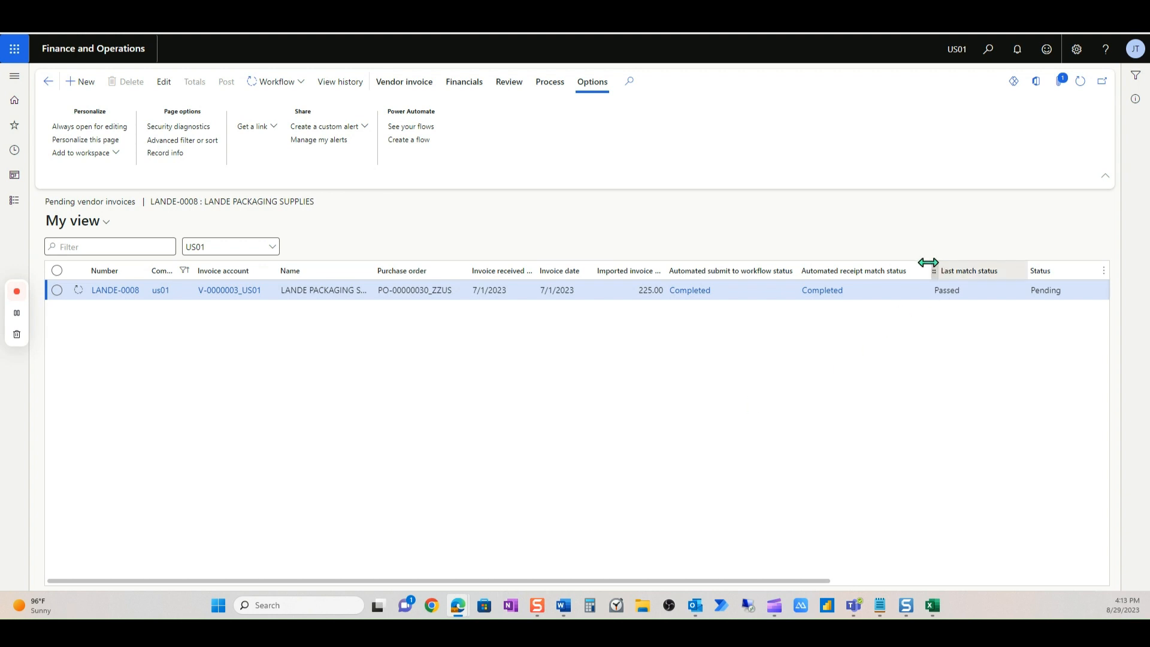
mouse_move(1057, 326)
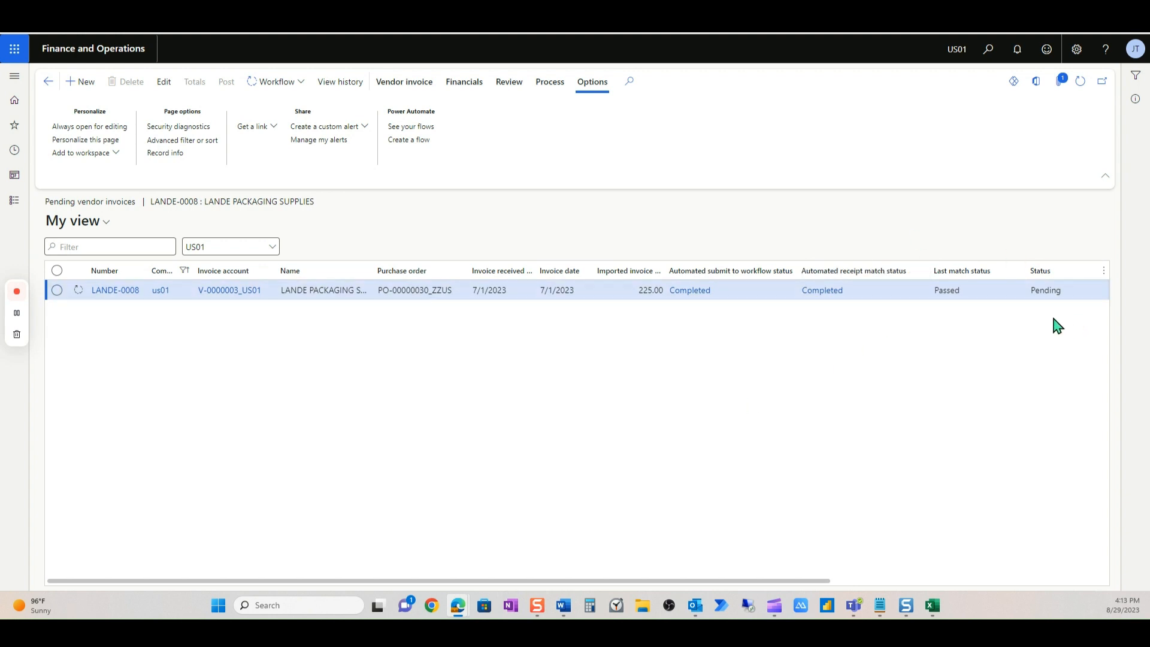
mouse_move(1035, 261)
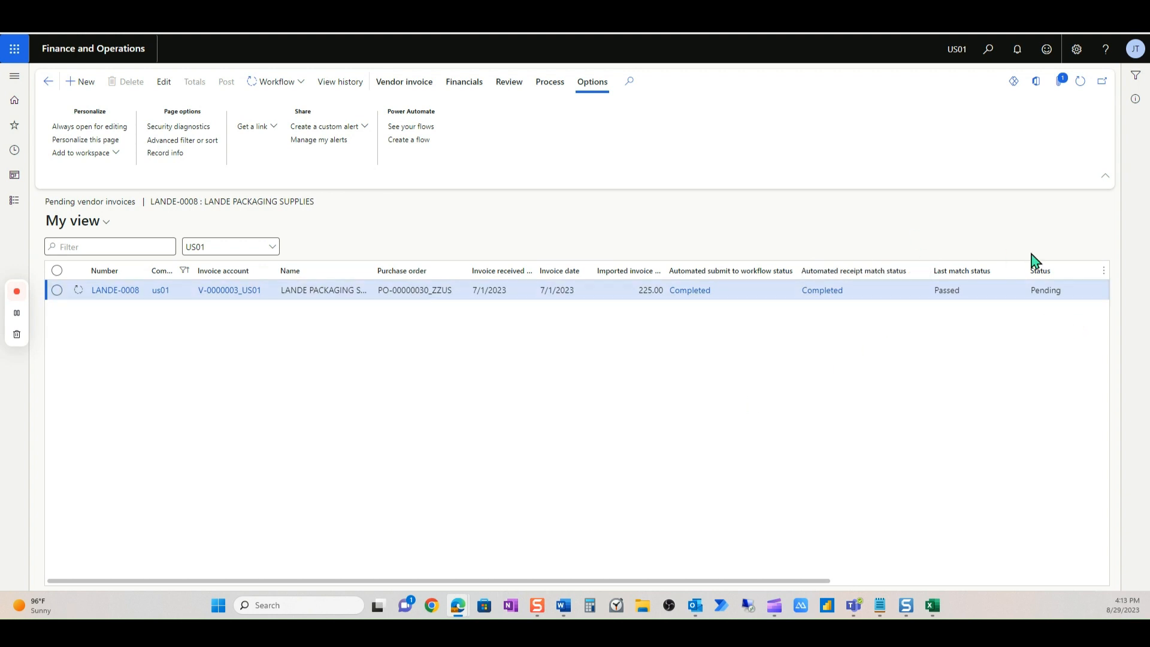
mouse_move(1078, 81)
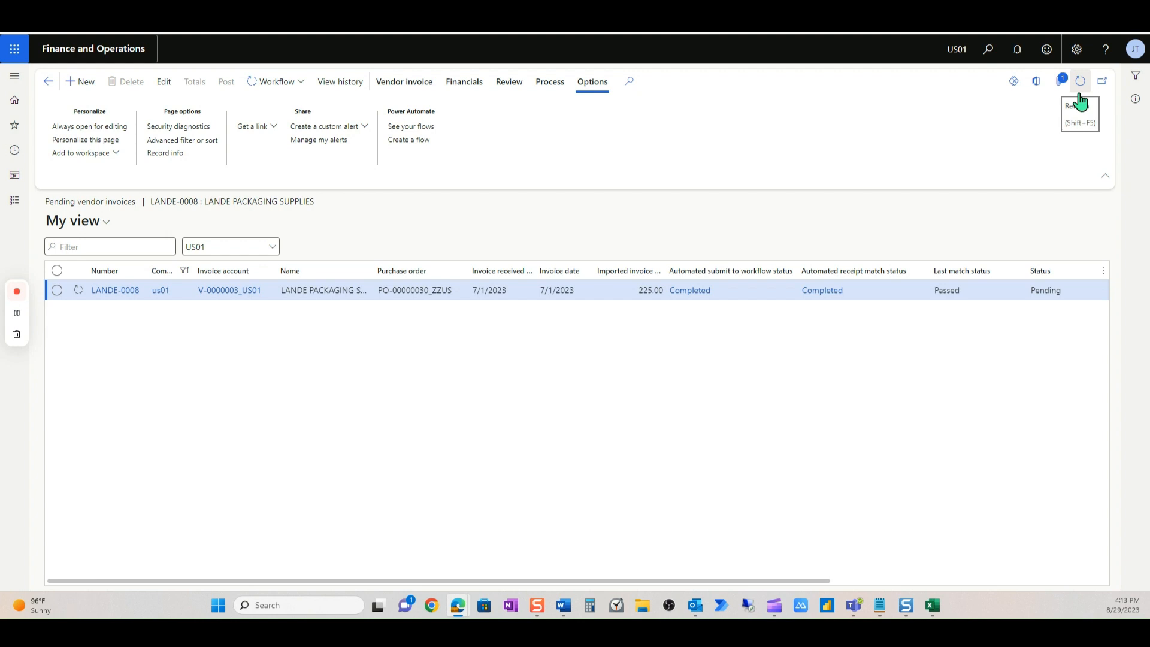
mouse_move(1103, 82)
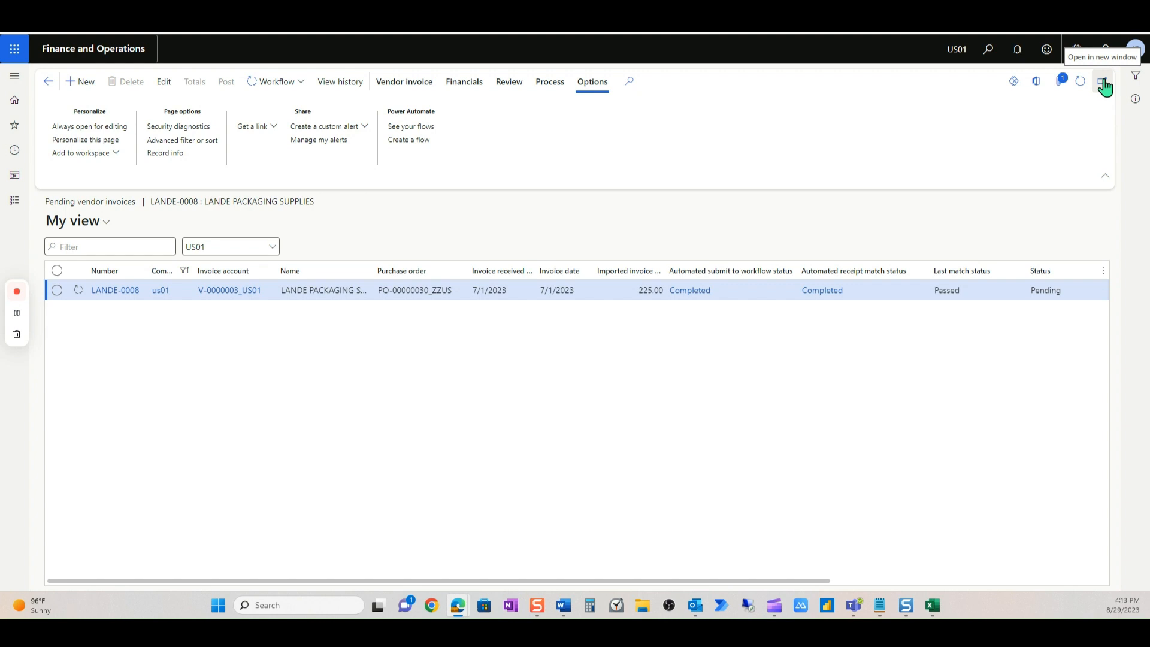
mouse_move(1080, 87)
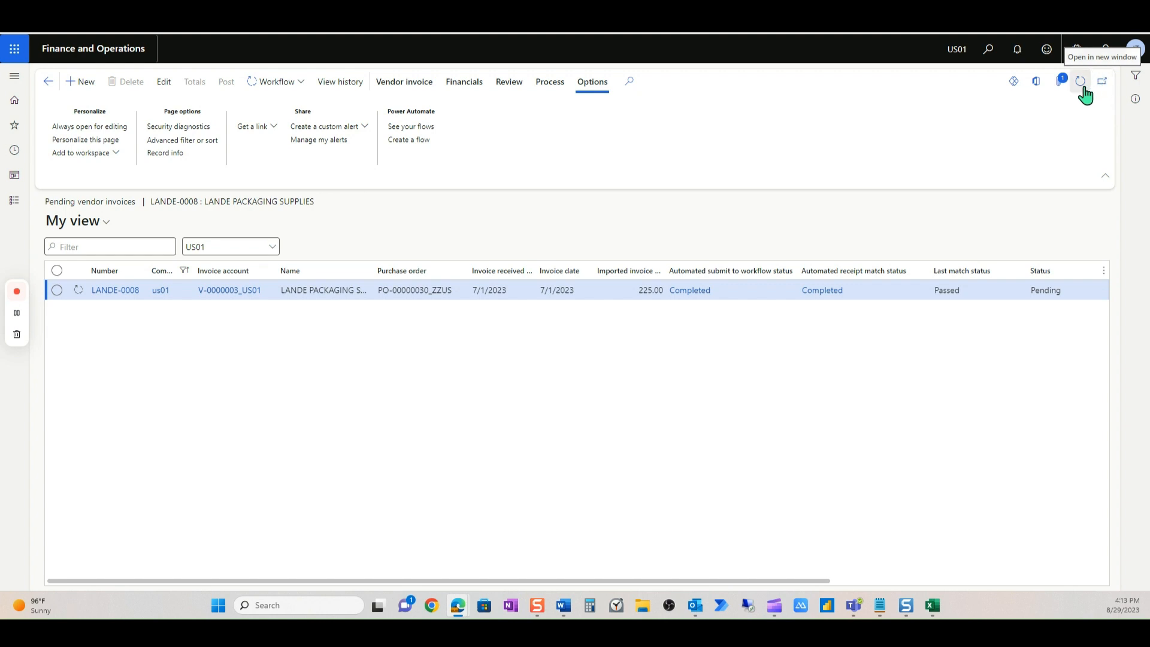
mouse_move(1078, 81)
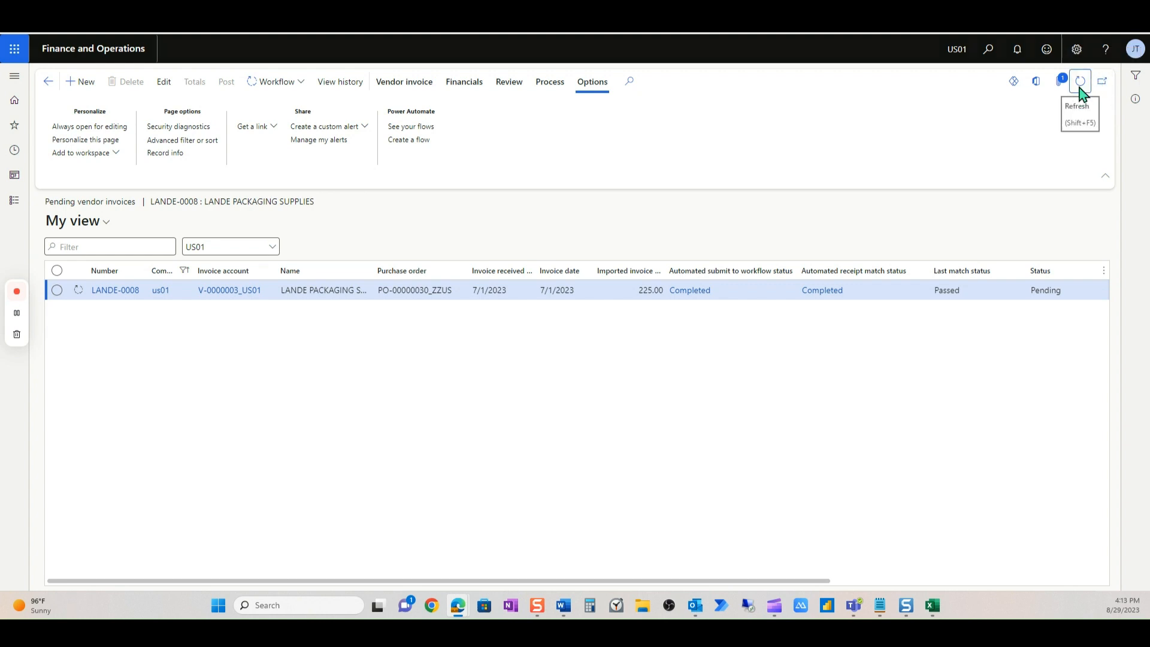
- Refresh pending invoices to confirm LANDE-0008 is gone, then open the Accounts payable Invoice journal
left_click(1079, 81)
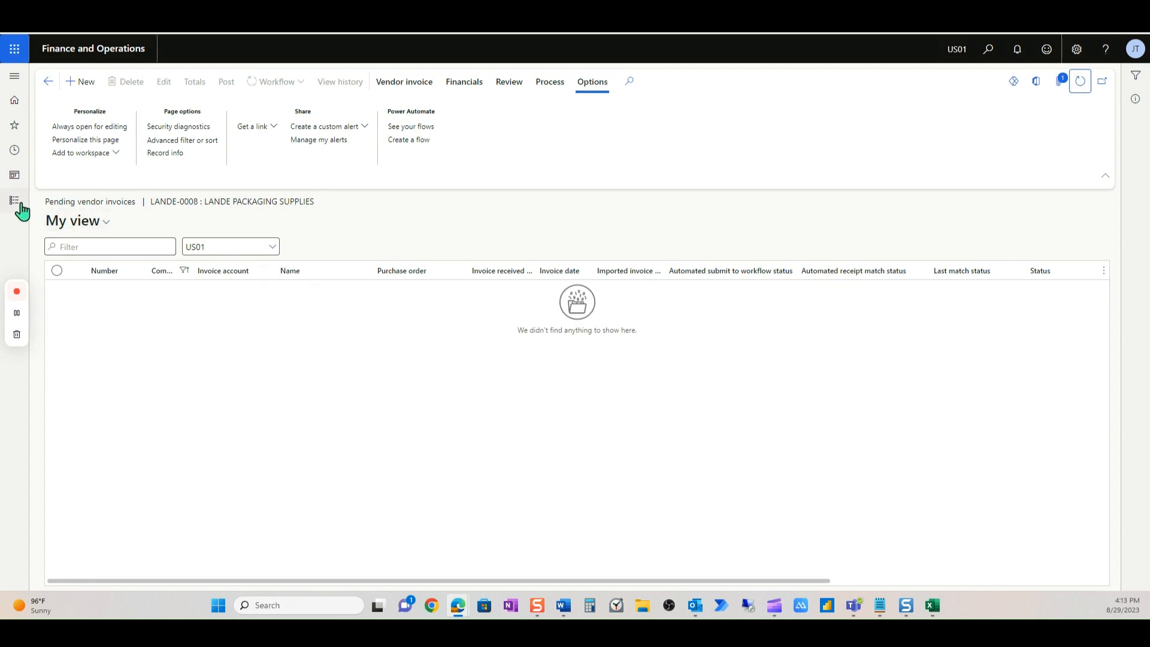
left_click(14, 199)
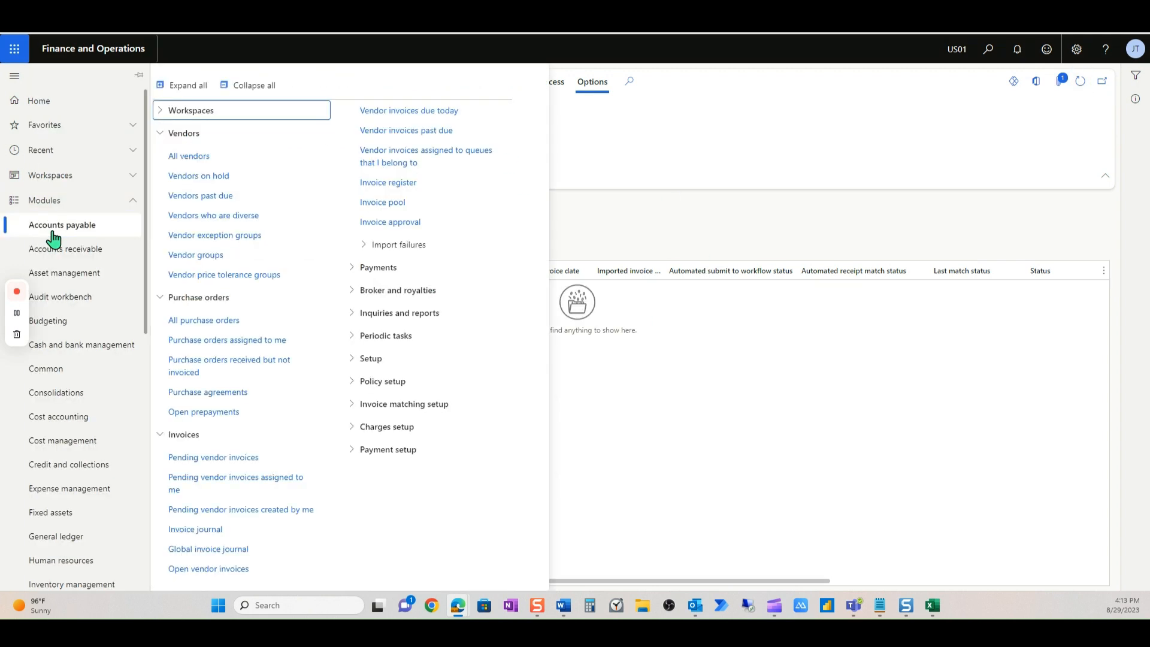
left_click(399, 312)
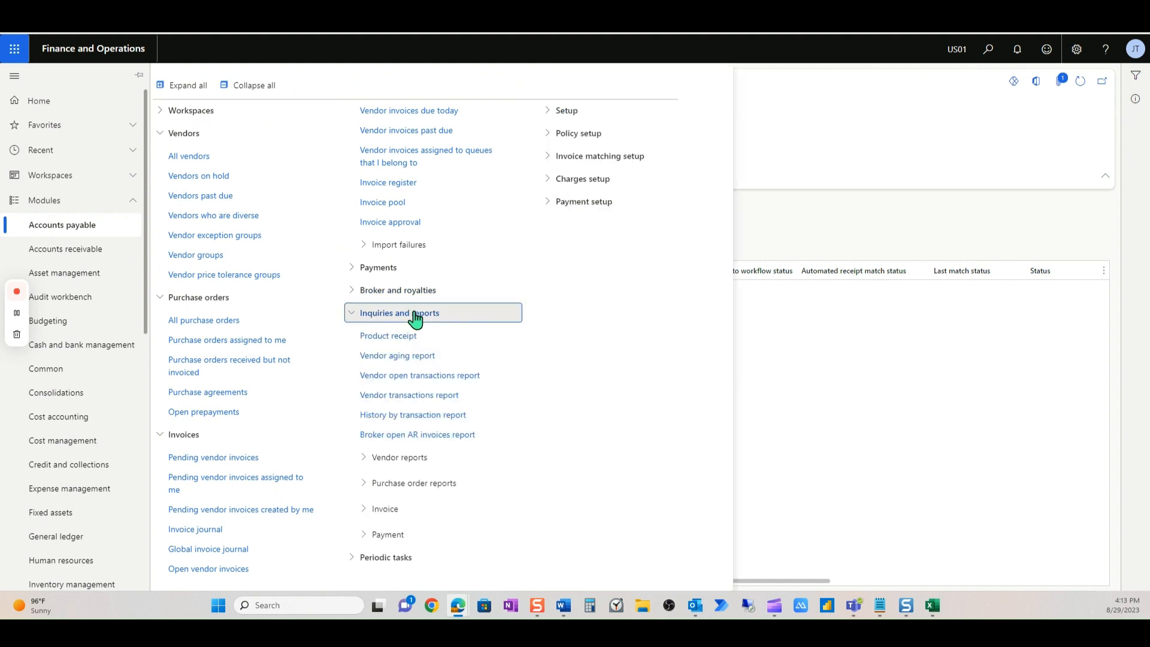
left_click(383, 508)
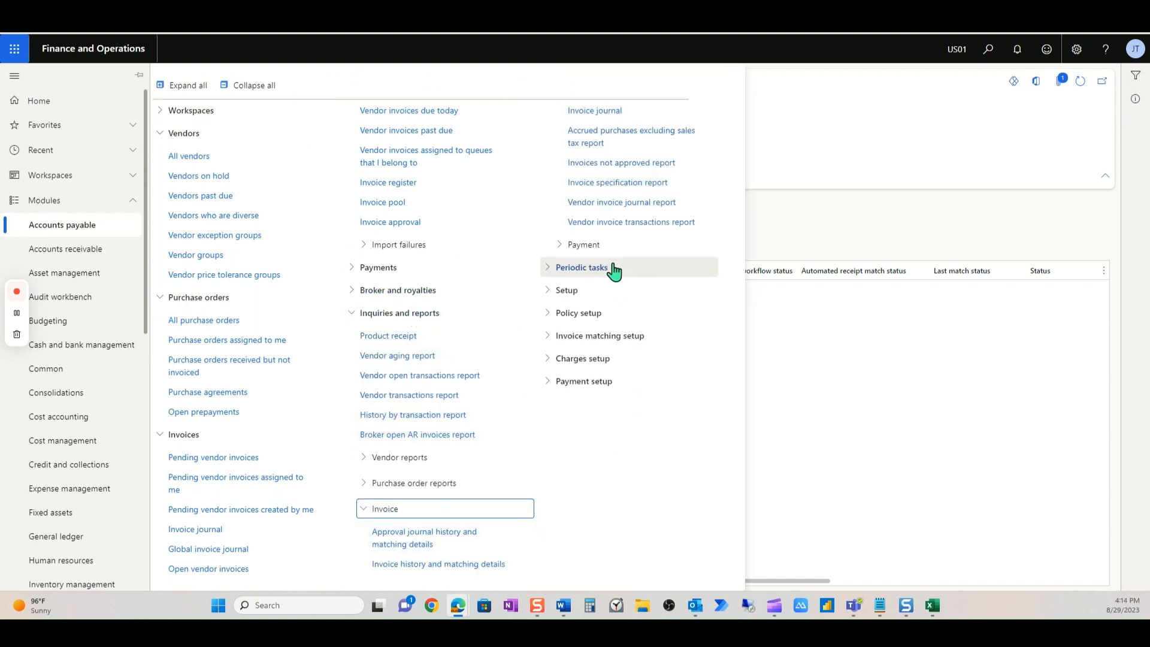
left_click(594, 110)
type("LANDE-0008")
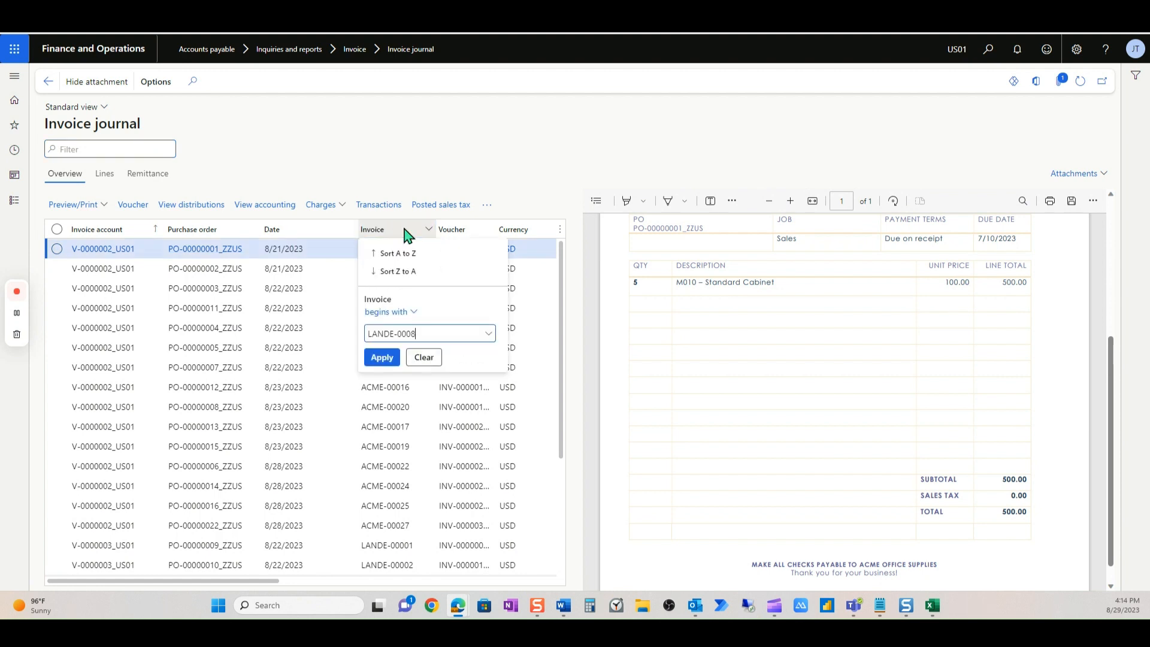
- Filter the Invoice journal to LANDE-0008 and view its attached 225.00 invoice
left_click(382, 356)
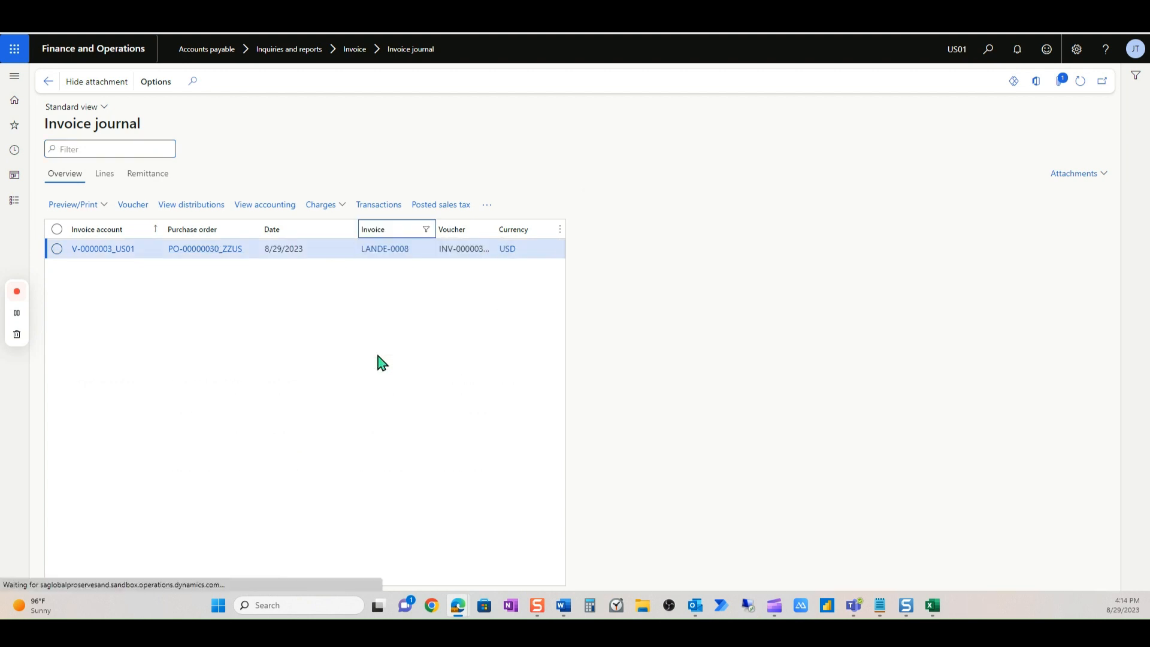
left_click(72, 203)
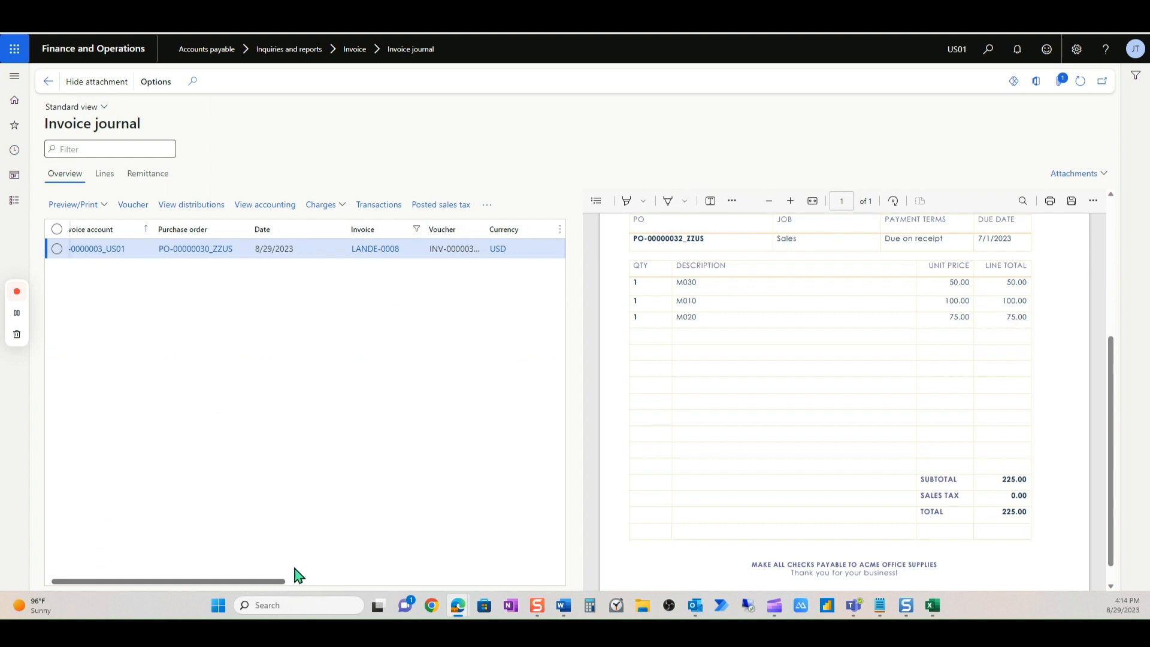
scroll("up", 3)
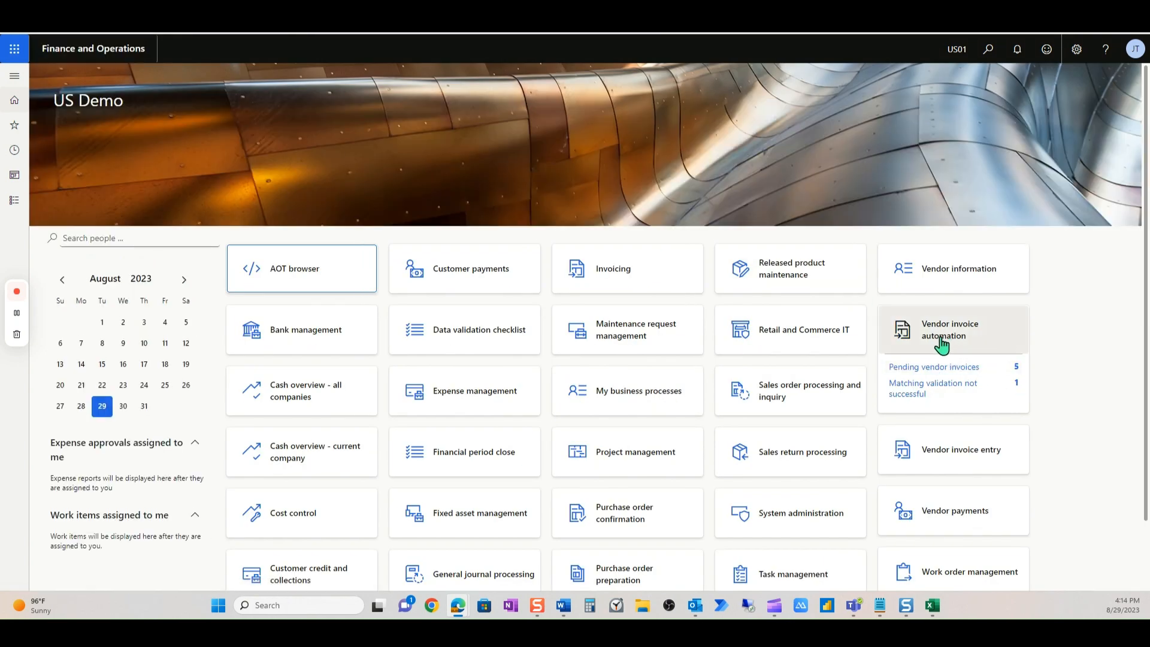
- Open the Vendor invoice automation workspace, expand its Links section, and scroll through it
left_click(949, 329)
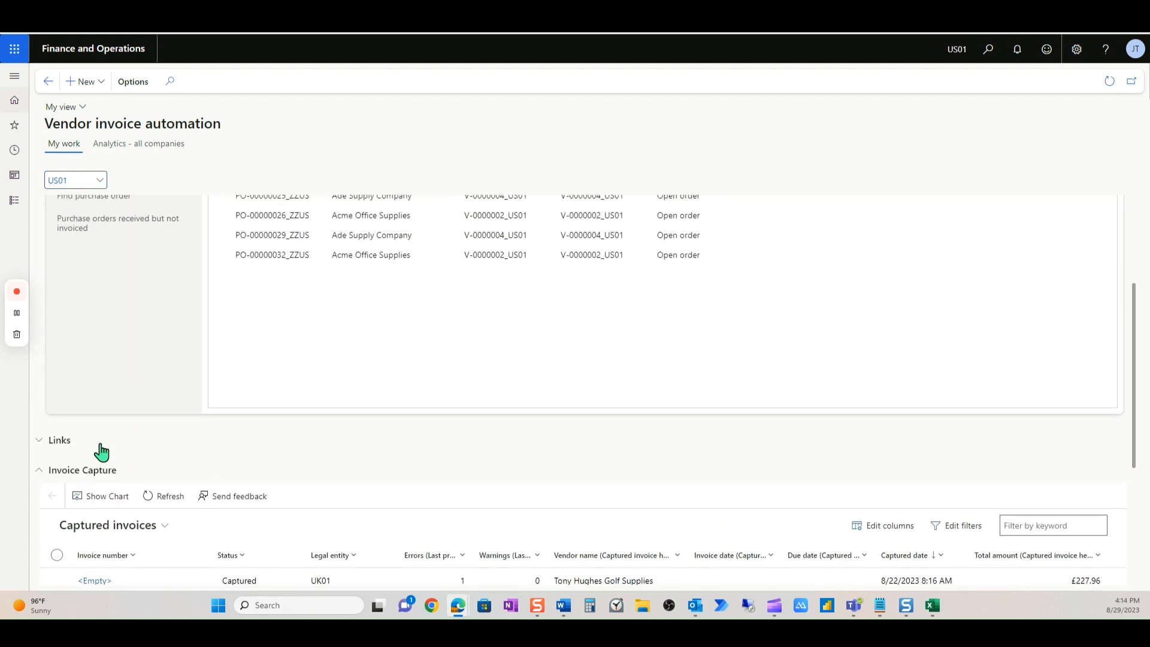
left_click(59, 439)
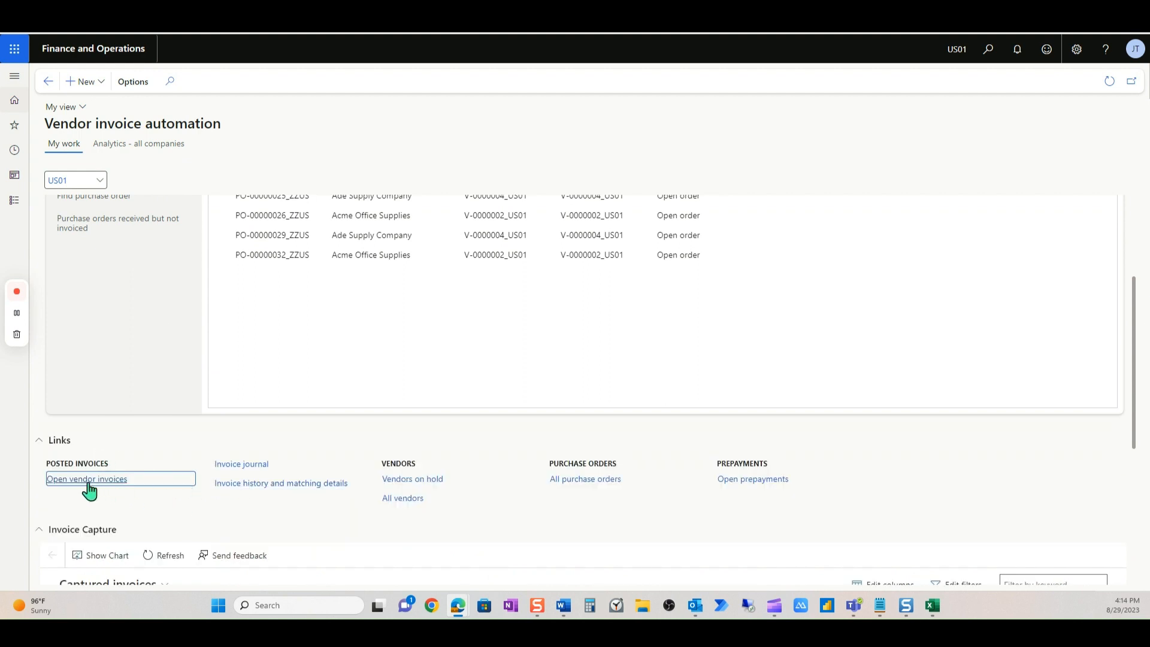
mouse_move(240, 463)
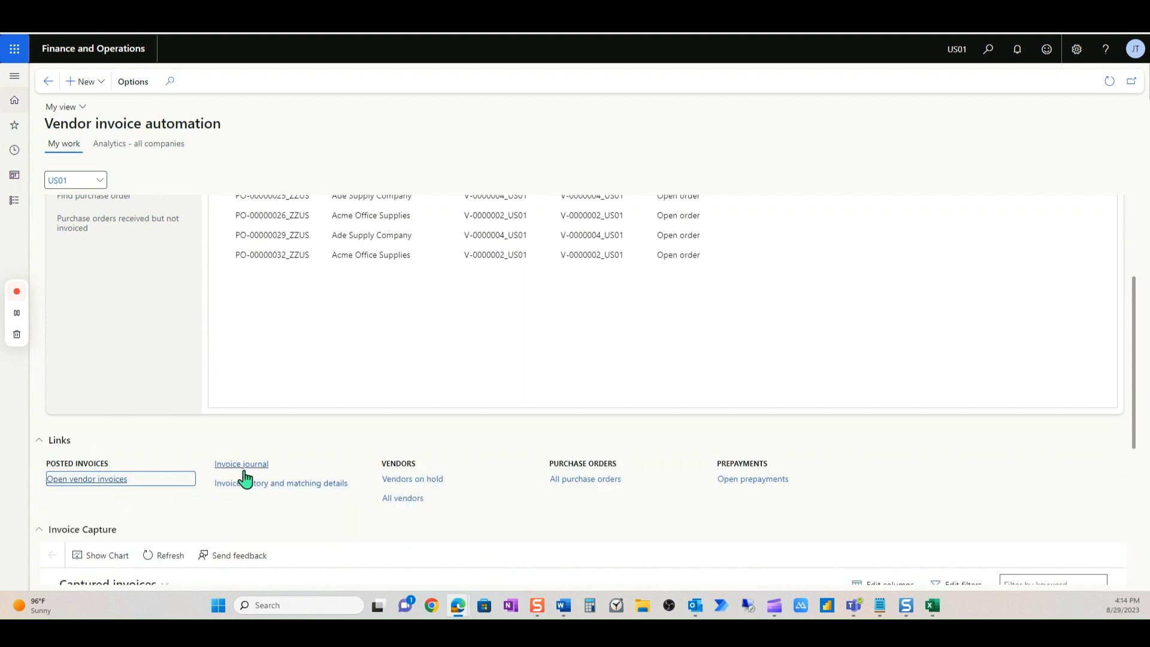
mouse_move(408, 498)
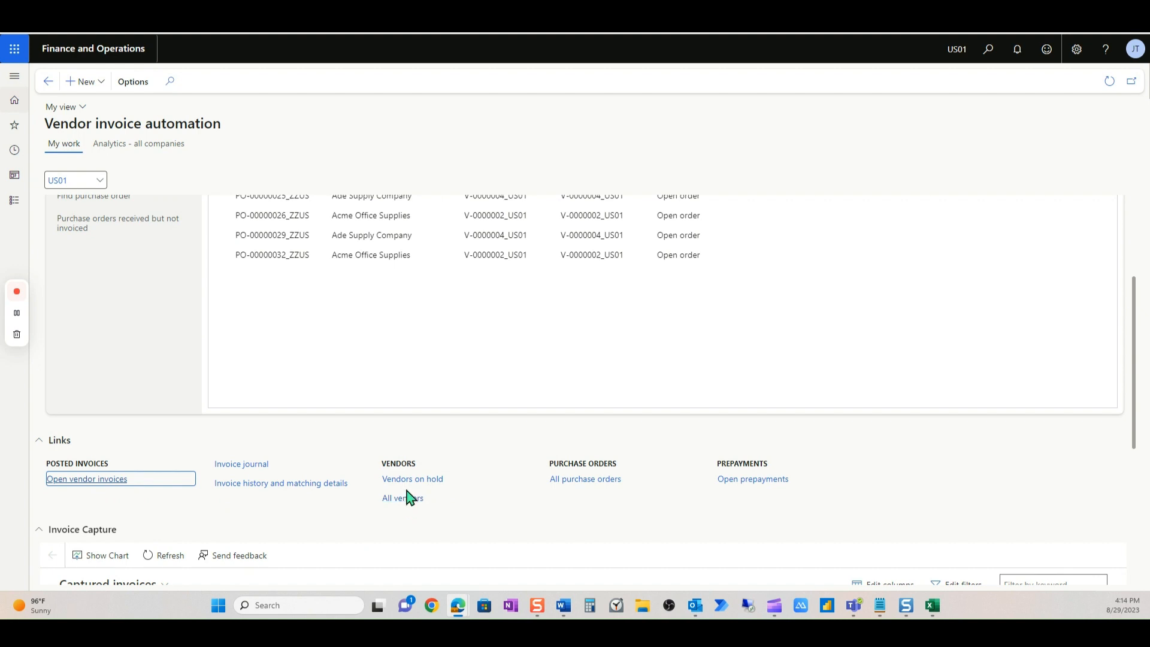
mouse_move(613, 502)
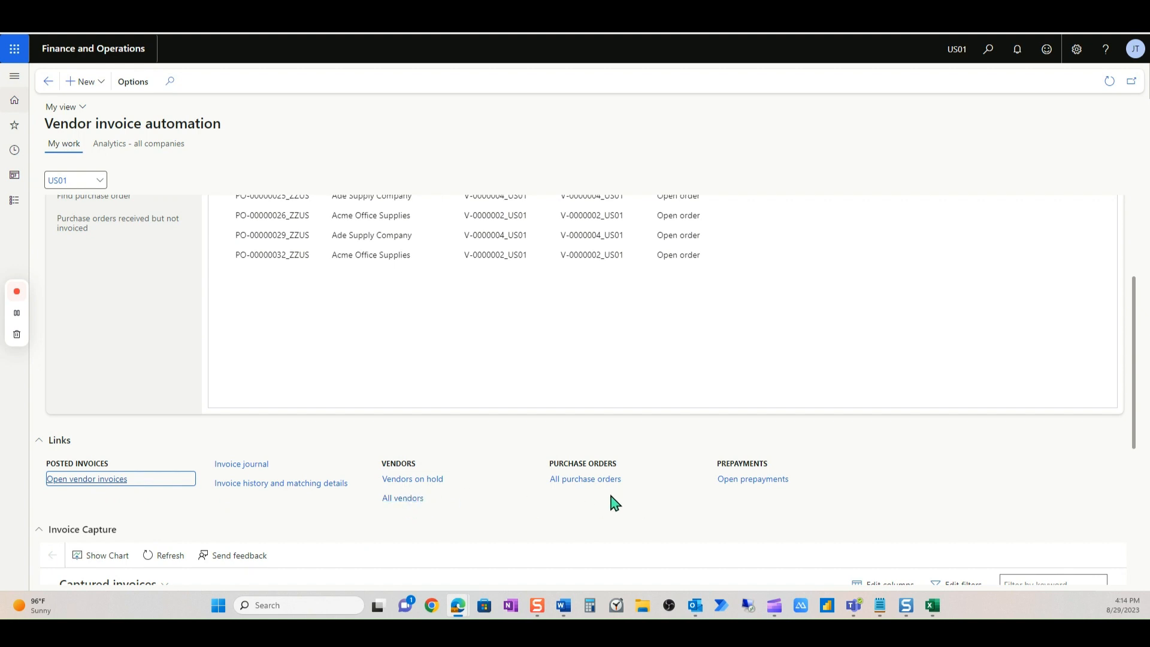
mouse_move(623, 521)
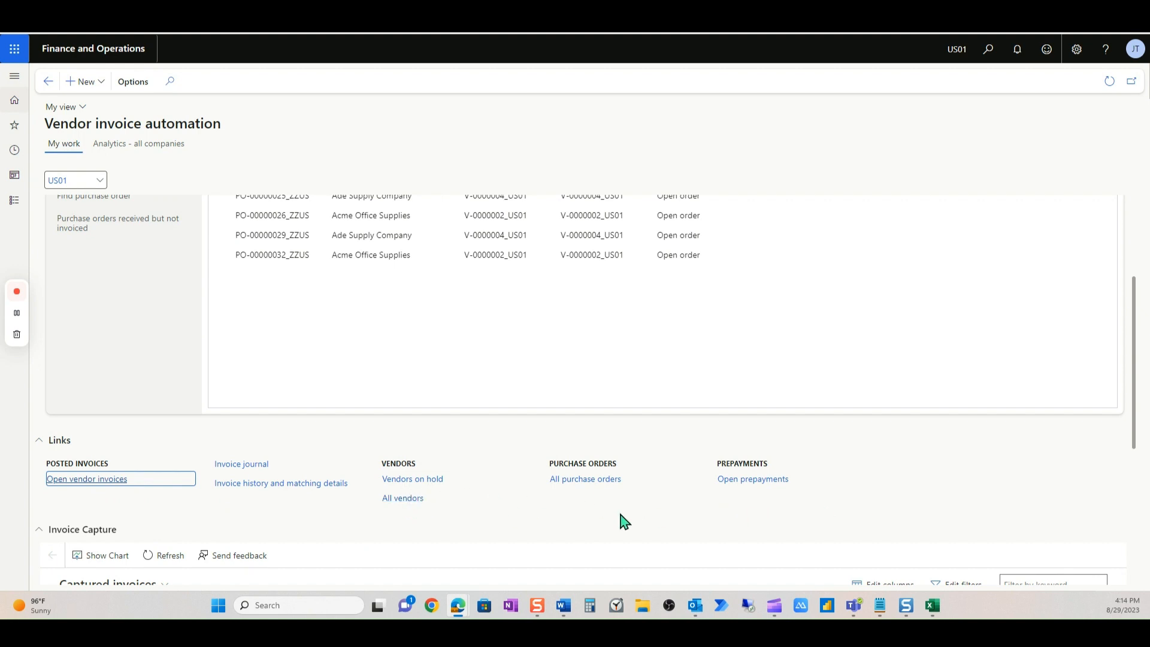
scroll("up", 3)
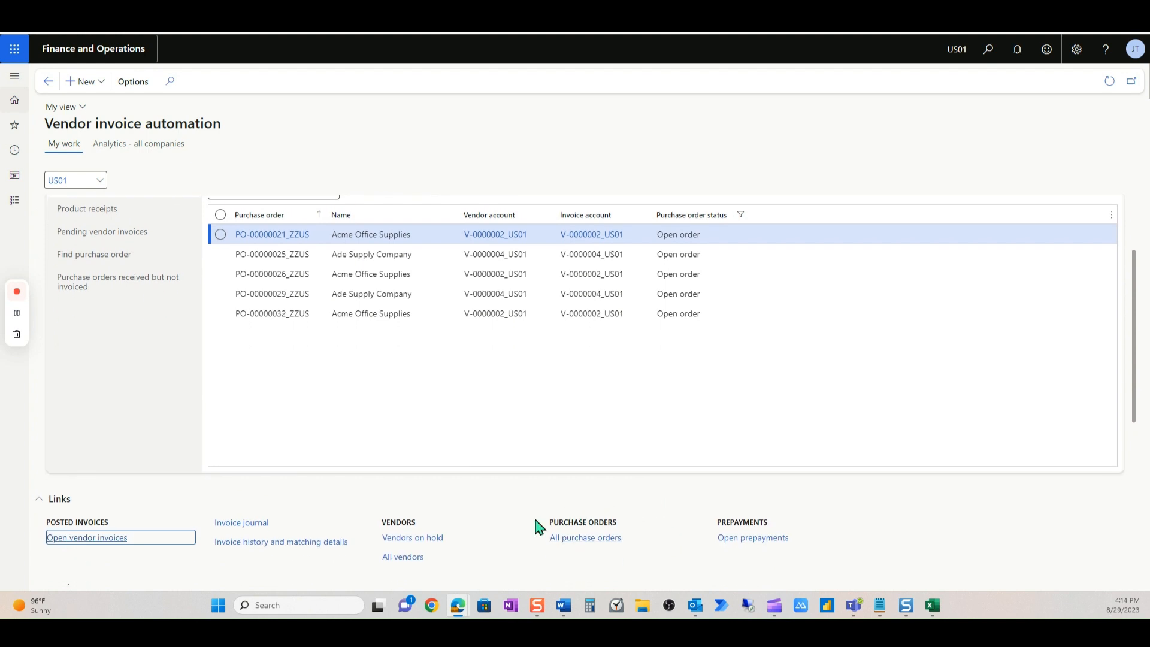
mouse_move(666, 568)
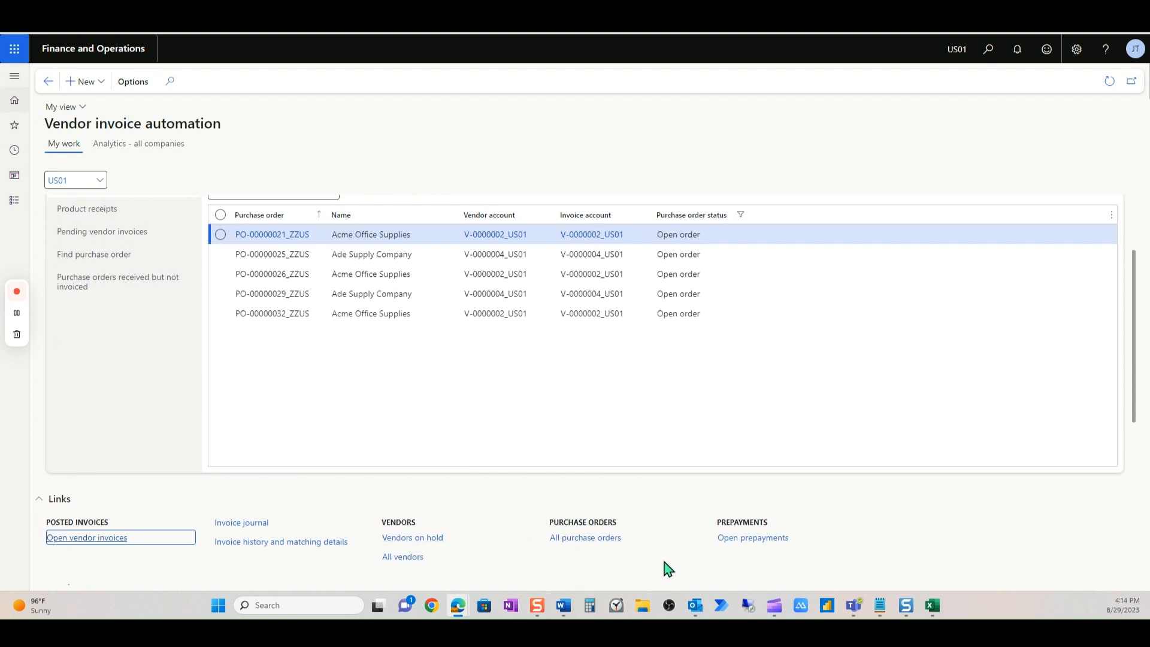
mouse_move(609, 516)
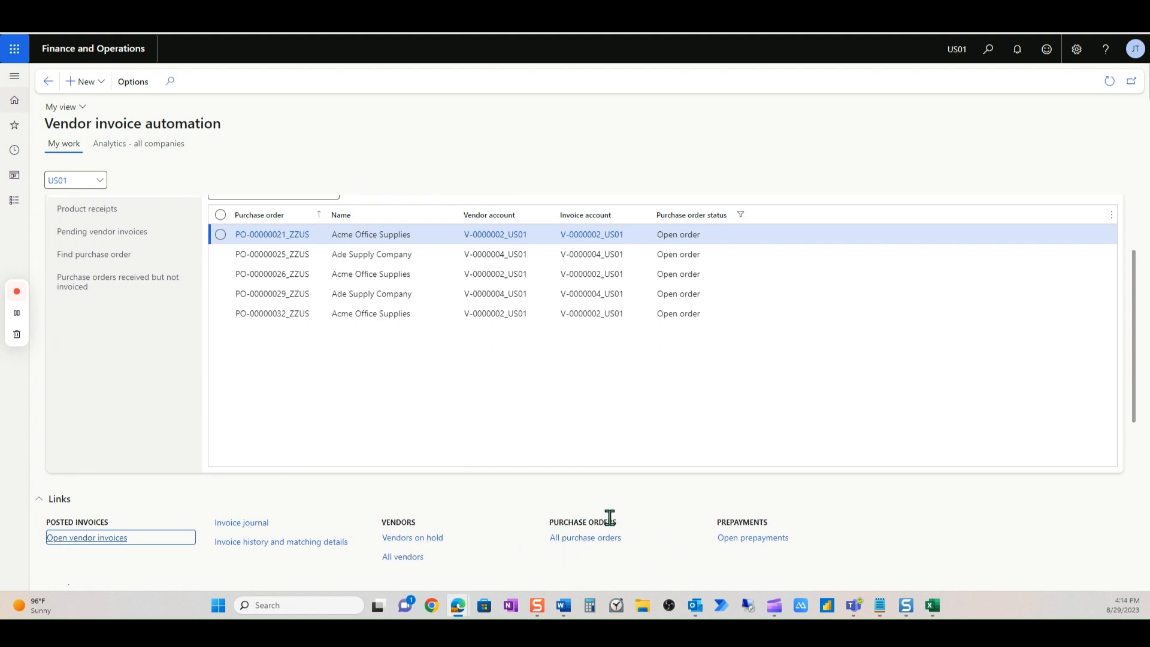
mouse_move(538, 526)
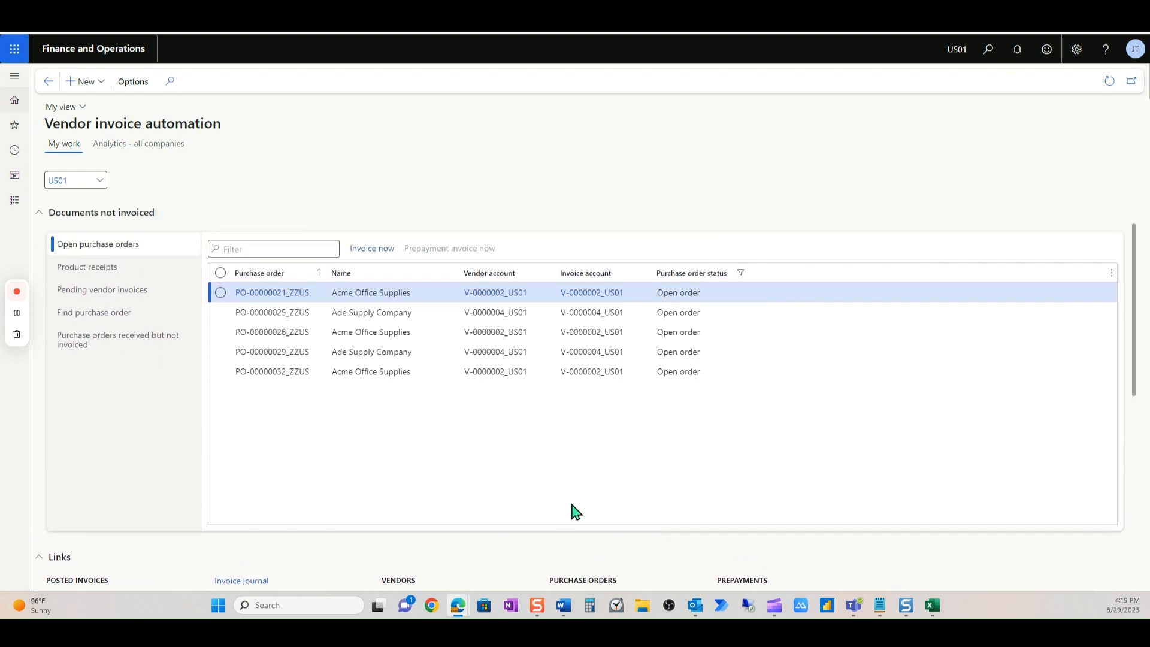
scroll("down", 3)
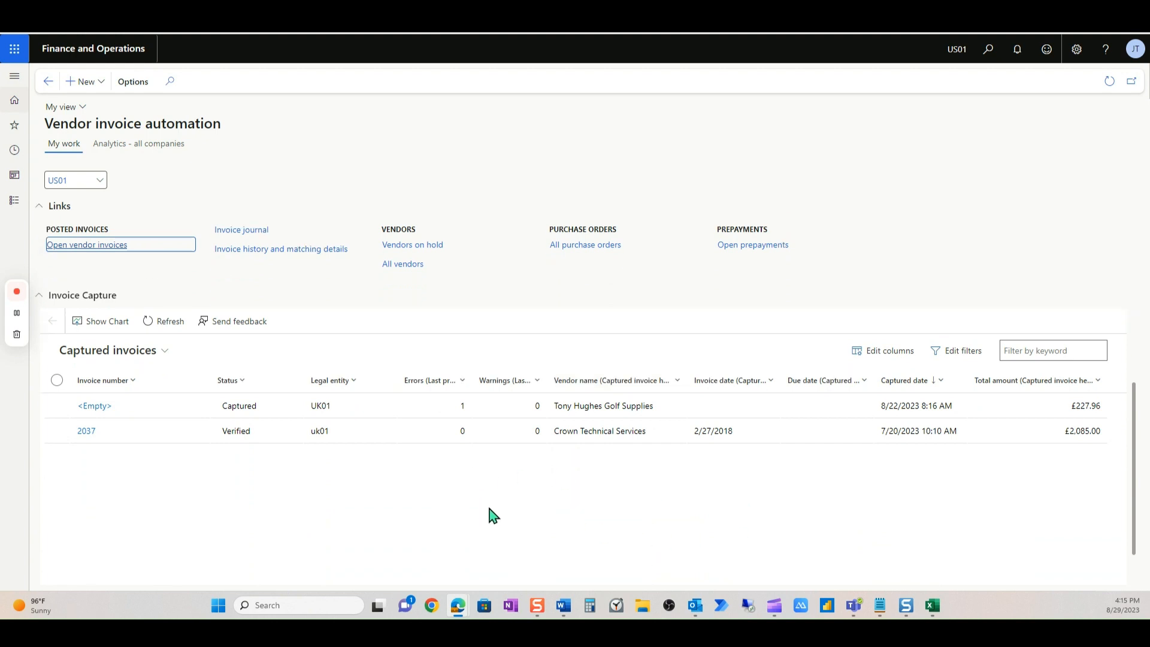
left_click(585, 244)
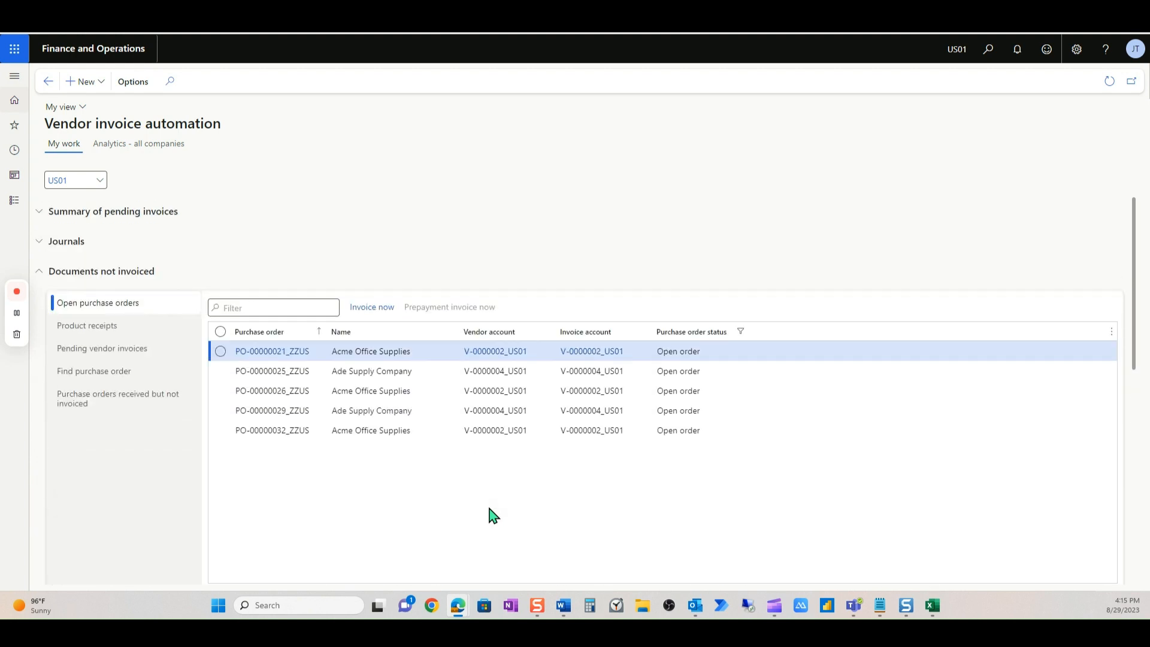
mouse_move(490, 513)
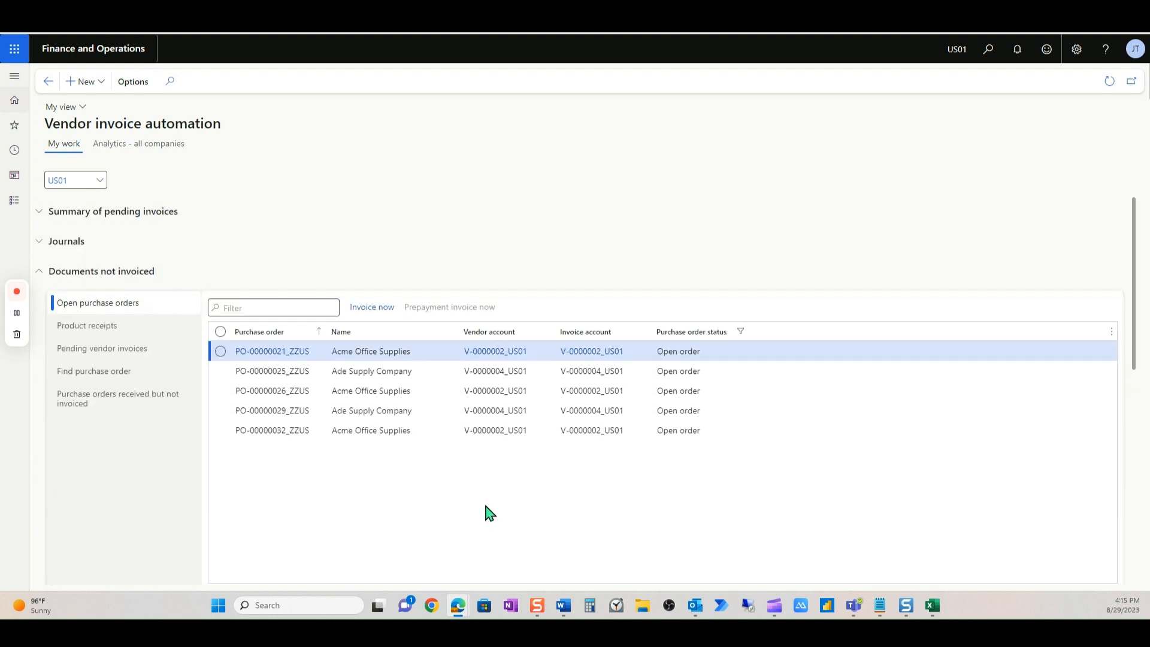
mouse_move(341, 320)
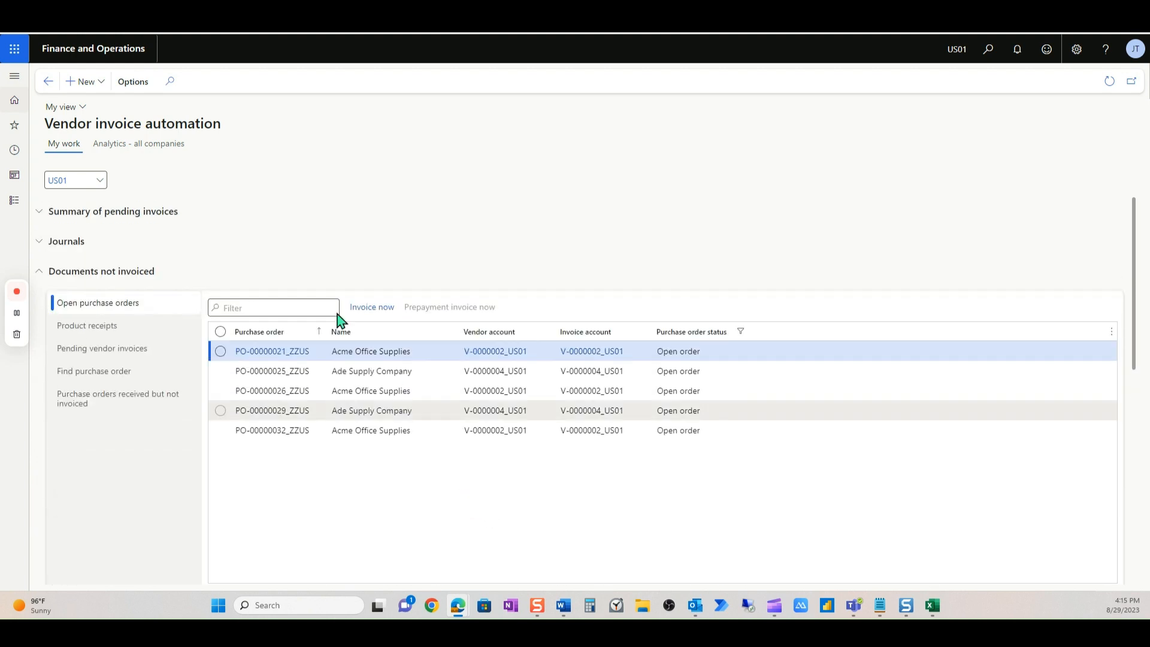